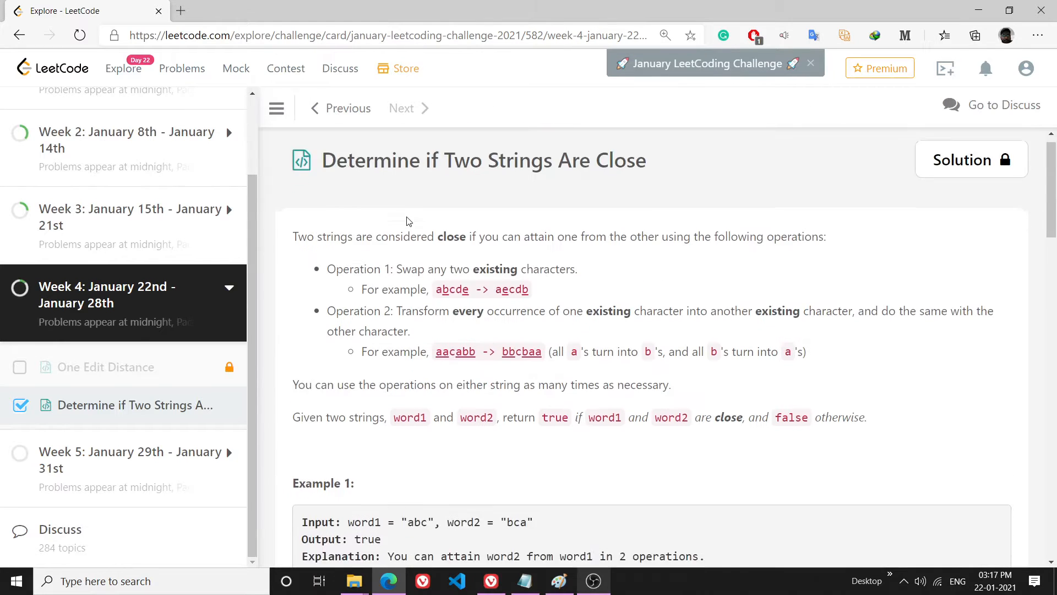
Read the problem description, highlighting the Operation 2 transform rule.
scroll(down, 3)
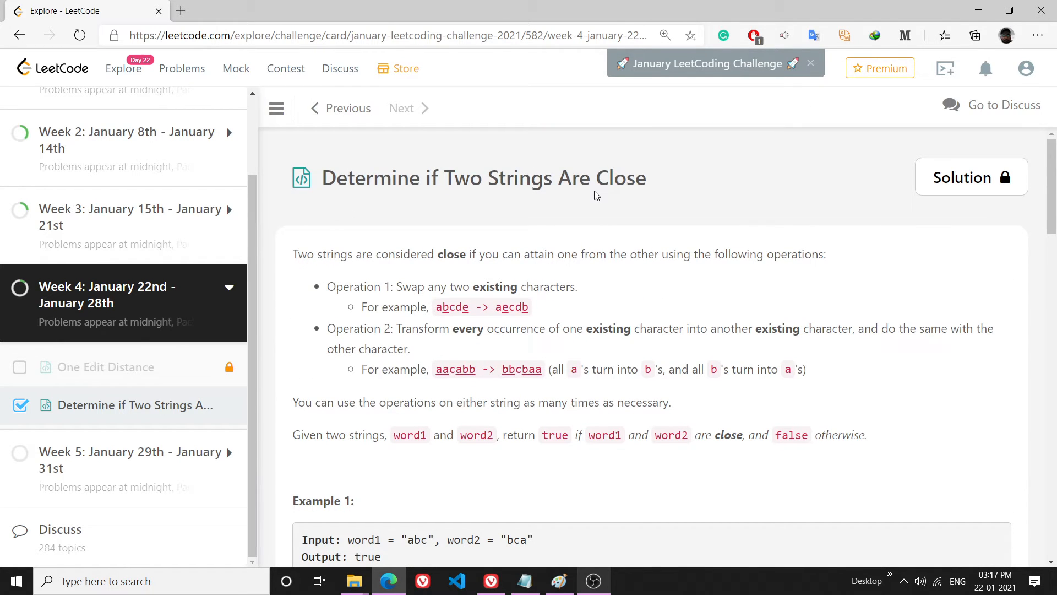
mouse_move(533, 221)
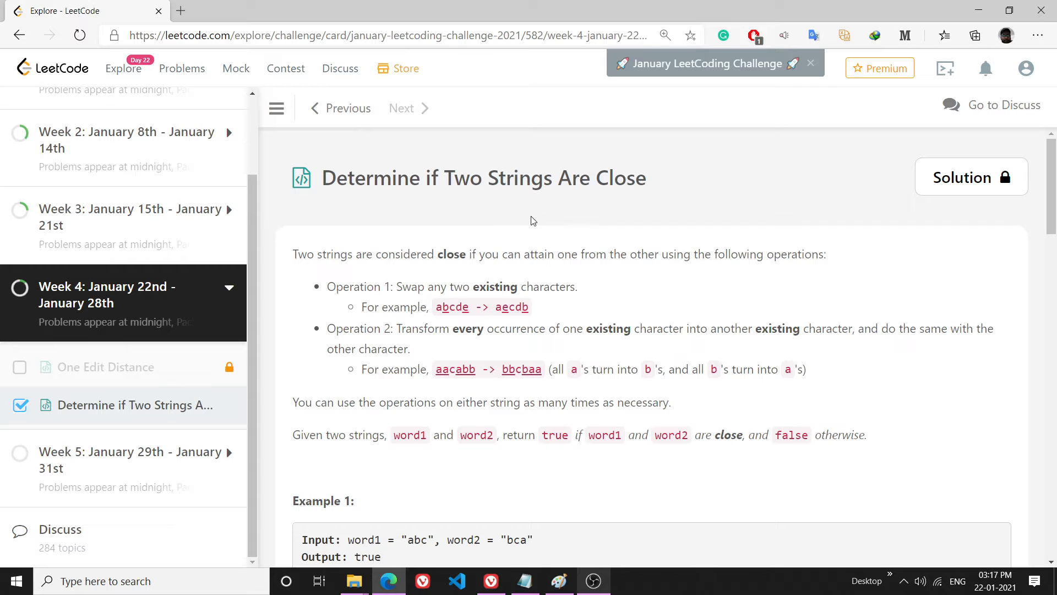
mouse_move(365, 258)
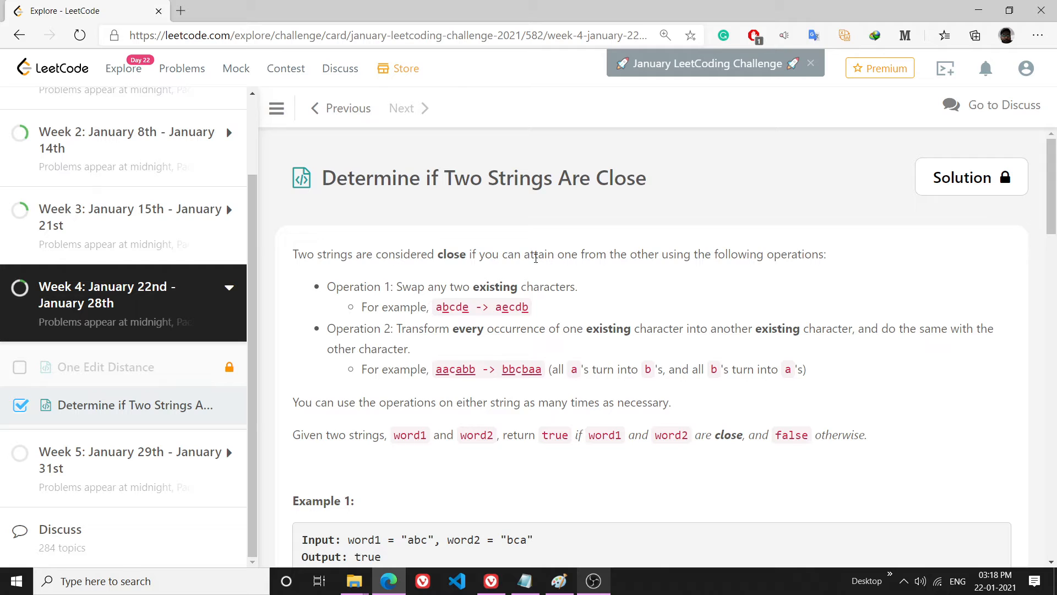
double_click(353, 286)
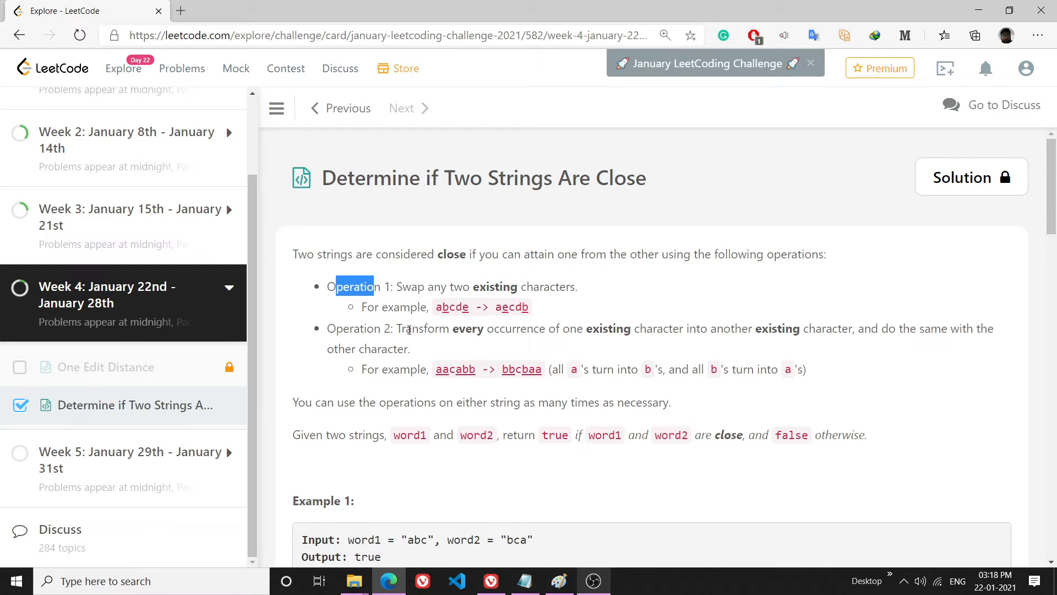
drag(407, 329, 583, 328)
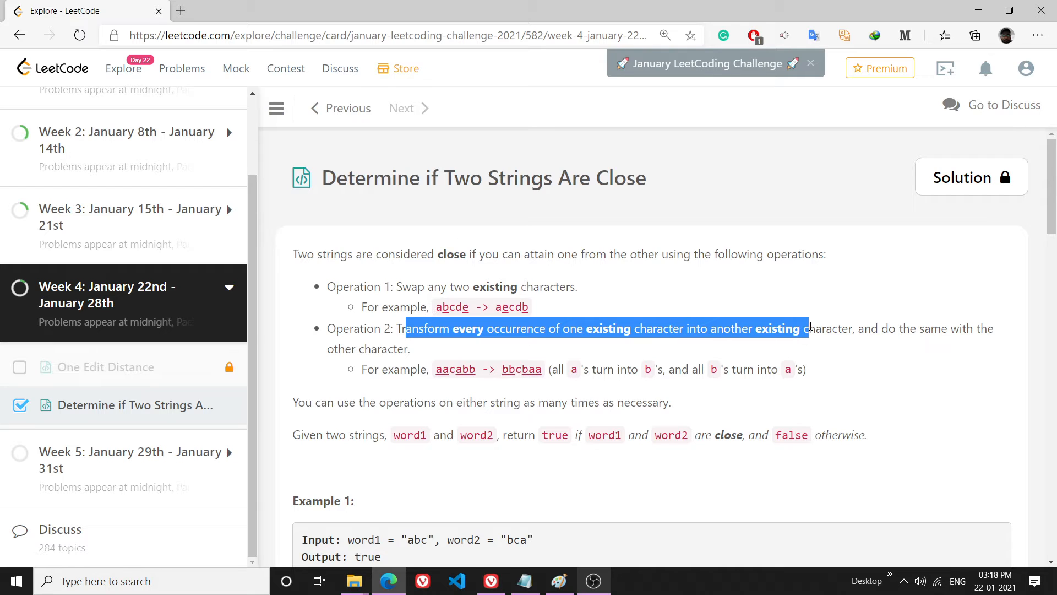
click(438, 369)
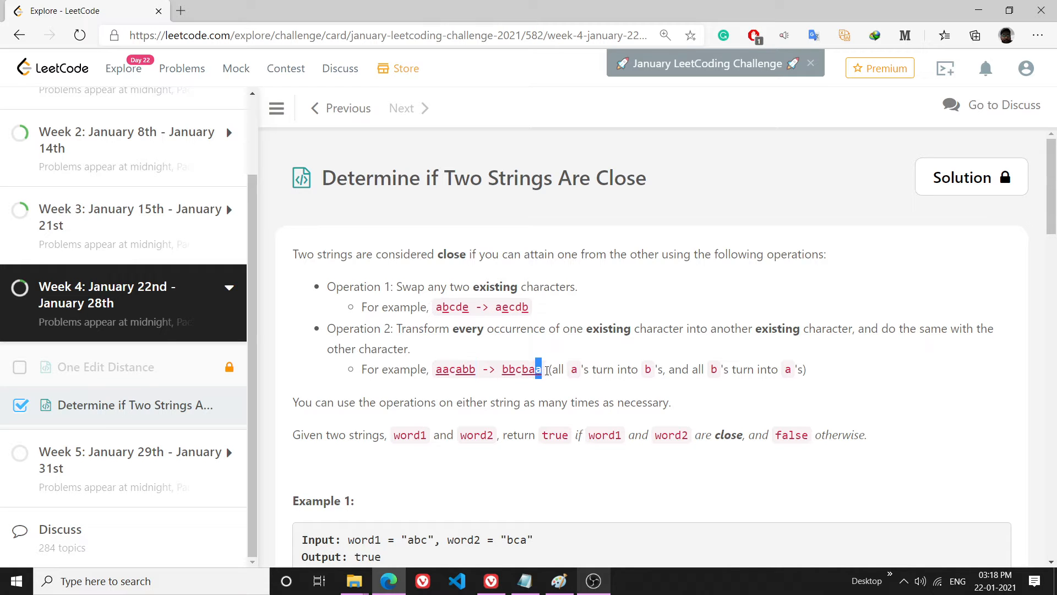
Reach the C++ closeStrings starter code and begin typing in its body.
scroll(down, 3)
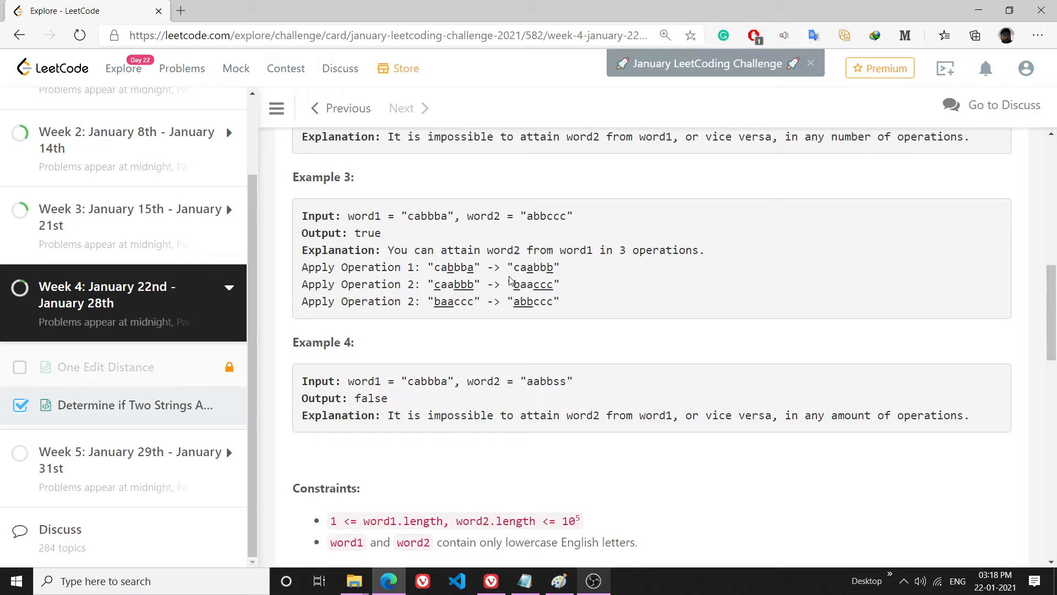
scroll(down, 3)
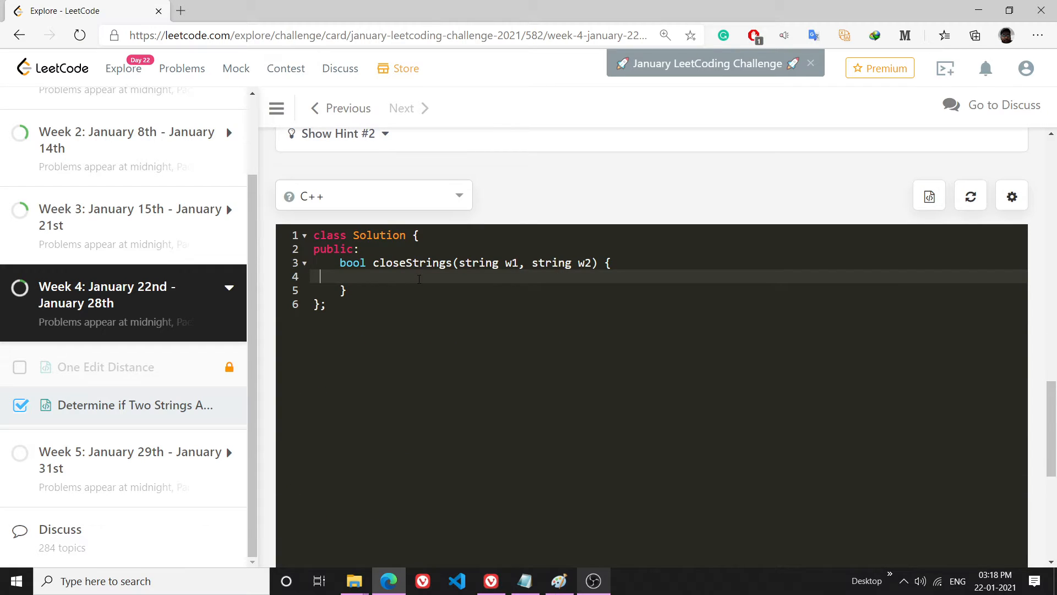
text(i)
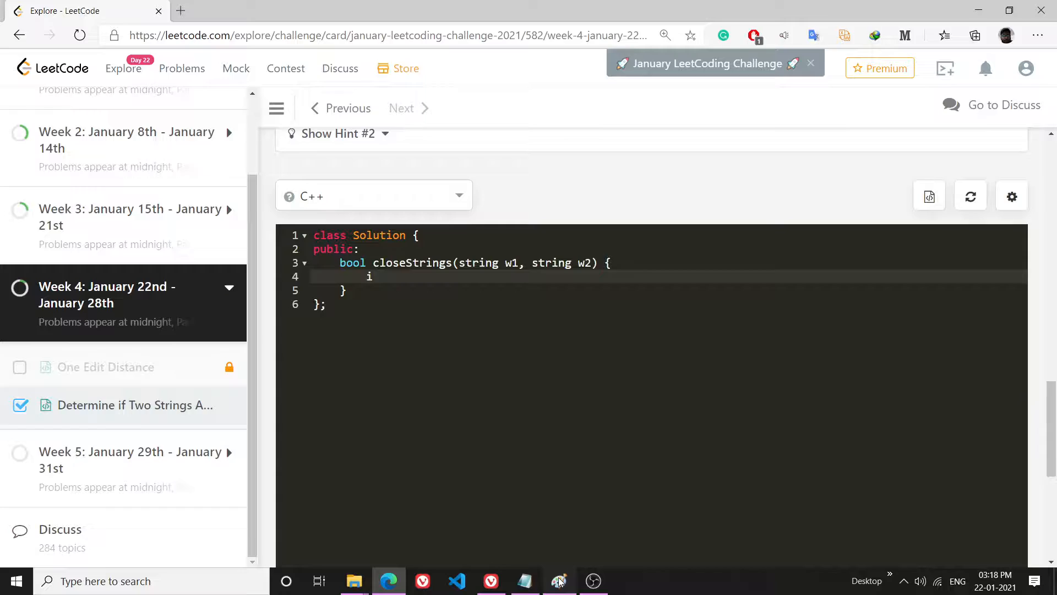
Circle abb in blue with a curved arrow out of it and start a mark in the upper right.
click(558, 580)
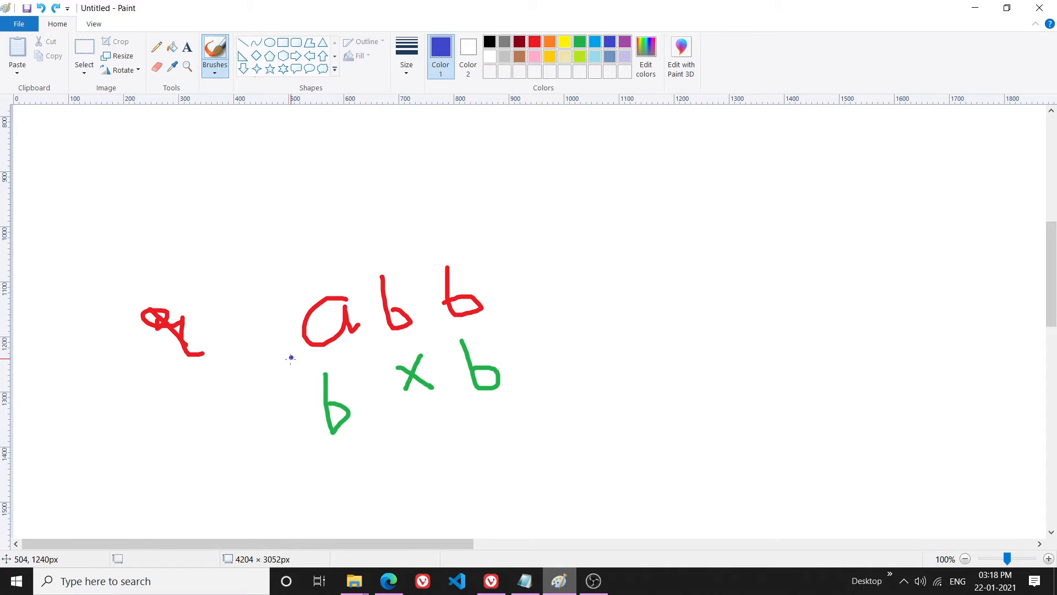
mouse_move(492, 263)
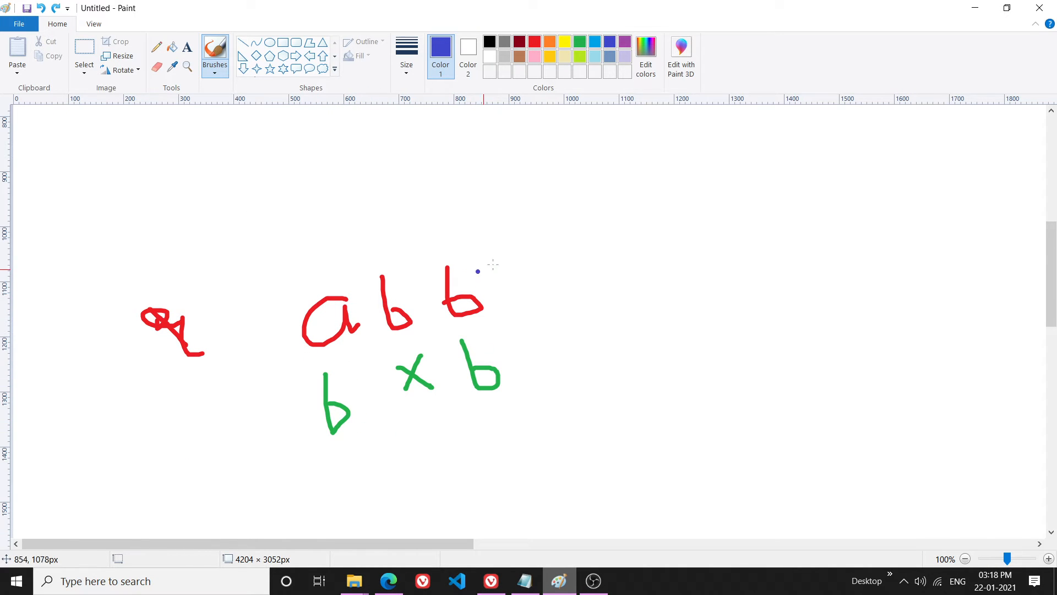
mouse_move(364, 298)
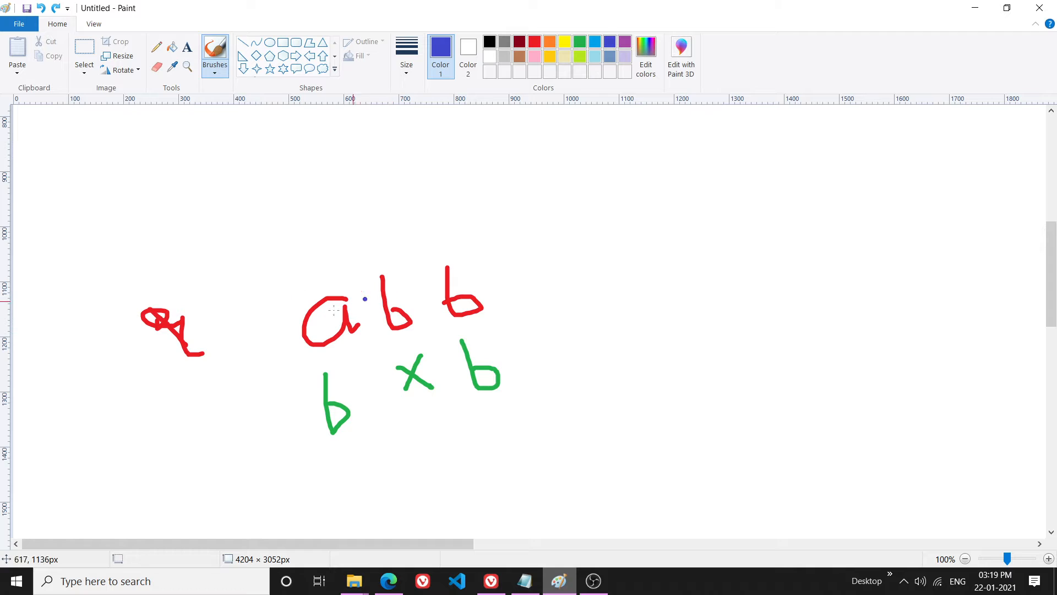
mouse_move(410, 360)
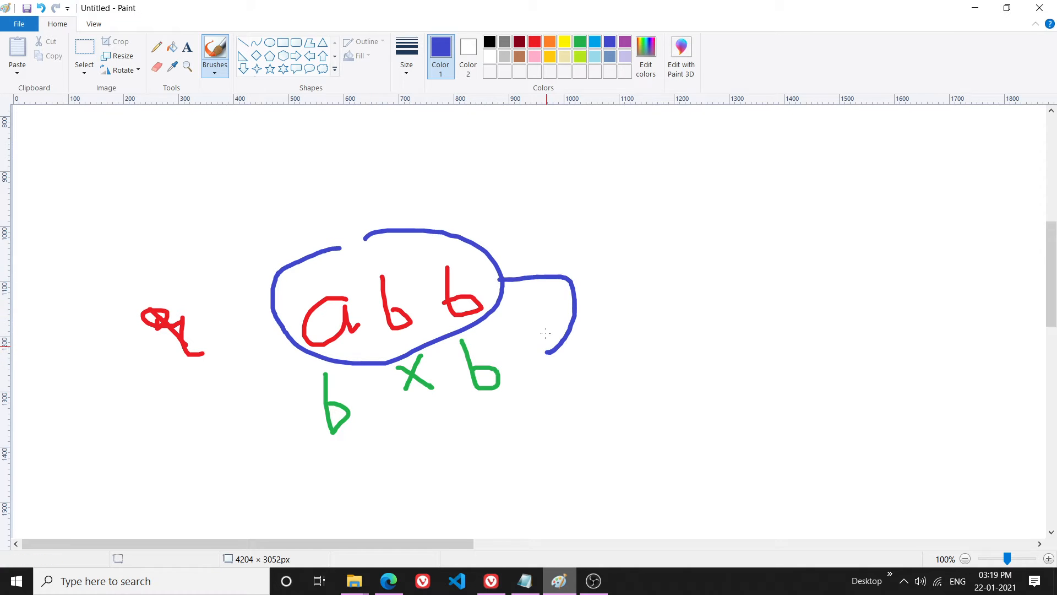
drag(550, 324, 597, 364)
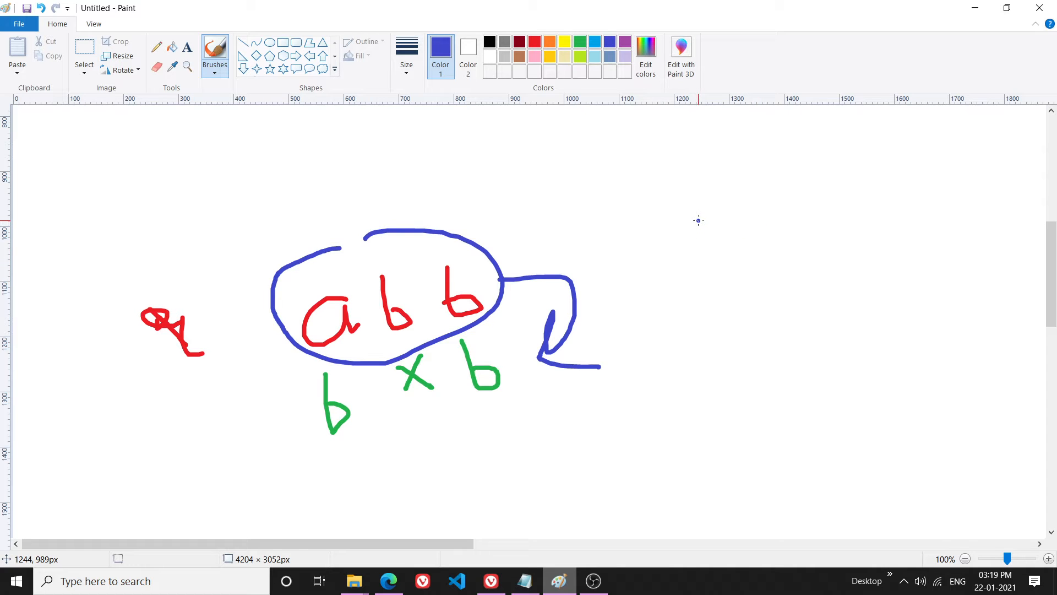
drag(698, 220, 688, 245)
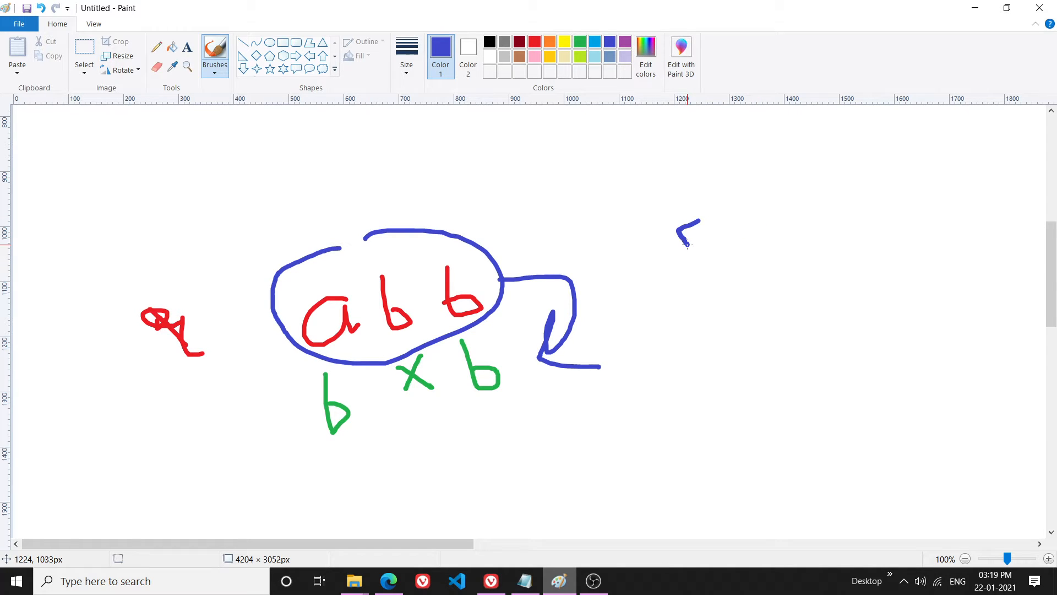
drag(681, 263, 813, 230)
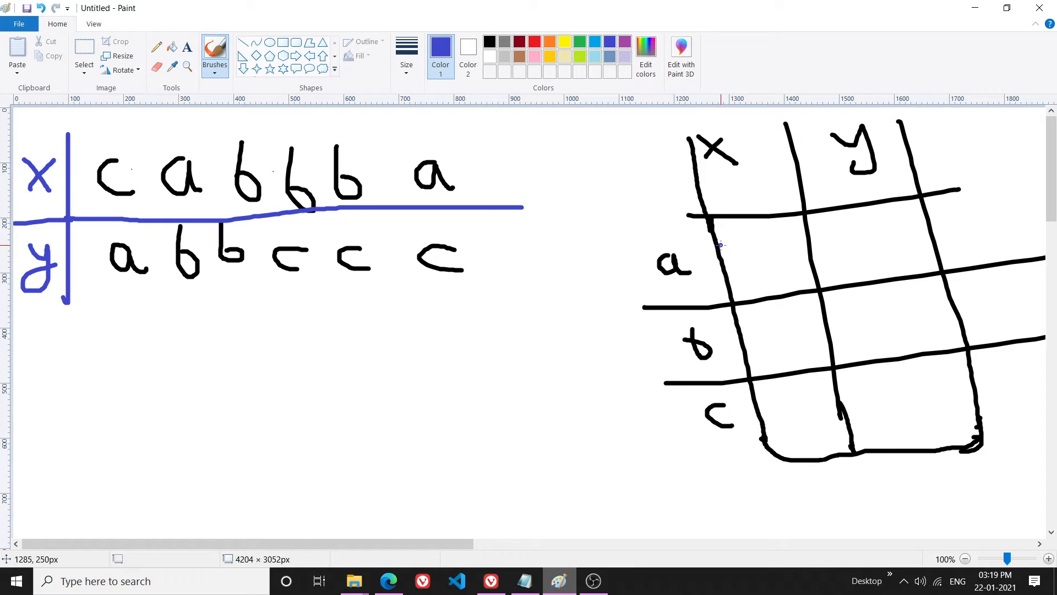
mouse_move(713, 199)
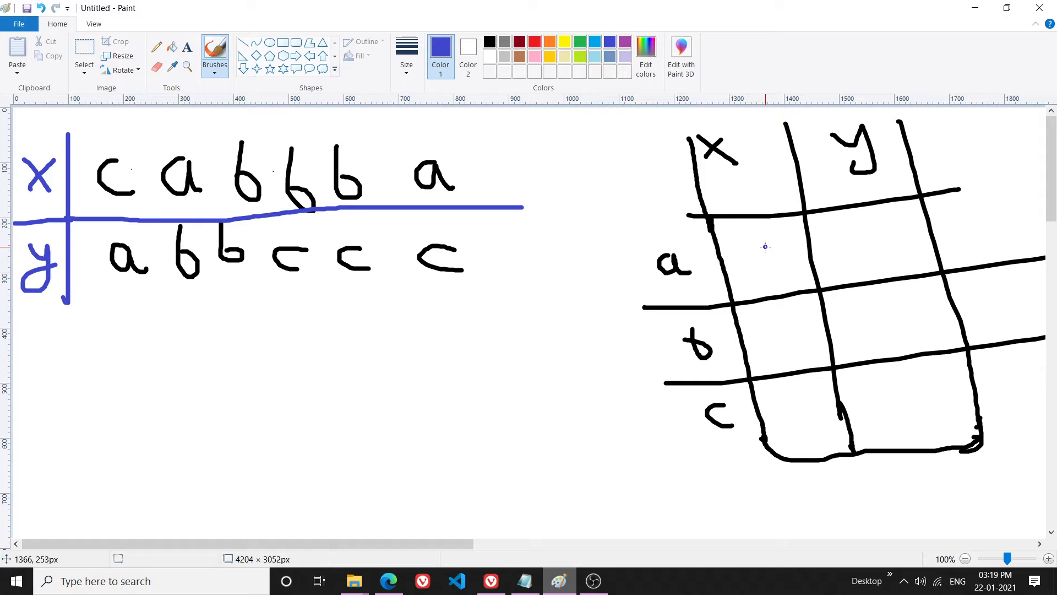
Write the letter counts: x a=2, b=3, c=1 and y a=1, b=2, c=3.
drag(756, 239, 753, 283)
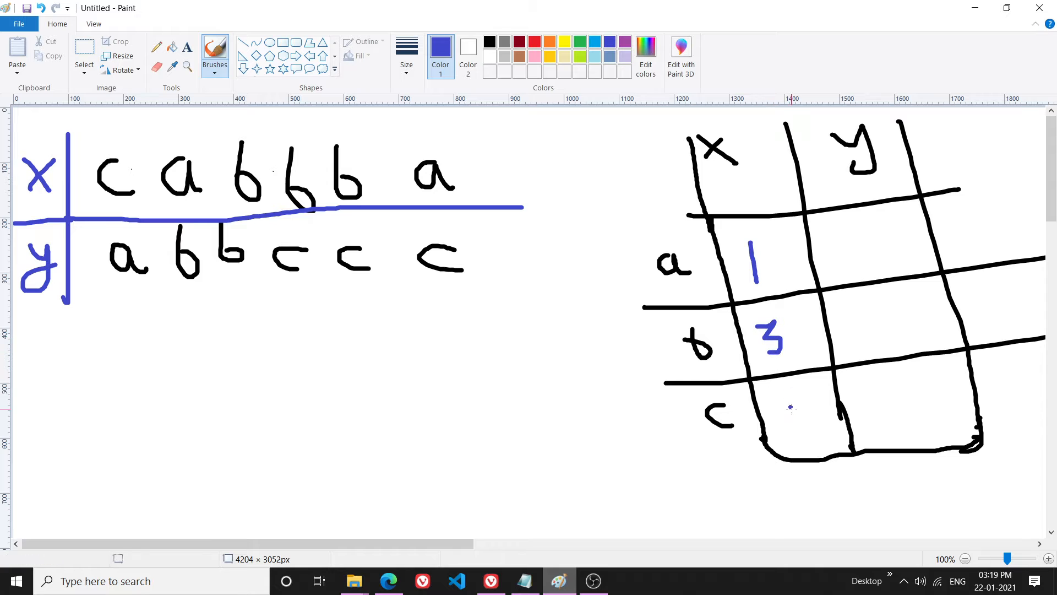
drag(816, 422, 821, 458)
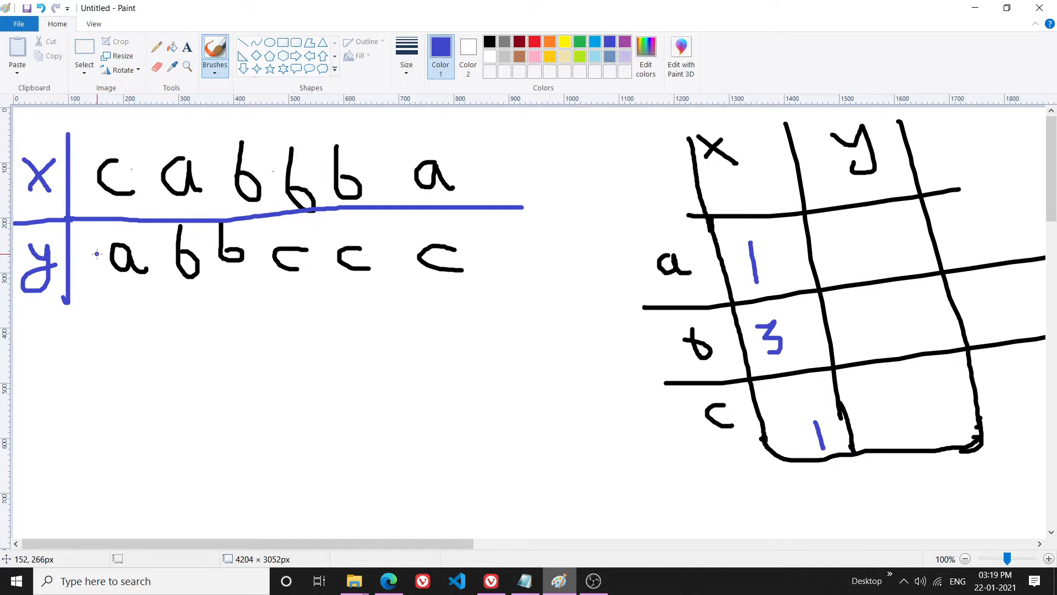
drag(867, 233, 864, 253)
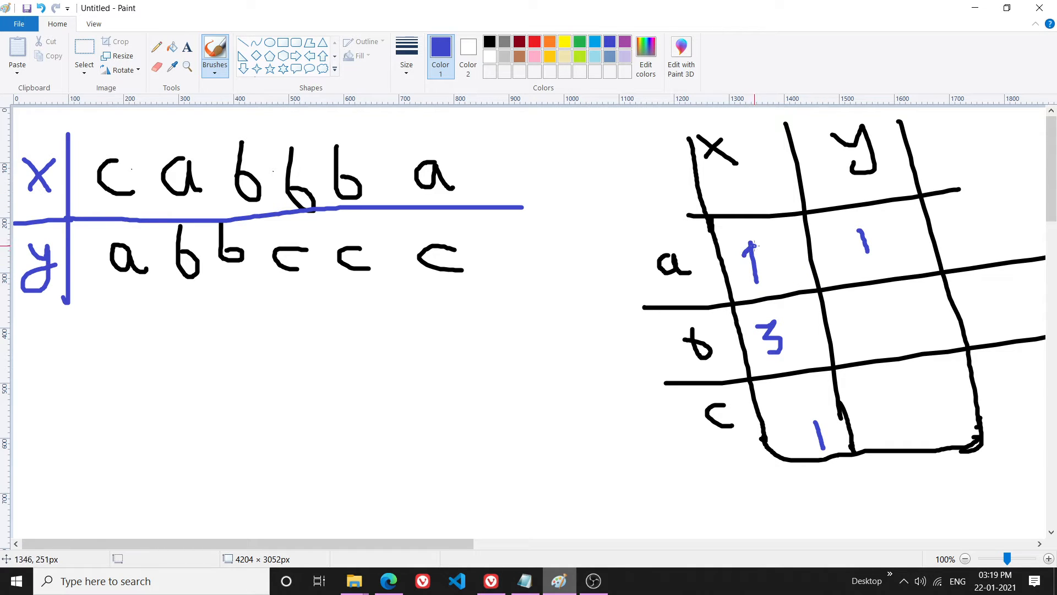
drag(749, 242, 795, 283)
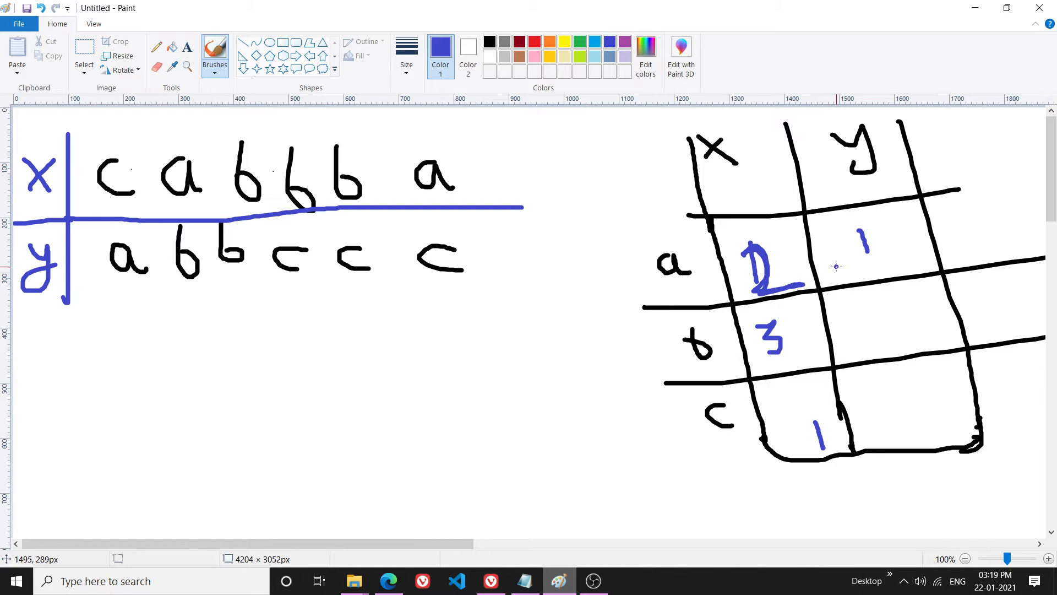
mouse_move(880, 323)
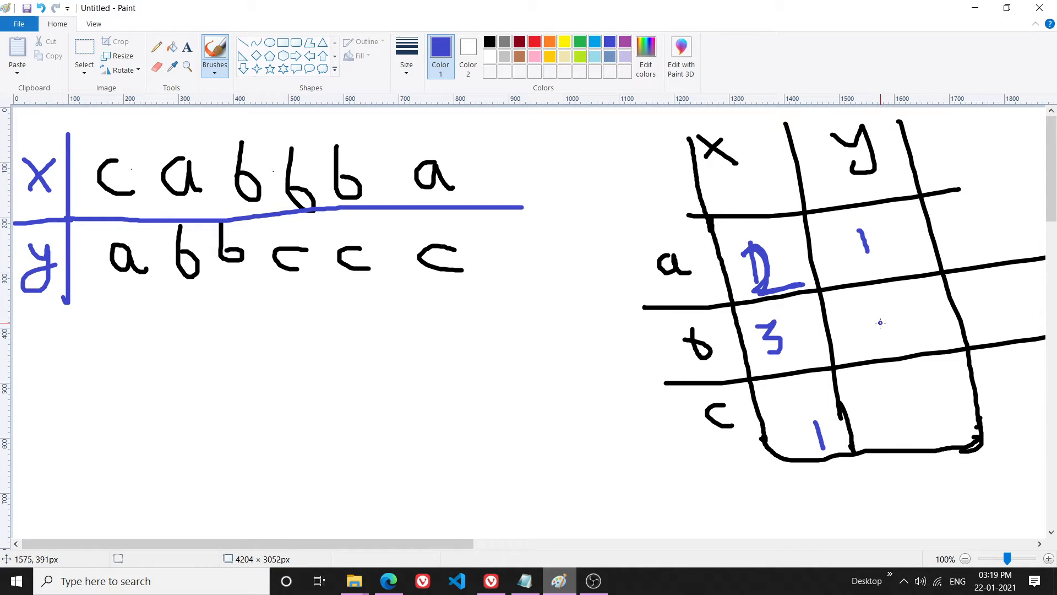
drag(876, 304, 904, 337)
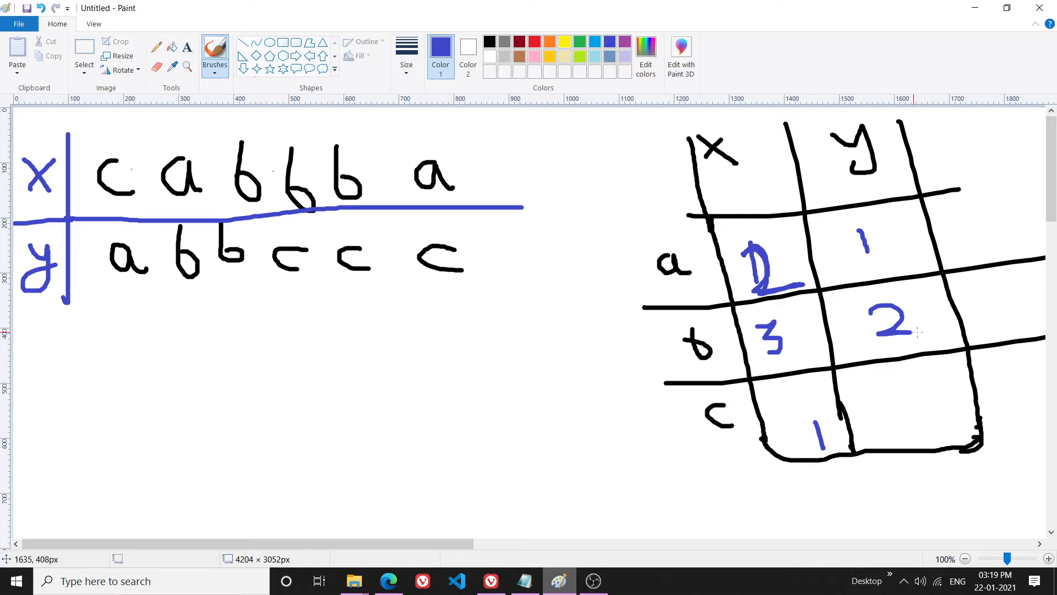
drag(890, 375, 931, 419)
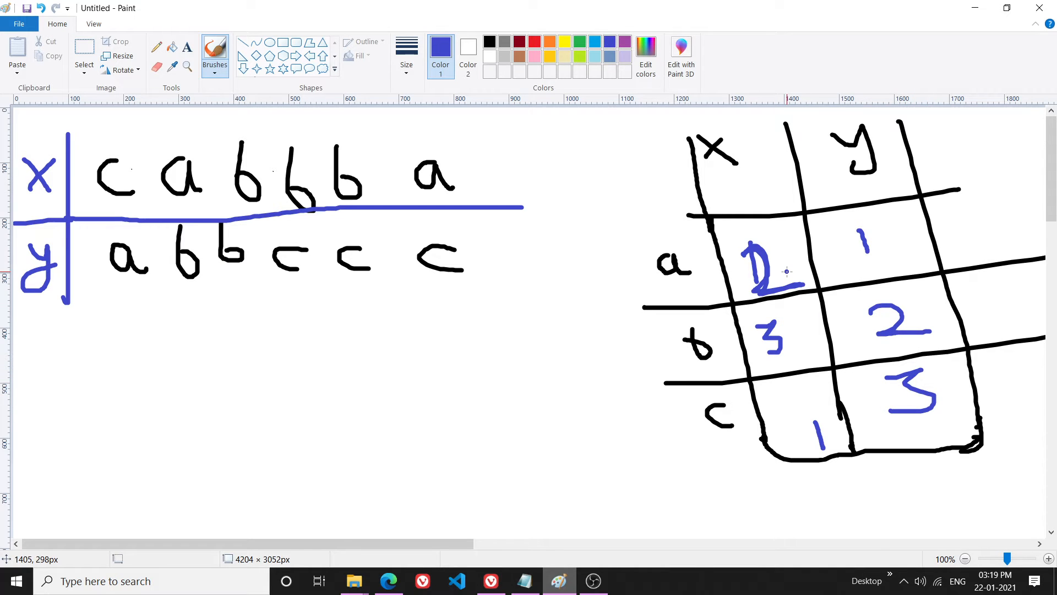
mouse_move(821, 350)
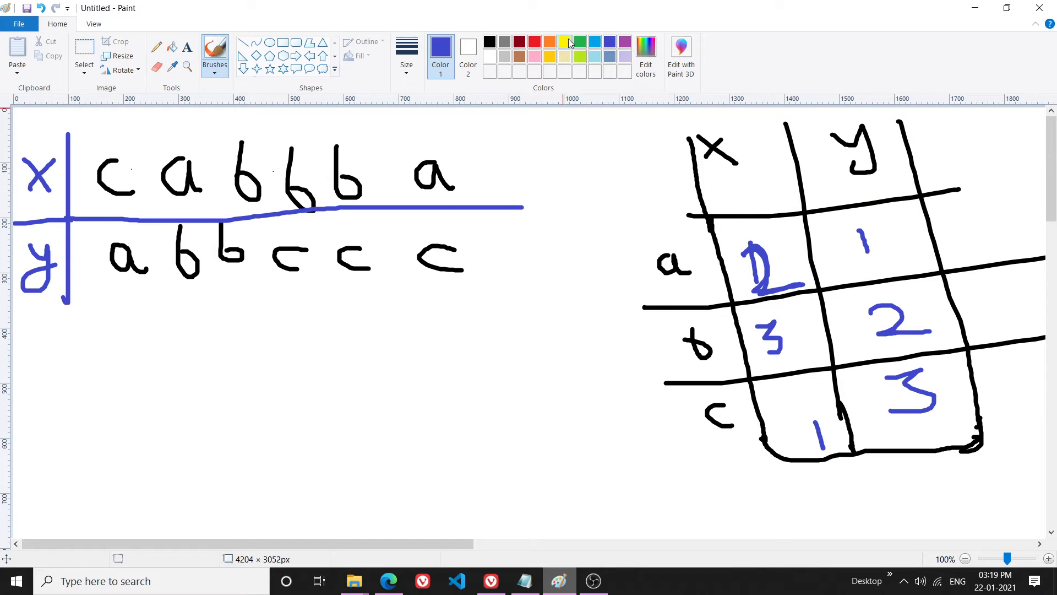
mouse_move(615, 19)
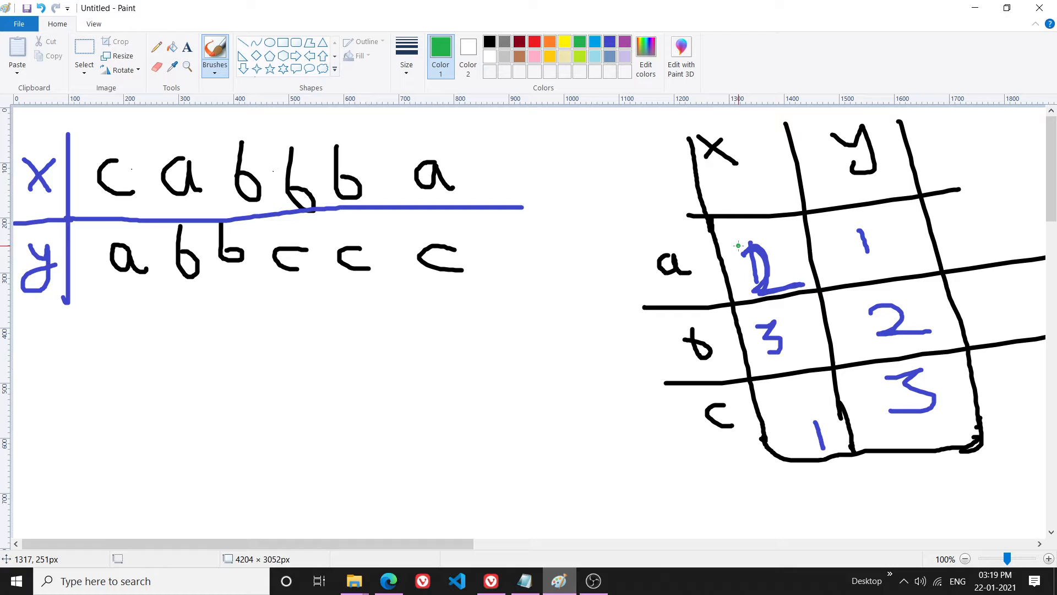
mouse_move(101, 273)
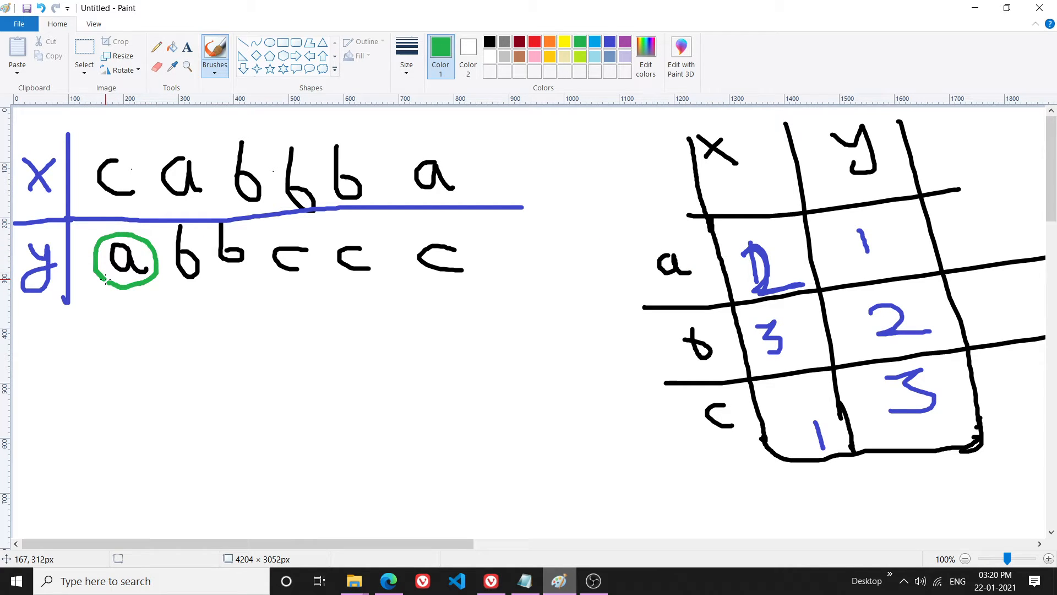
mouse_move(797, 211)
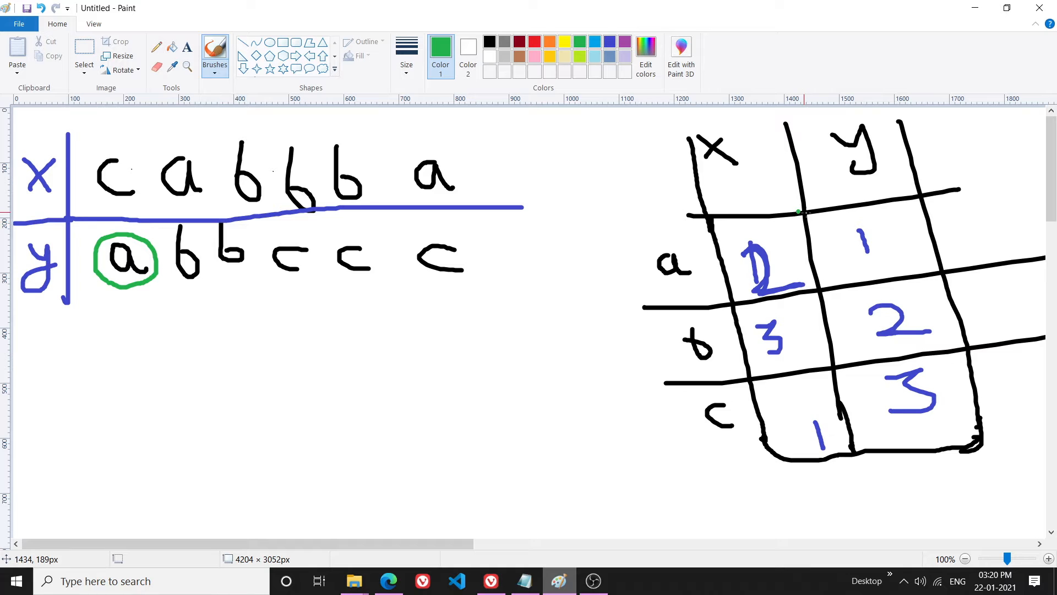
mouse_move(193, 171)
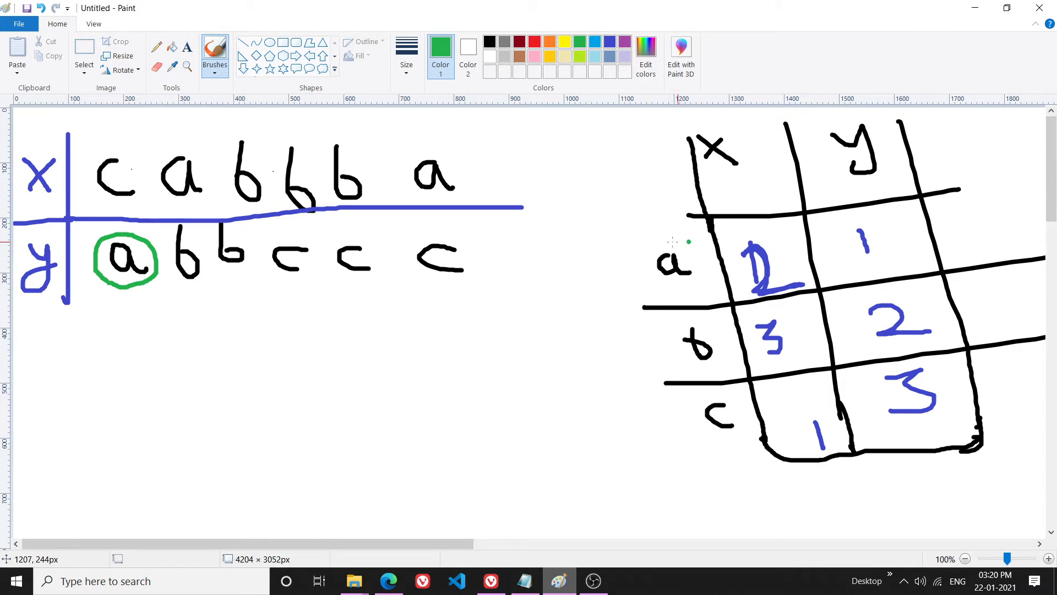
mouse_move(699, 390)
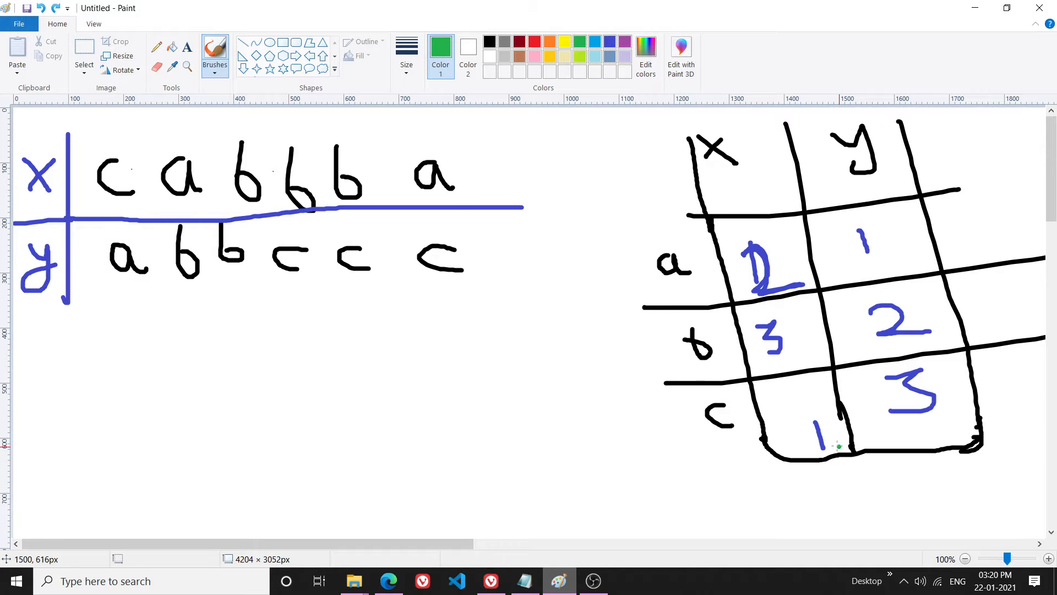
mouse_move(789, 416)
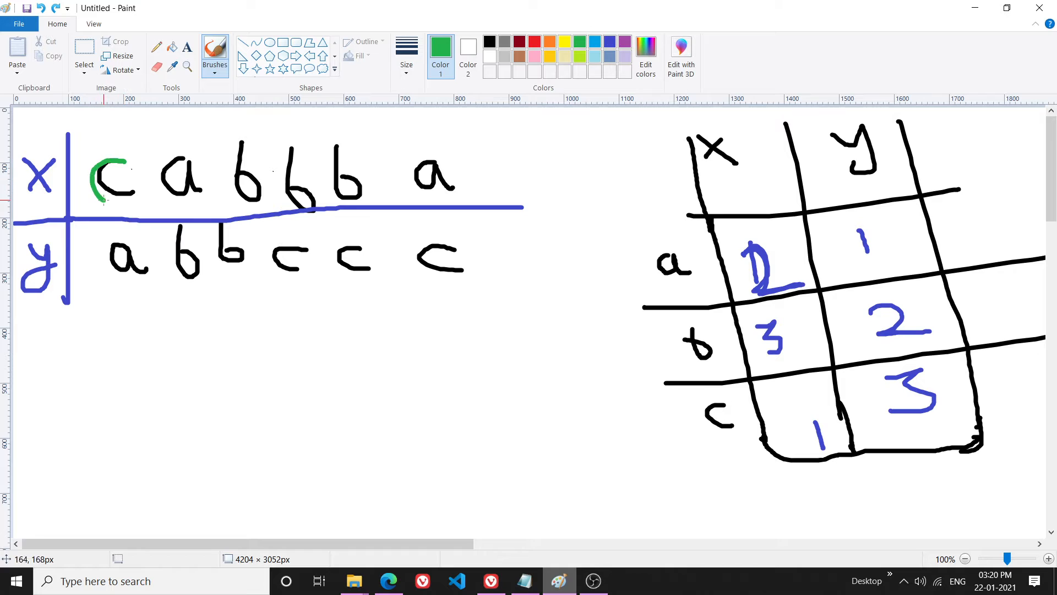
Overwrite x's letters in green, then in red correct x's a count to 1 and c count to 2.
drag(121, 155, 118, 200)
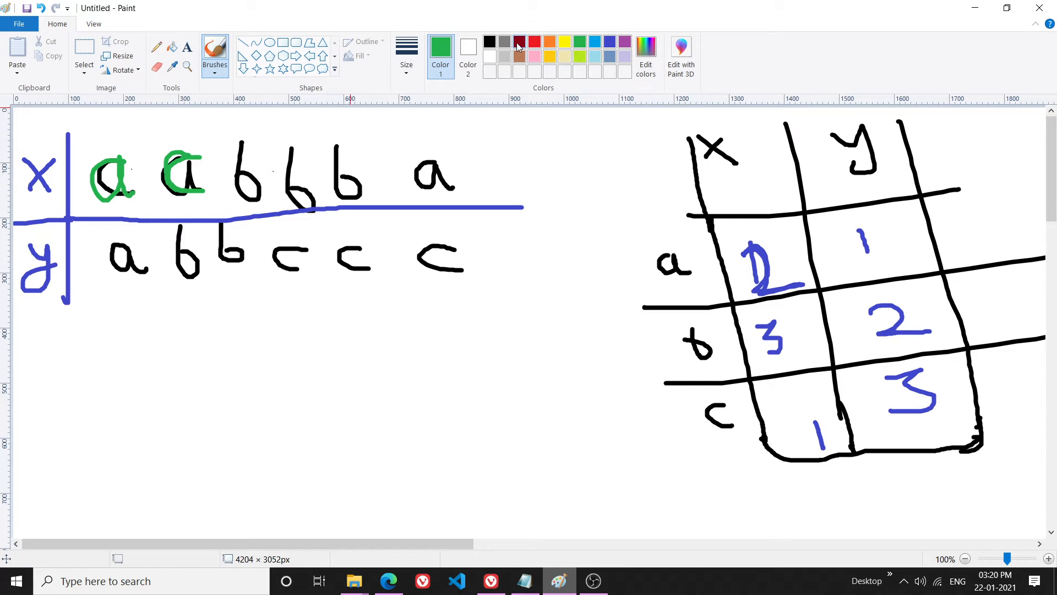
click(518, 42)
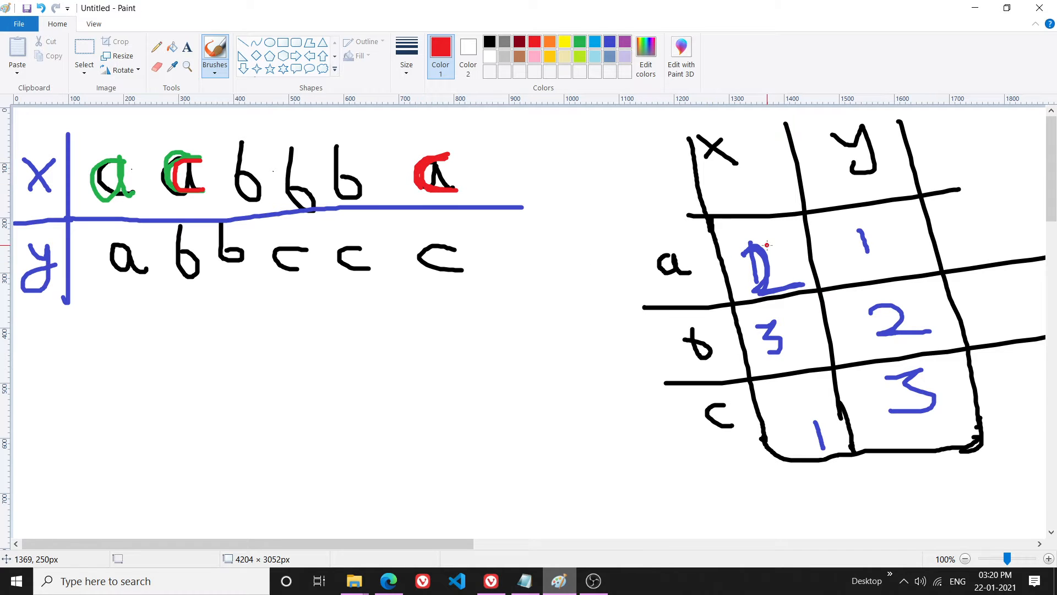
drag(768, 253, 762, 283)
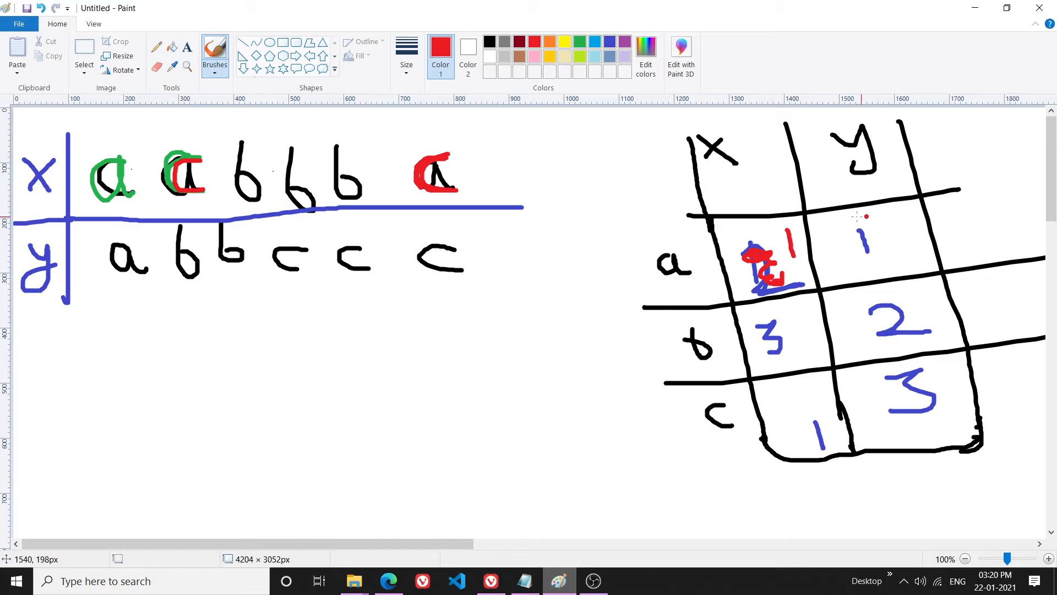
drag(810, 415, 816, 441)
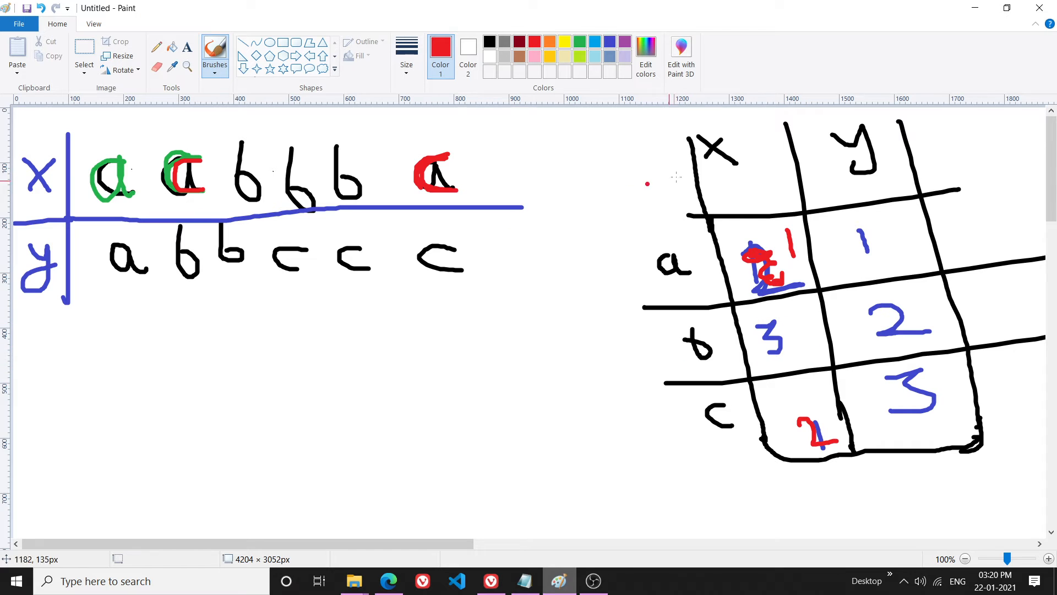
mouse_move(784, 361)
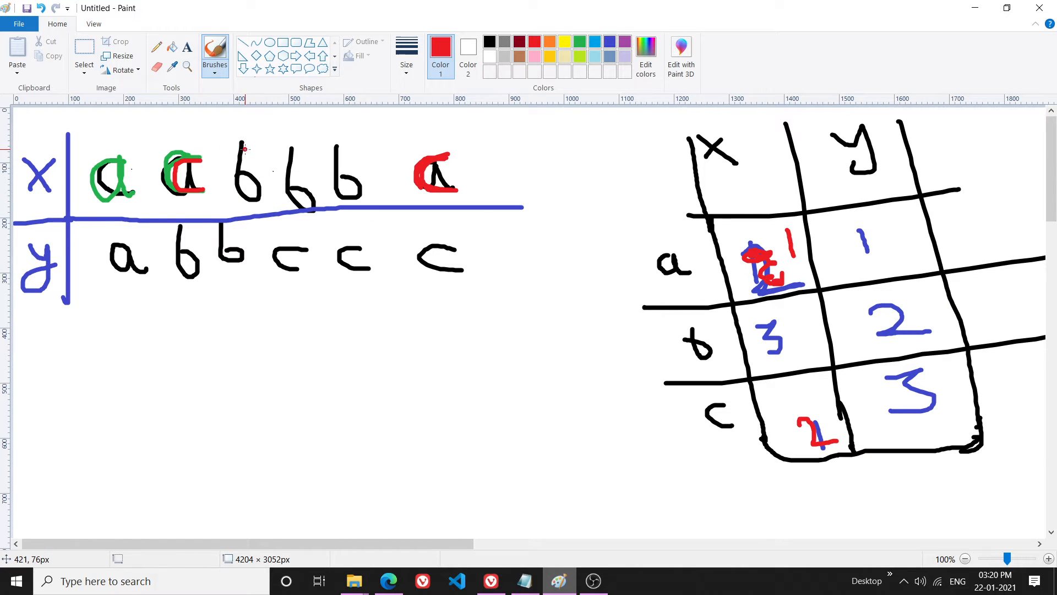
mouse_move(472, 181)
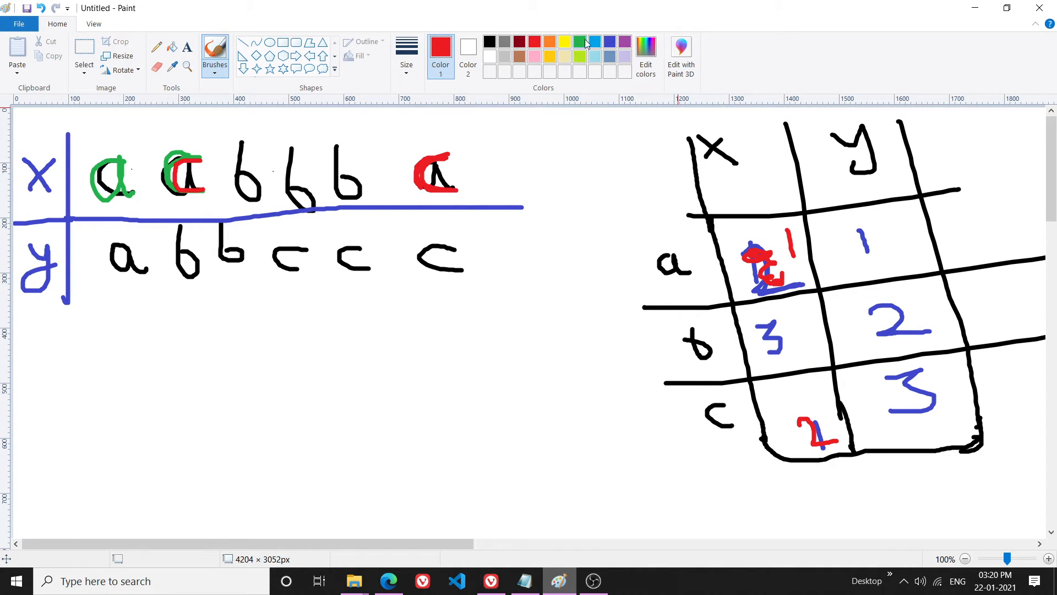
mouse_move(171, 139)
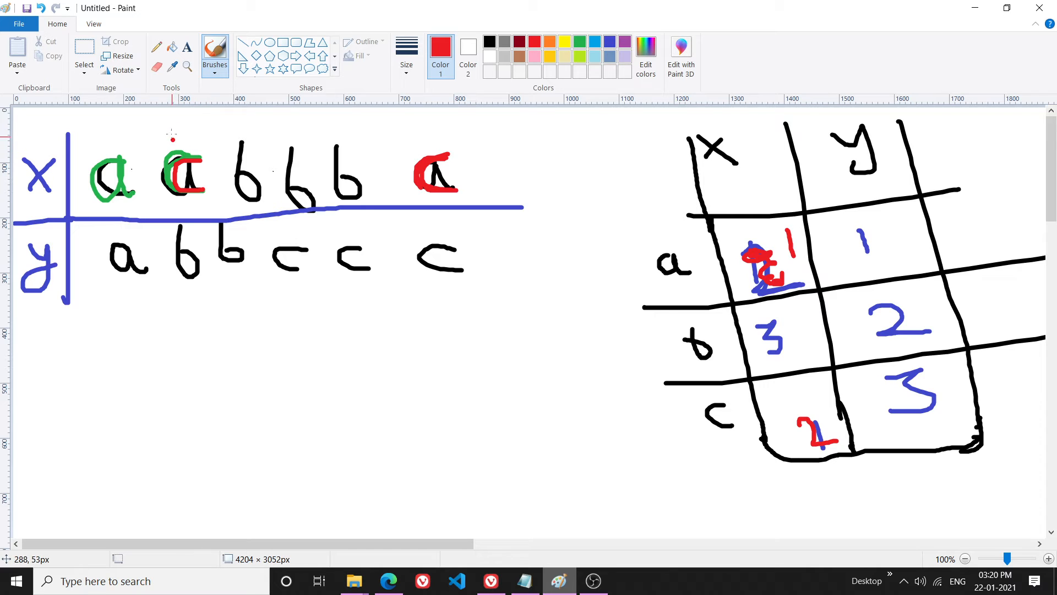
drag(172, 139, 191, 199)
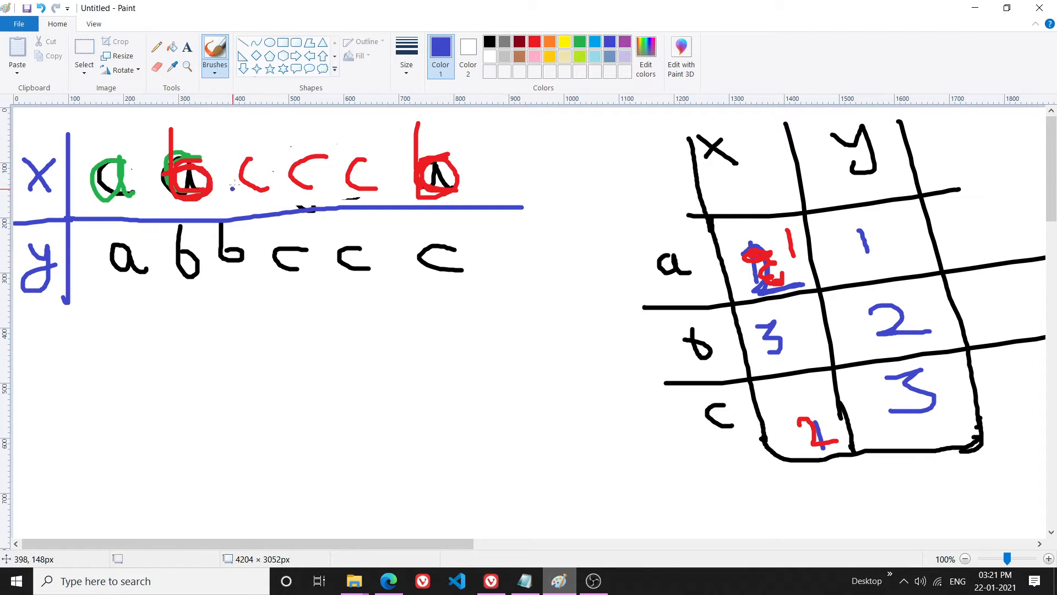
mouse_move(255, 156)
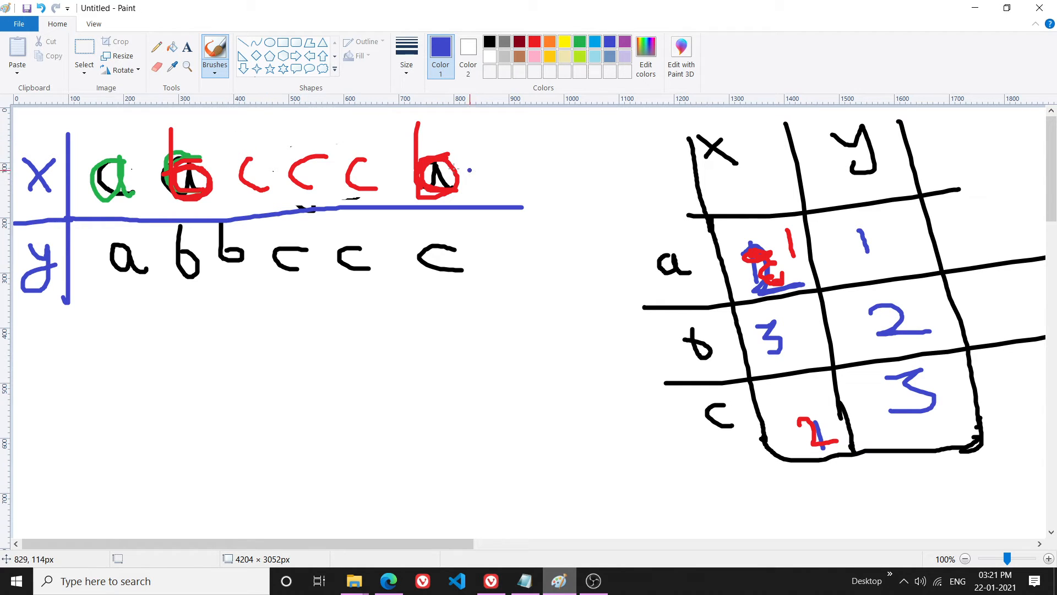
mouse_move(238, 134)
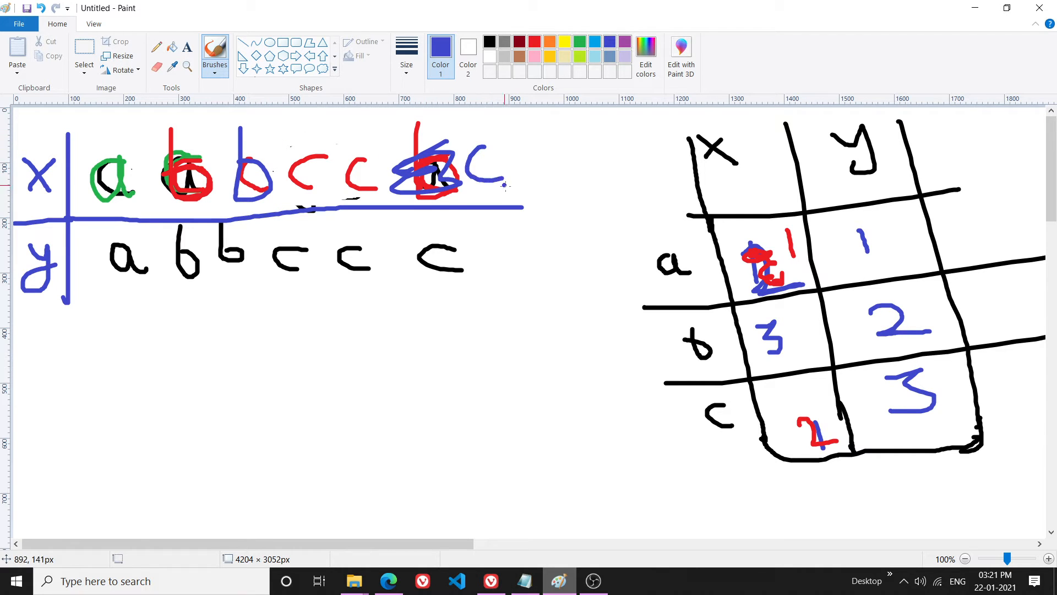
Circle the frequency table and bracket the strings in blue, adding a 'same freq' note.
drag(664, 146, 1002, 210)
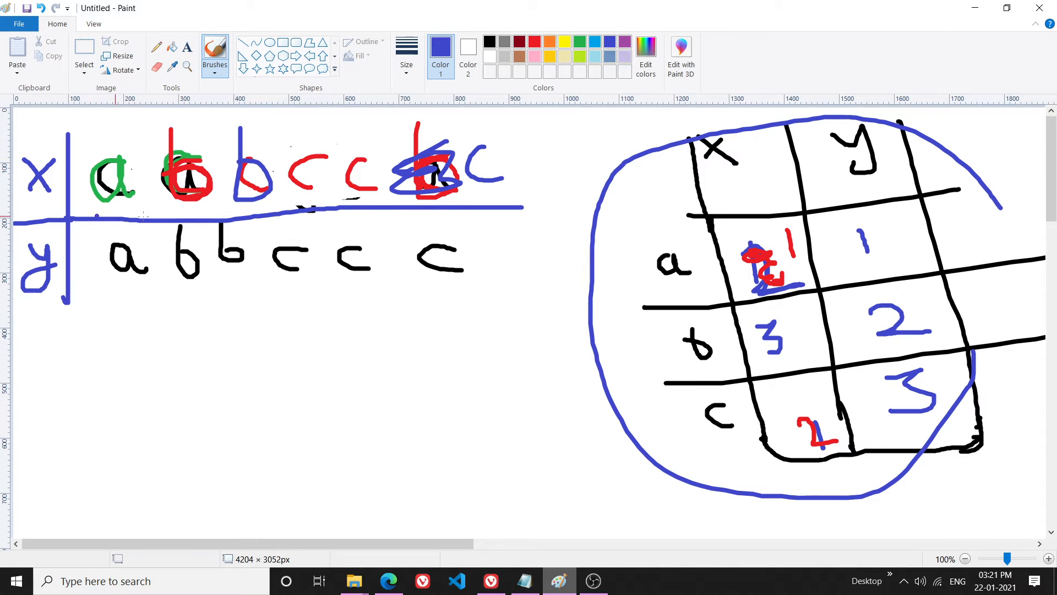
drag(533, 158, 503, 263)
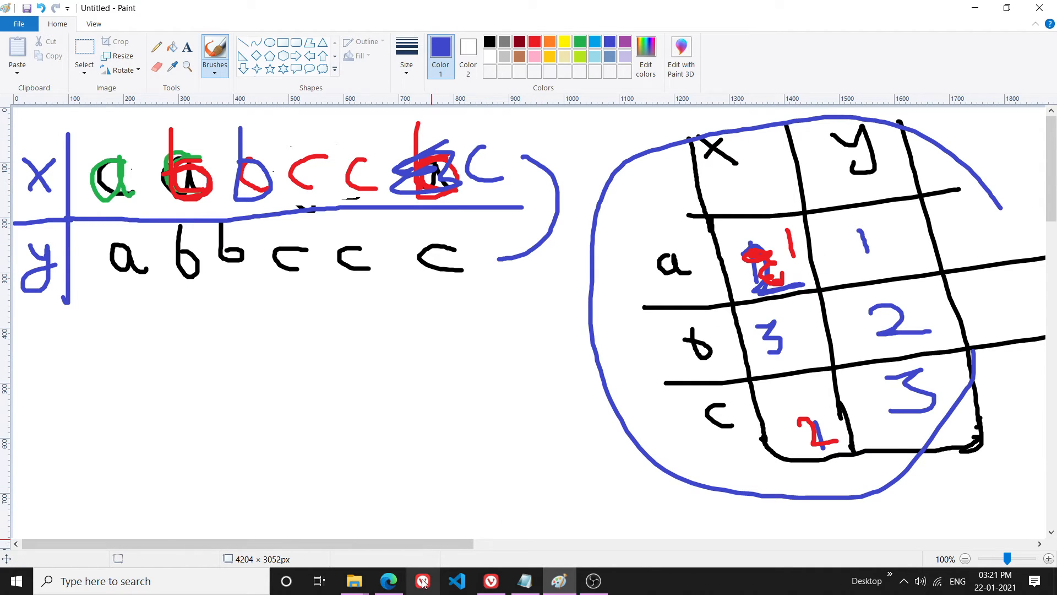
scroll(down, 3)
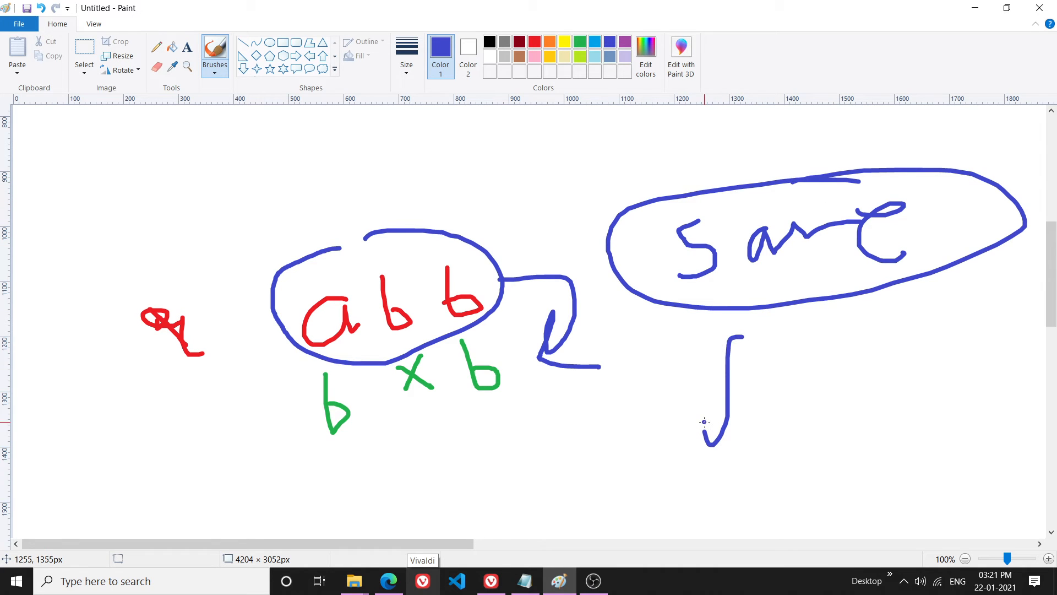
drag(715, 419, 884, 365)
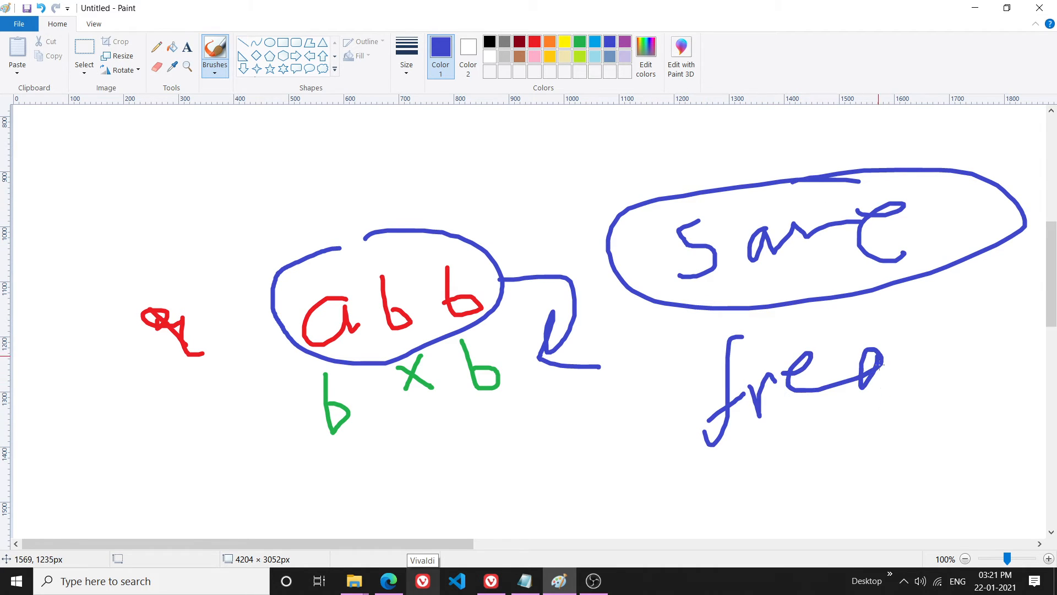
click(388, 580)
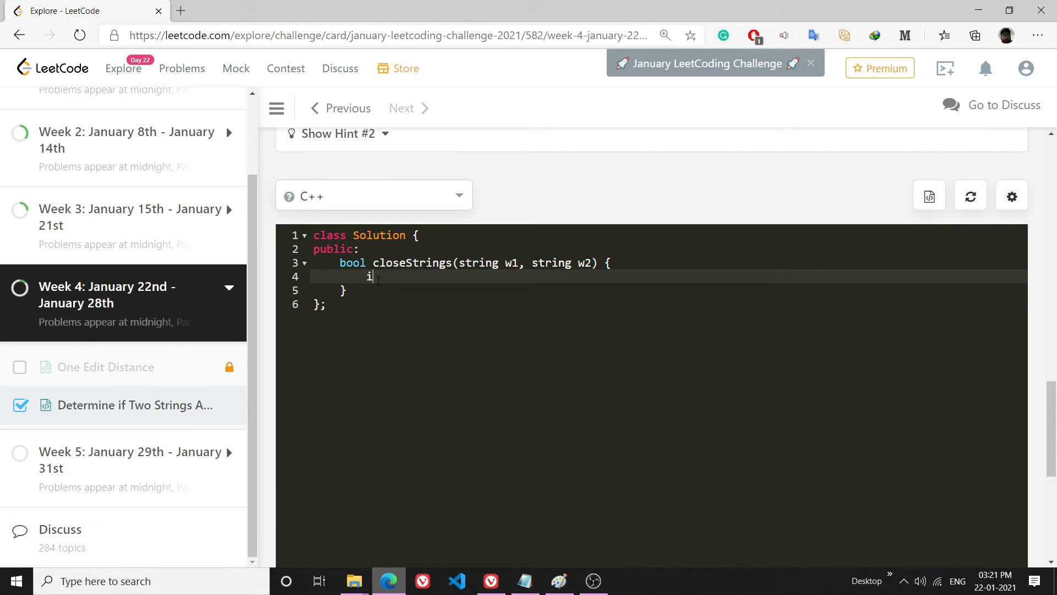
Add if(w1.size()!=w2.size()) return false; as the first check.
text(f(w1.siz))
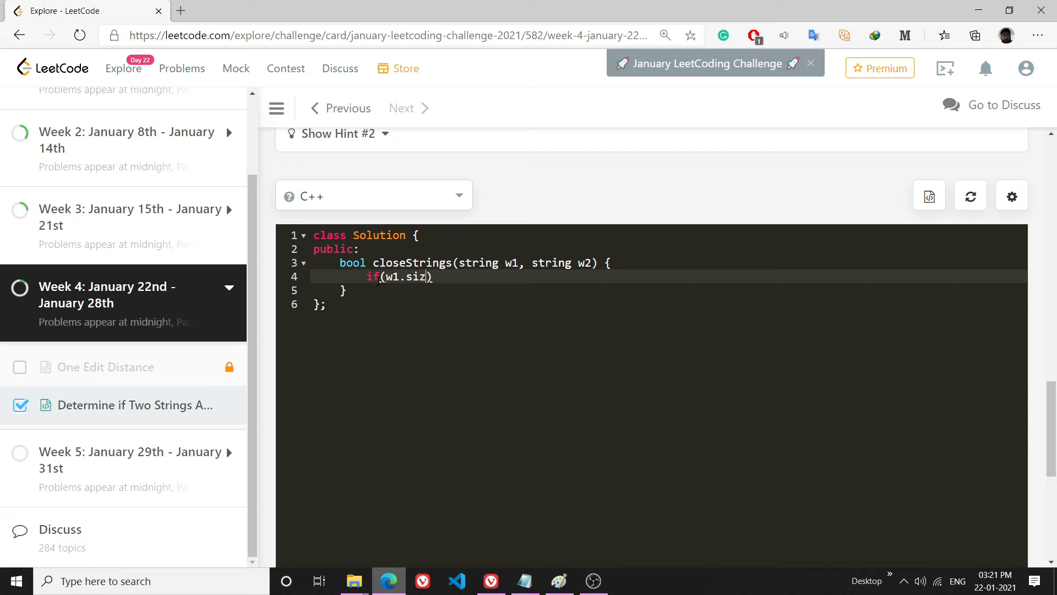
text(e()!=))
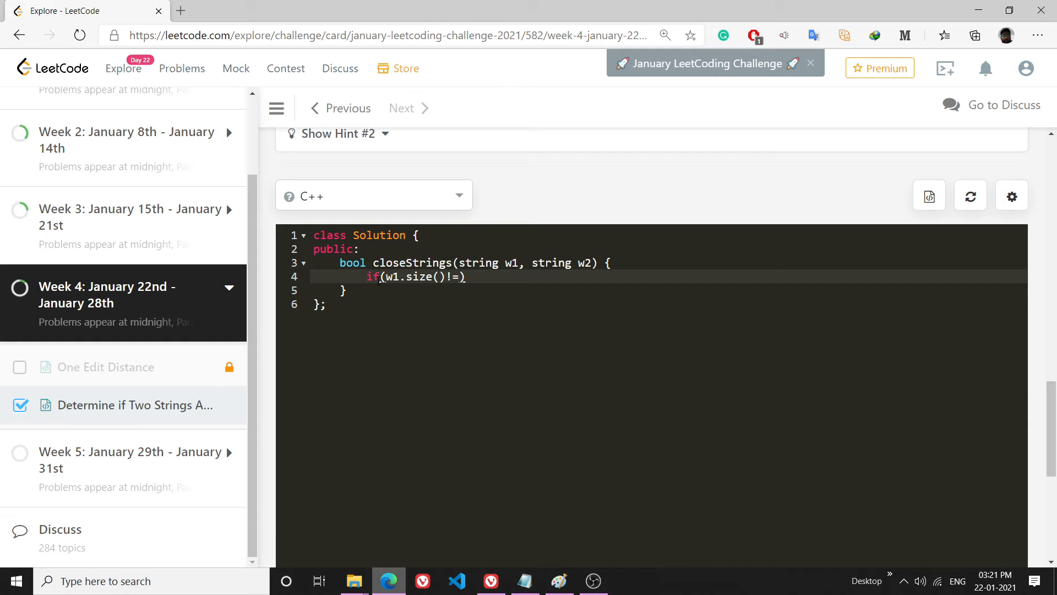
text(w2.size())
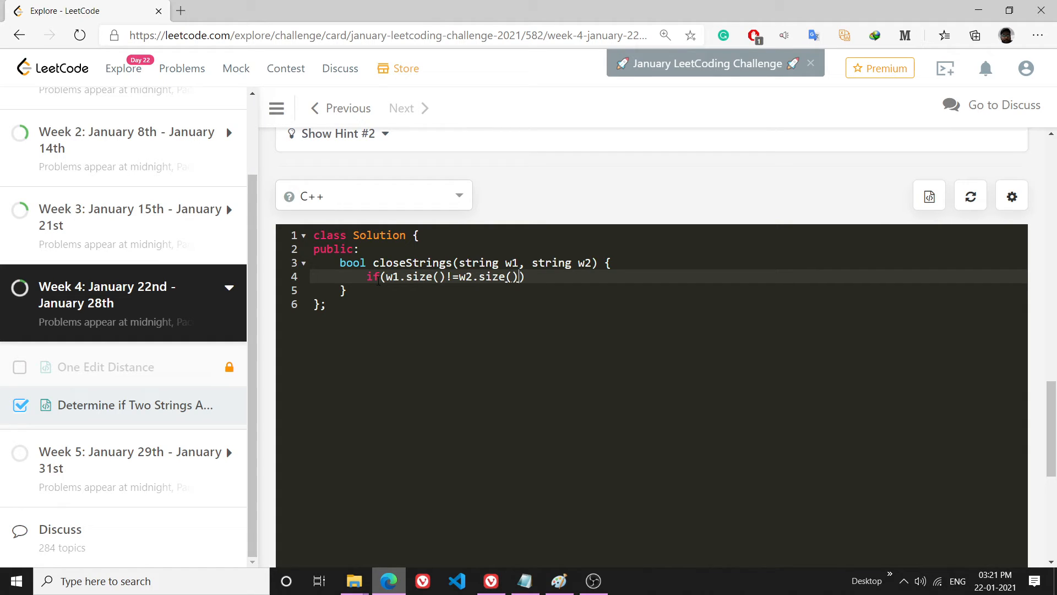
text(return)
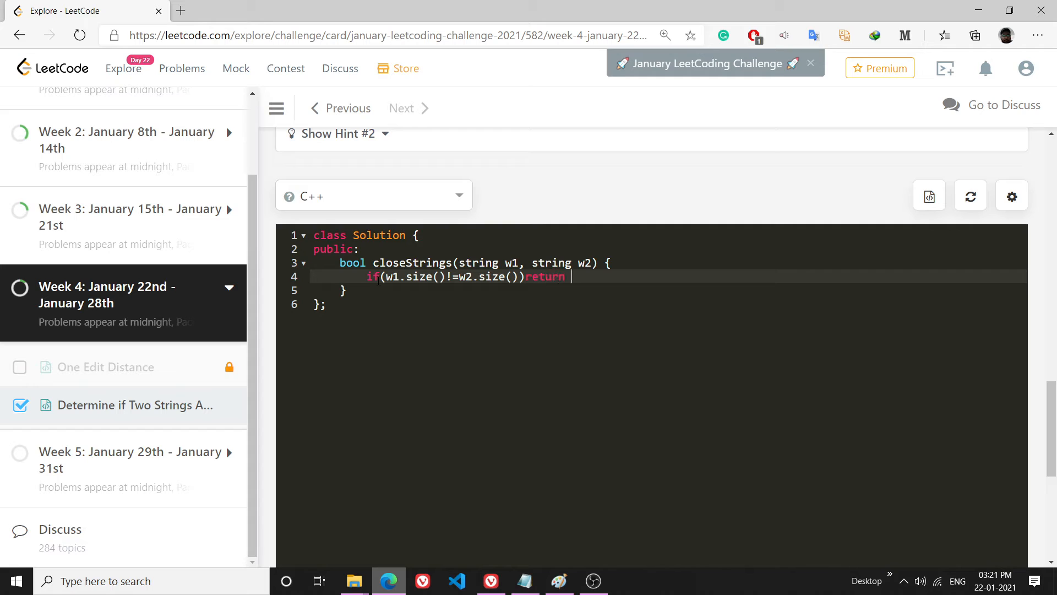
text(false;)
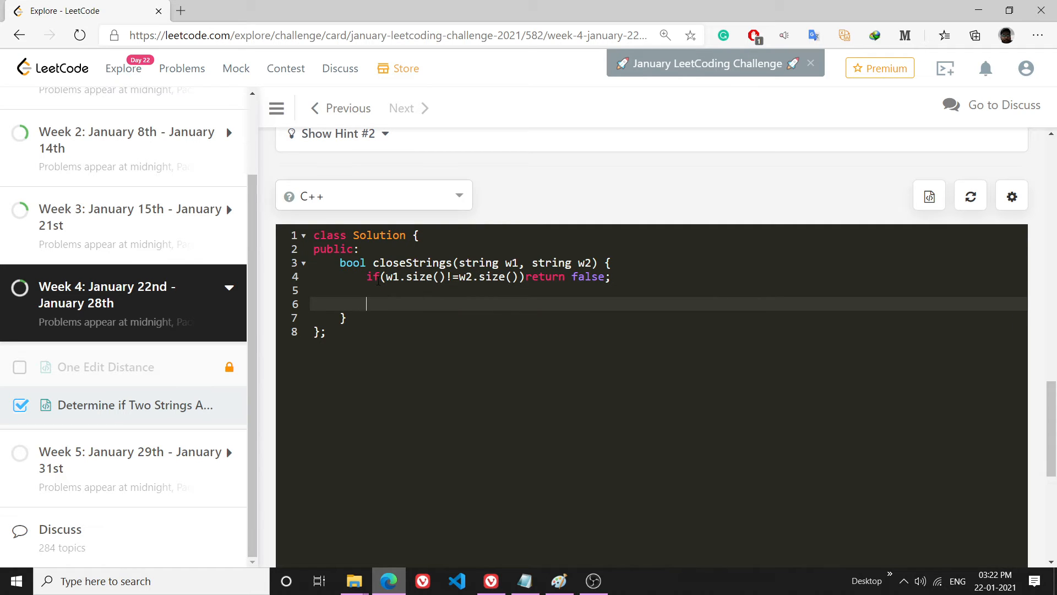
Declare set<char> s1,s2; on the next line.
text(set)
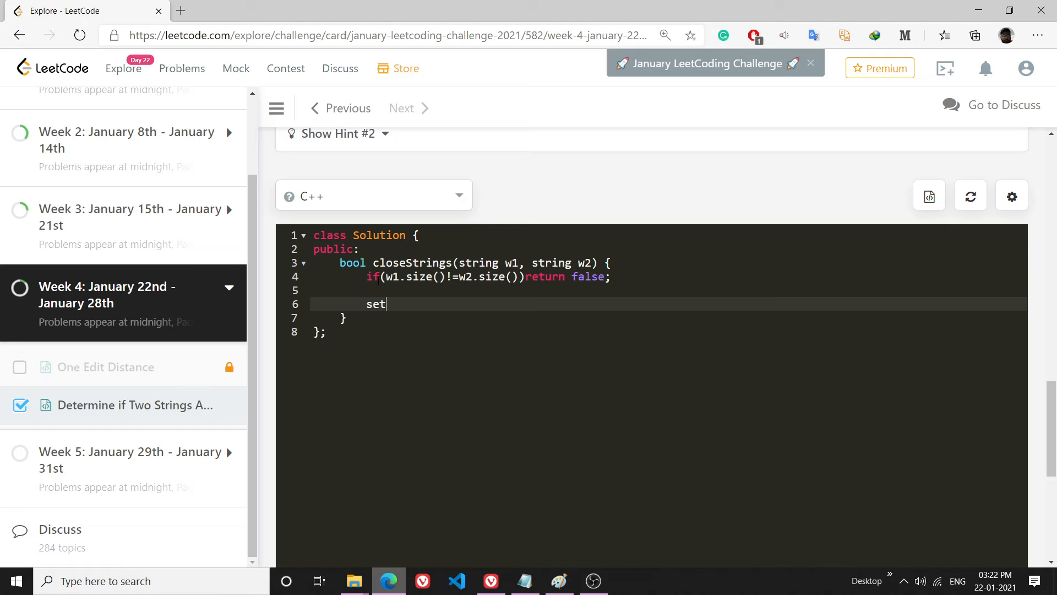
text(<c)
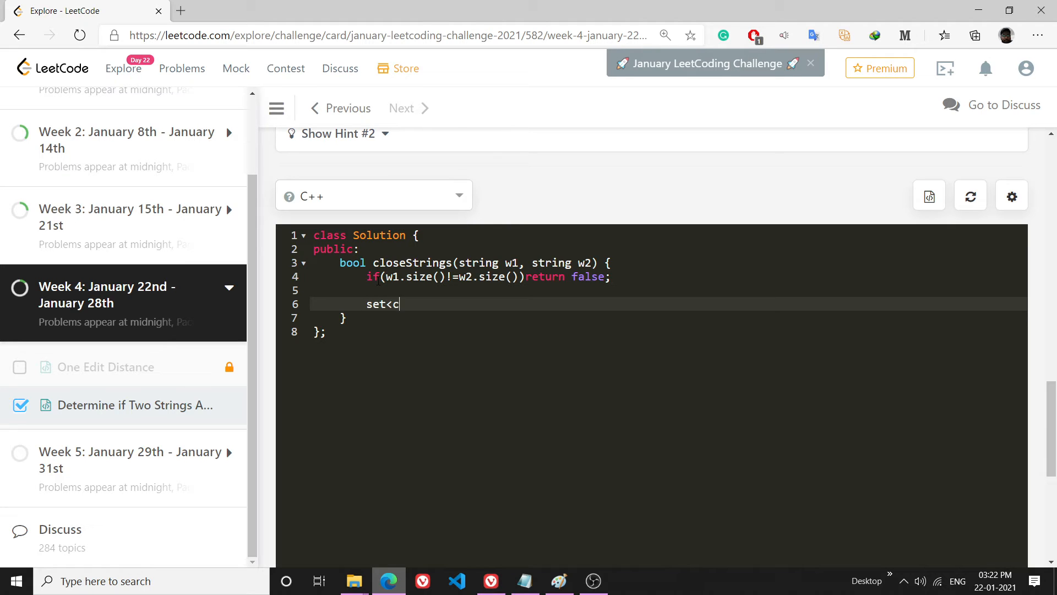
text(har)
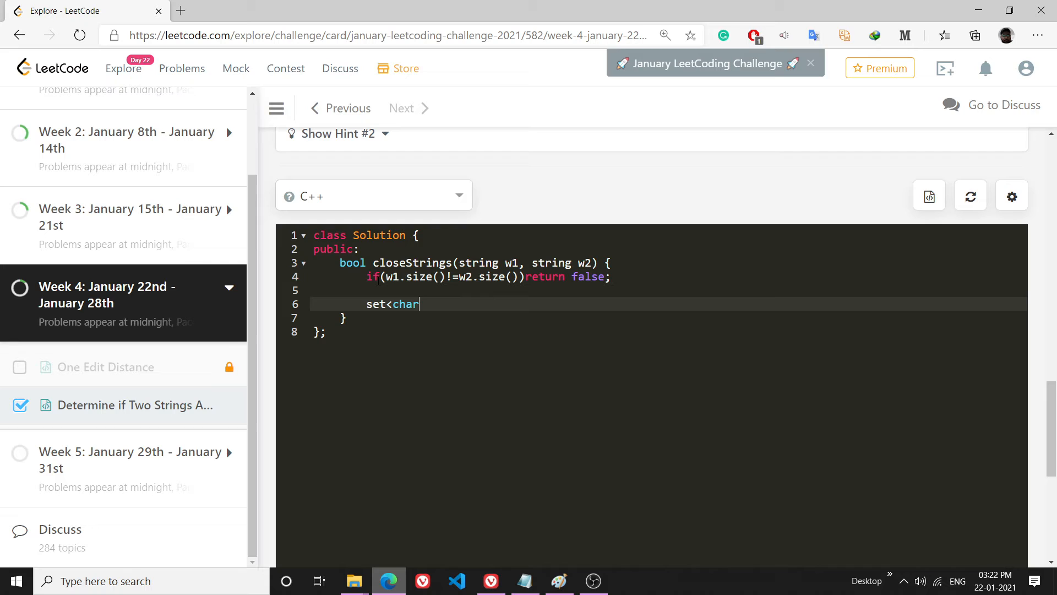
text(>s1,s2;)
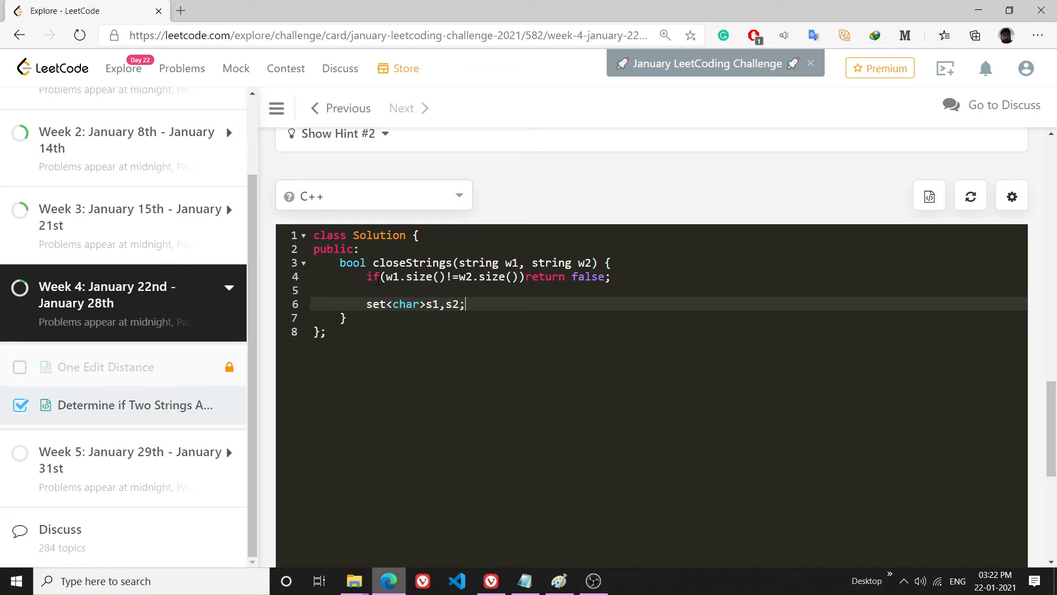
key(Enter)
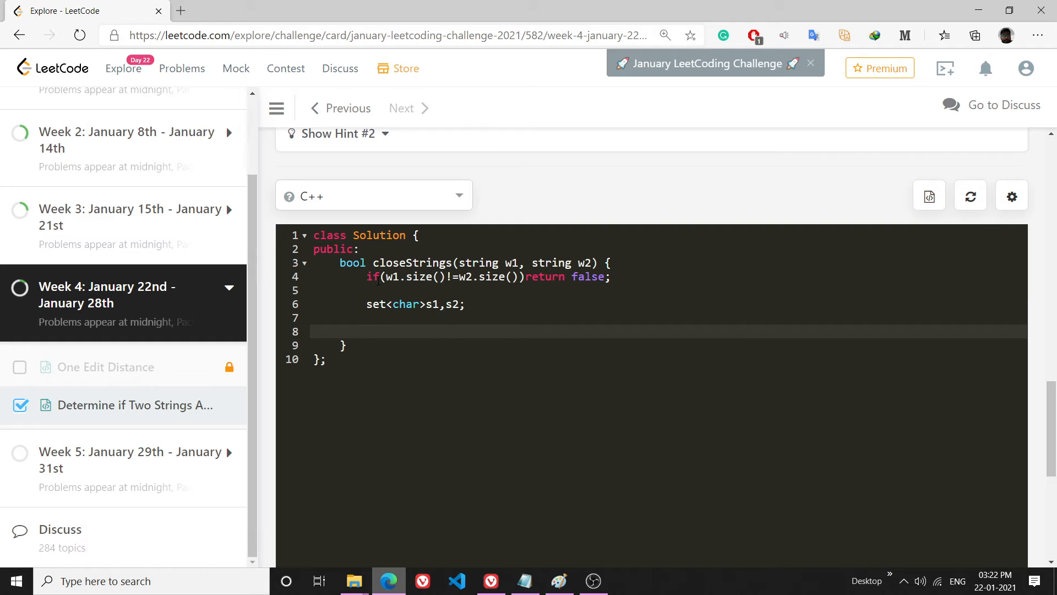
Write for(int i=0;i<w1.size();i++){ to loop over the word length.
text(for(nii))
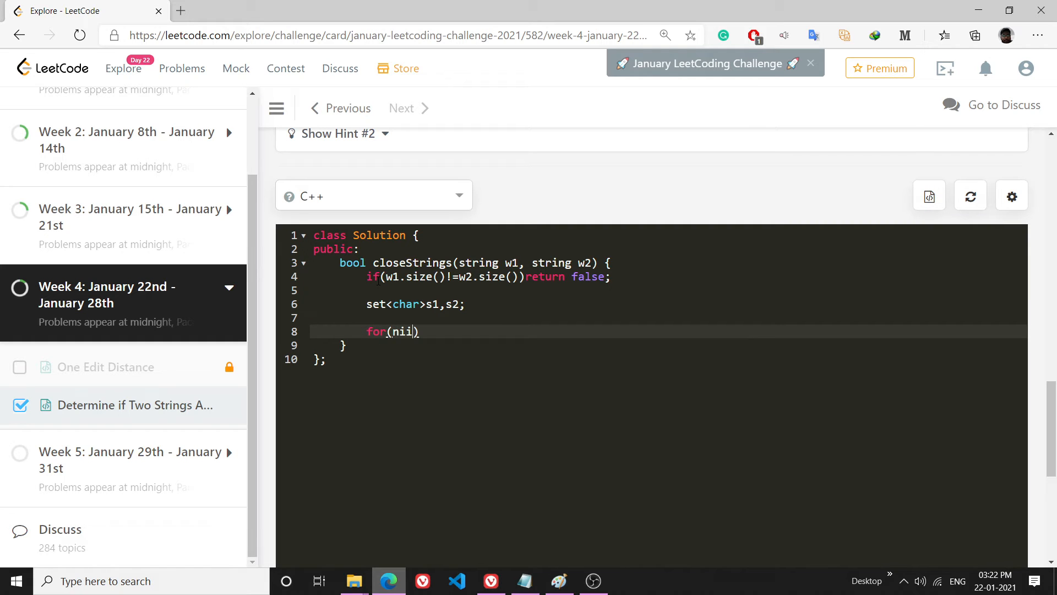
text(int i=)
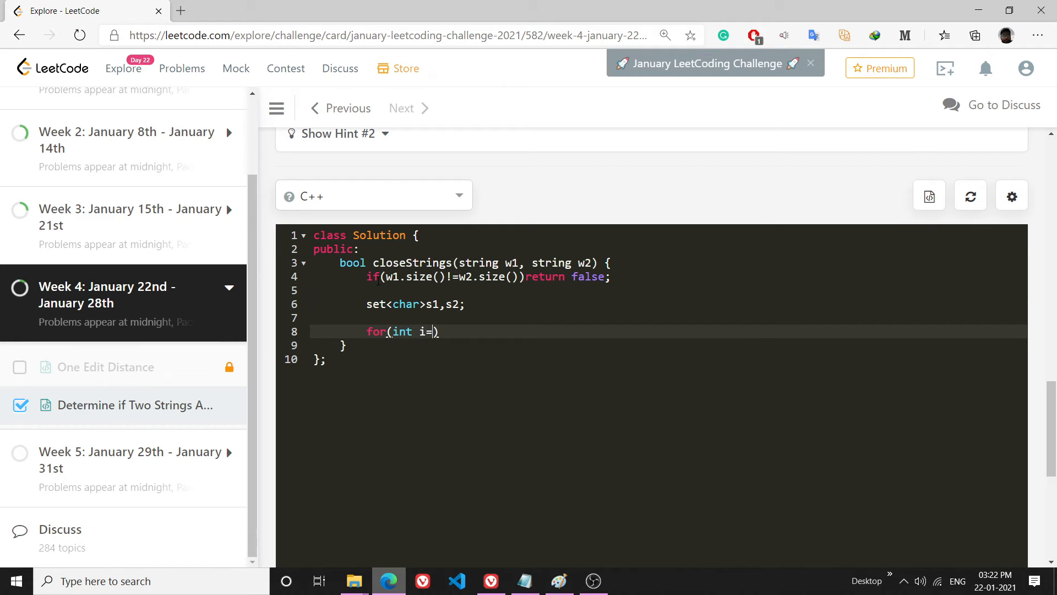
text(0;i<q)
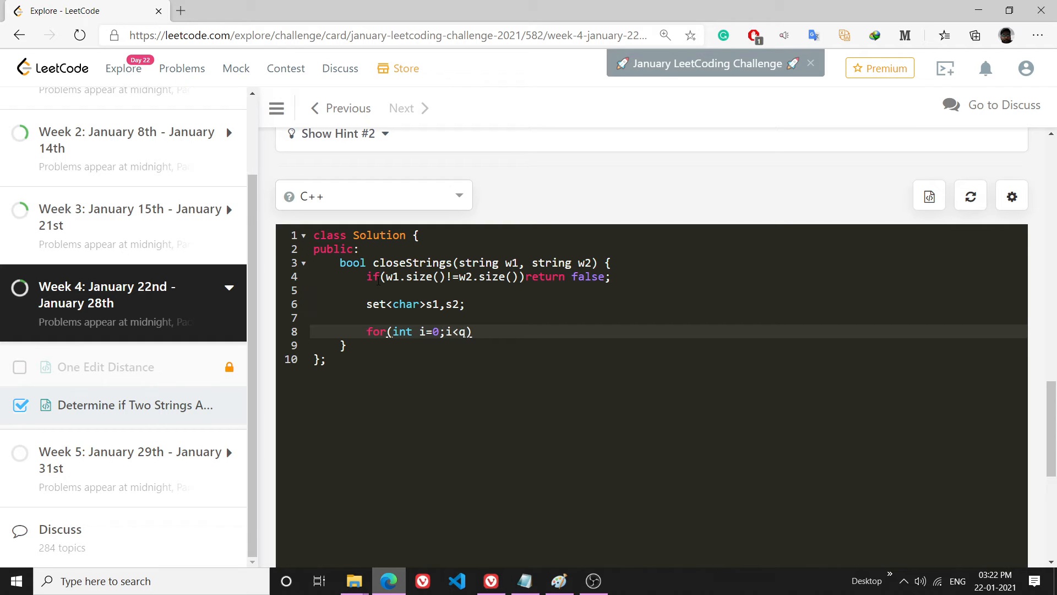
text(w1.s)
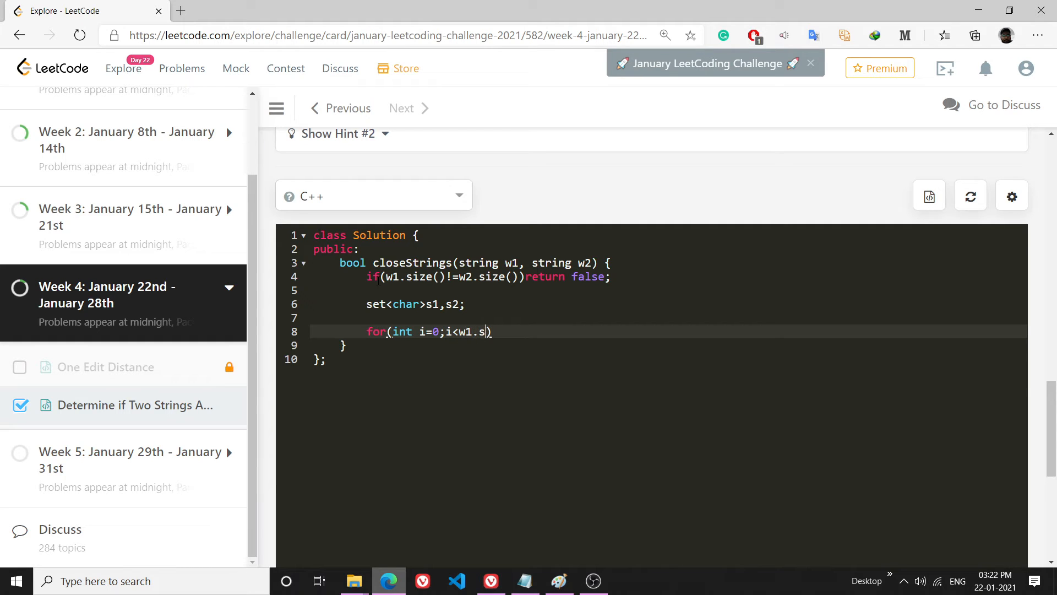
text(ize();))
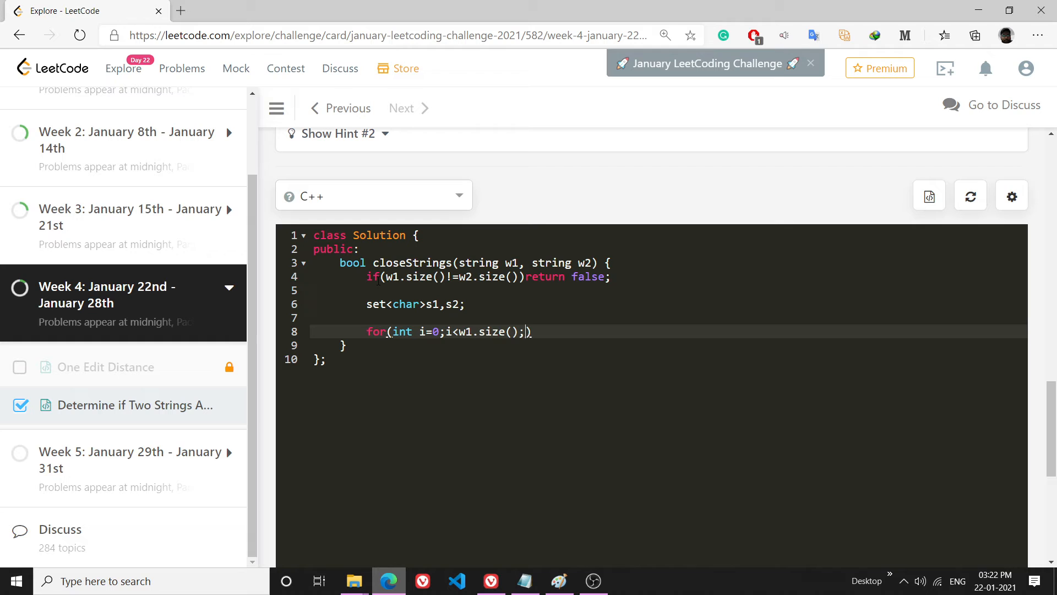
text(i++)
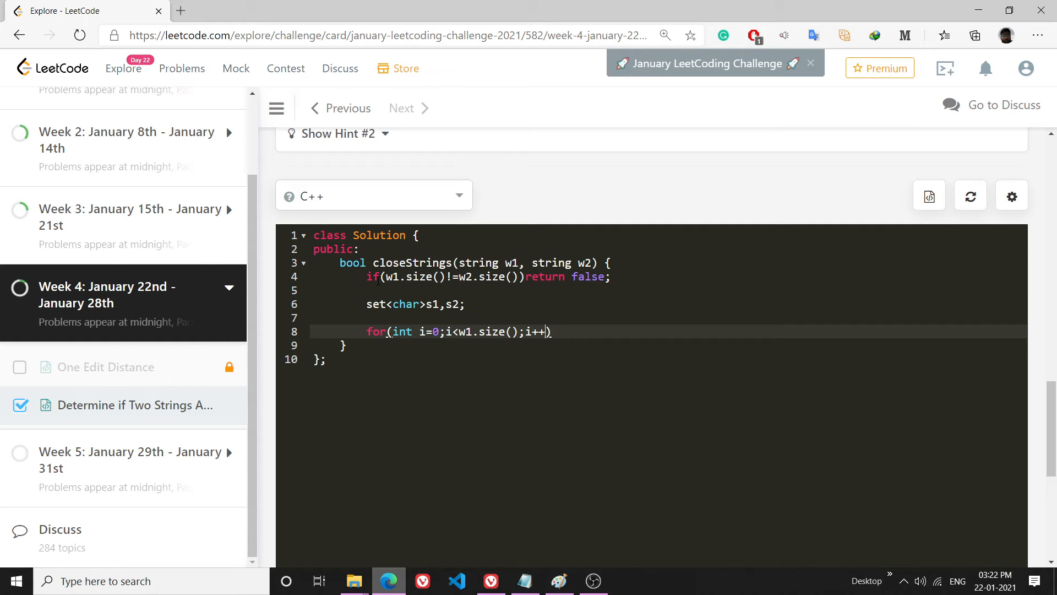
text({)
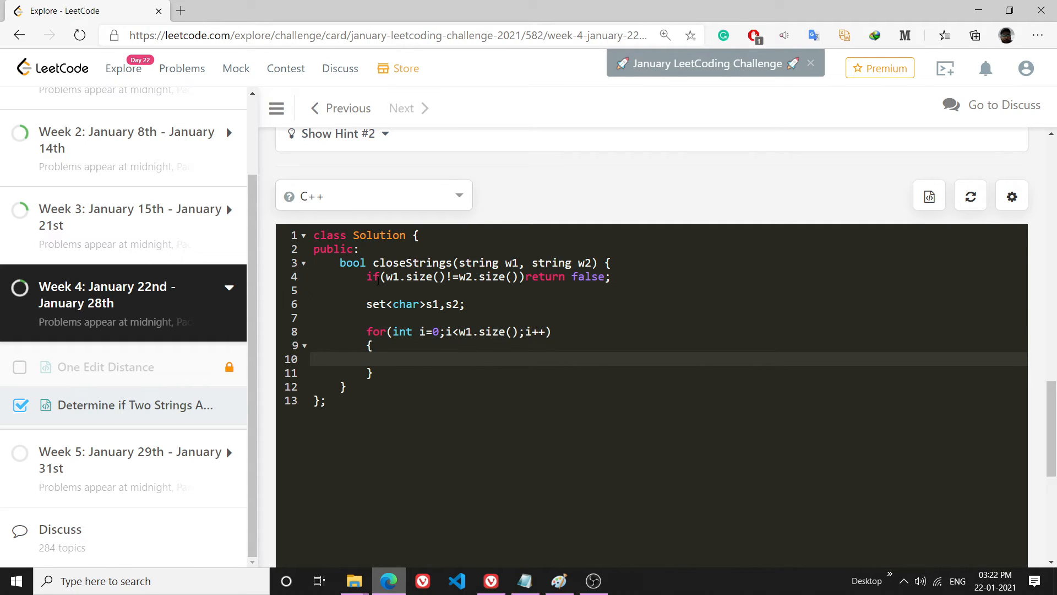
Insert w1[i] into s1 and w2[i] into s2 inside the loop body.
text(s1.inser)
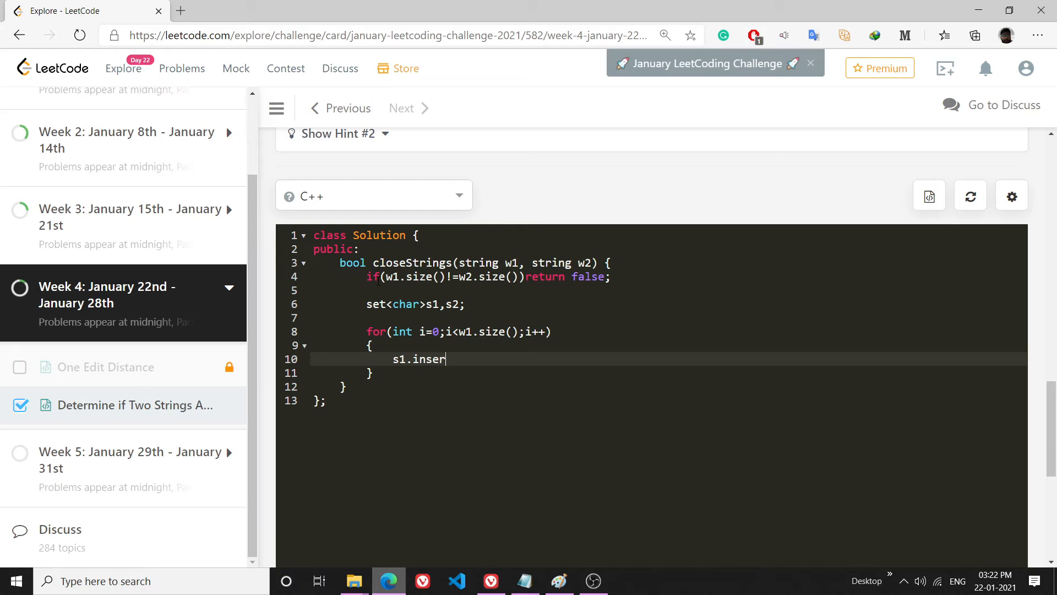
text(t())
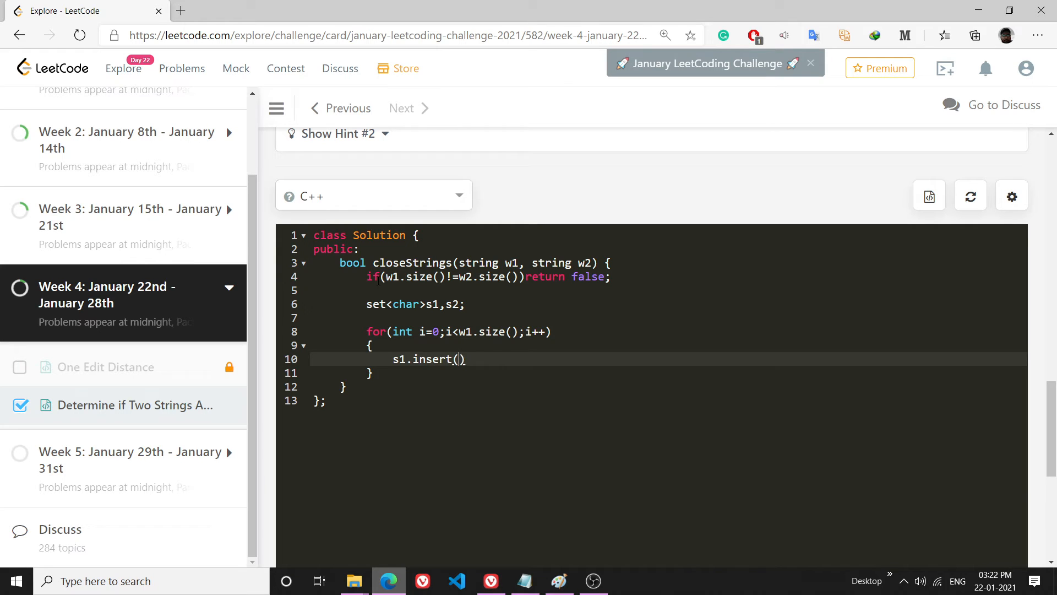
text(w1[i])
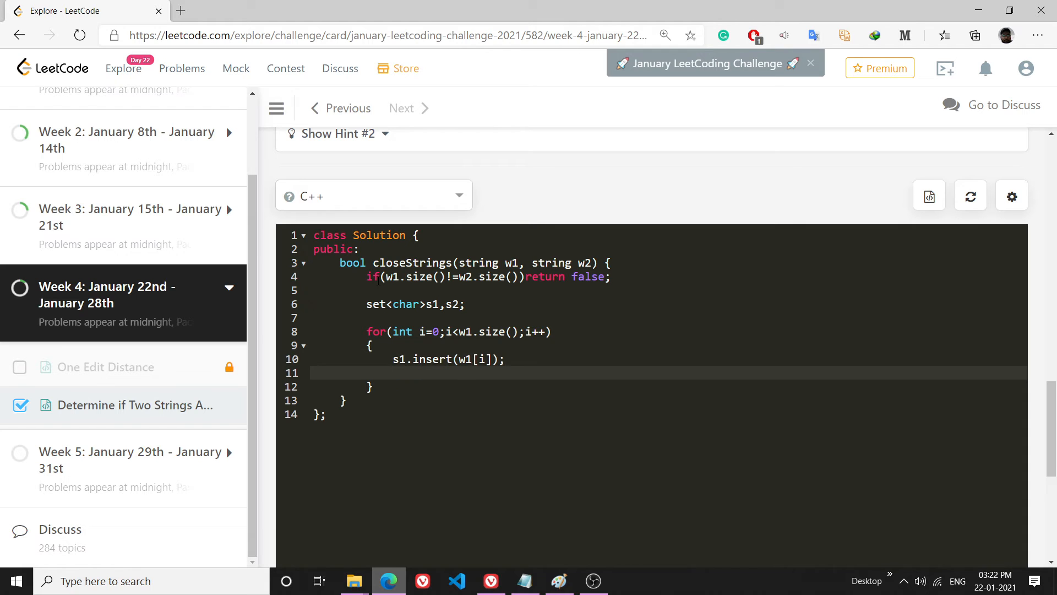
double_click(448, 359)
text(s2.insert(w2[i]);)
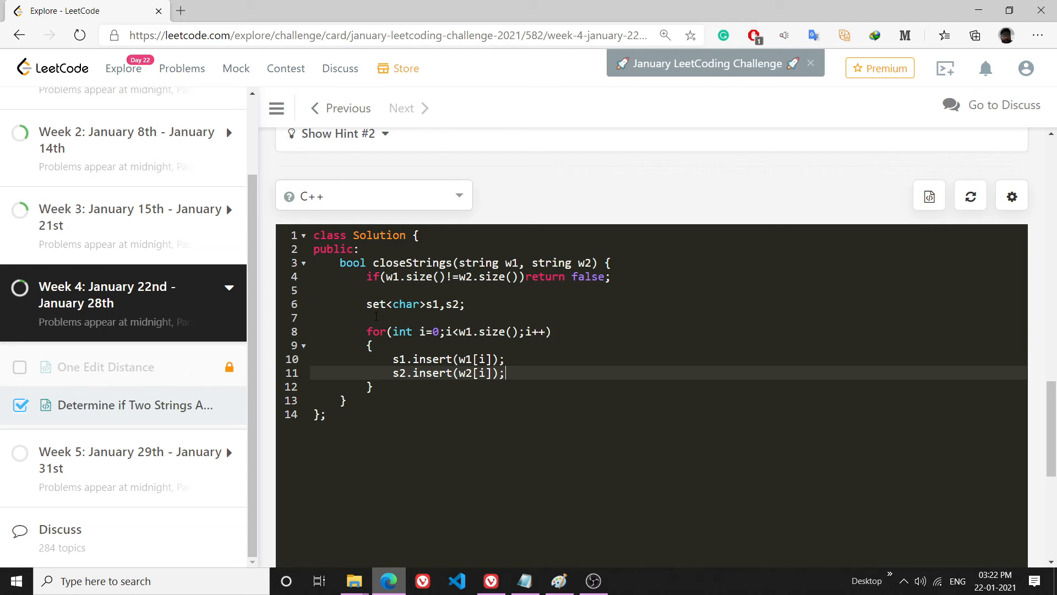
click(368, 317)
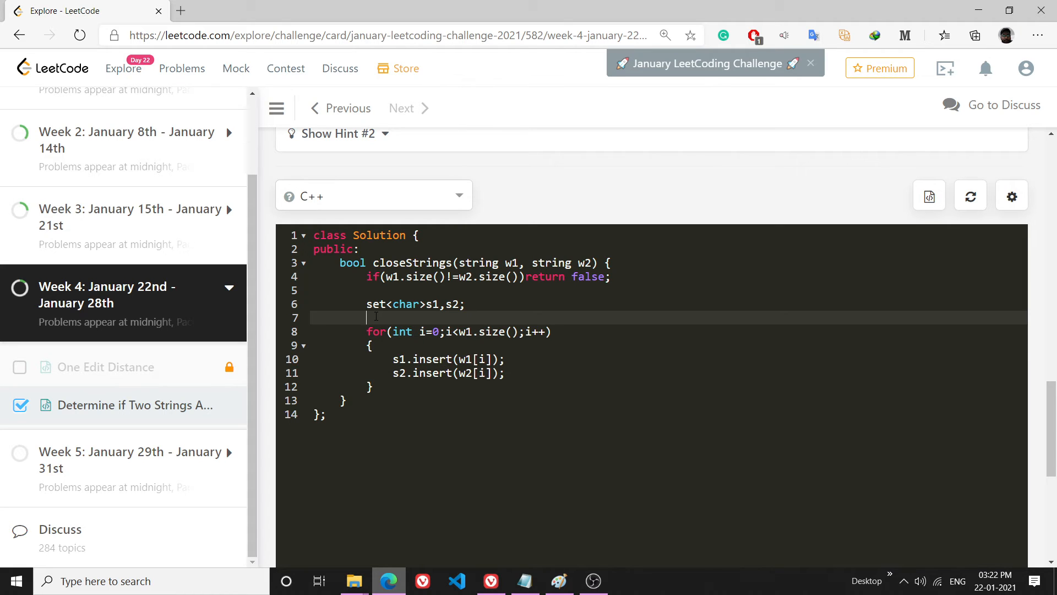
Declare vector<int> f1(26,0) and f2(26,0) above the loop.
key(Enter)
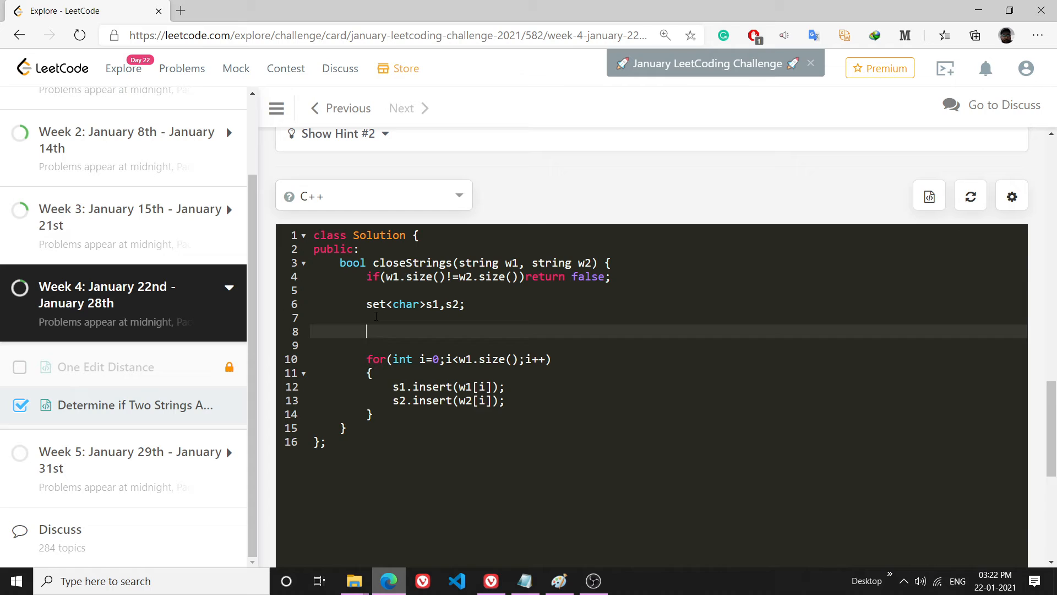
text(freq)
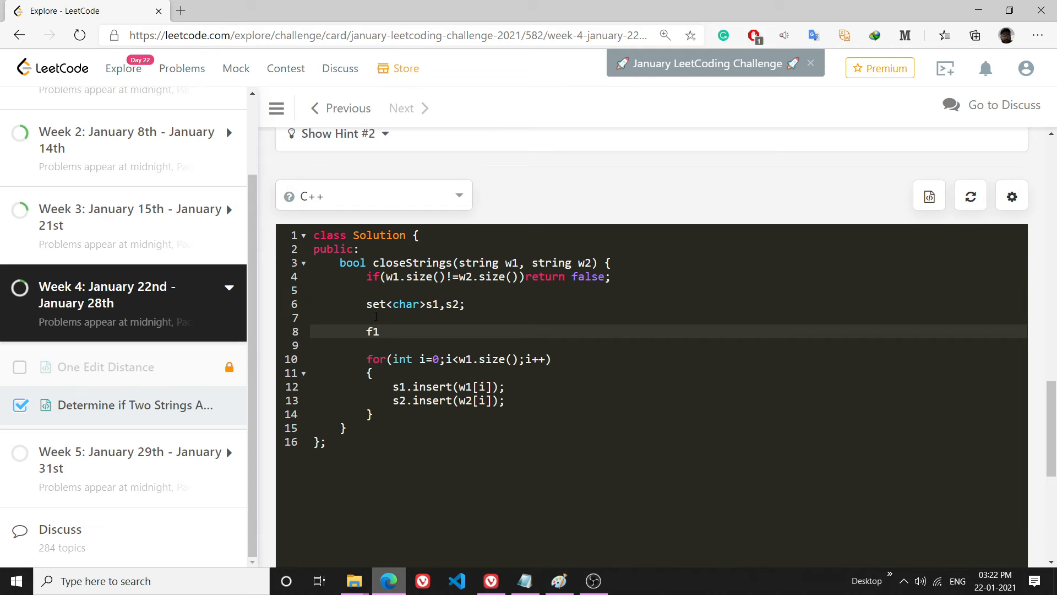
text(vectr)
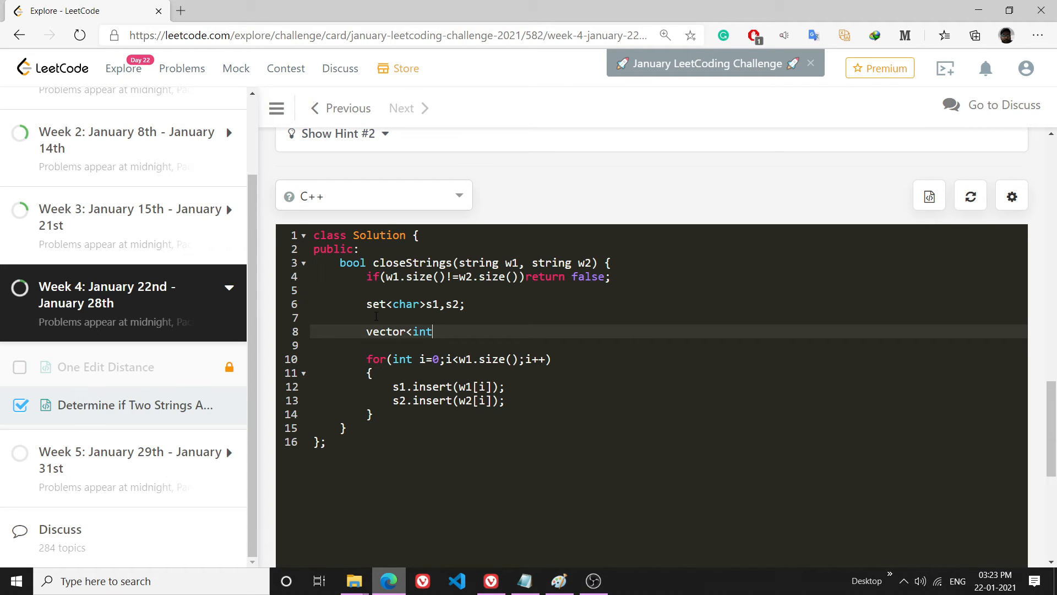
text(>f1(2))
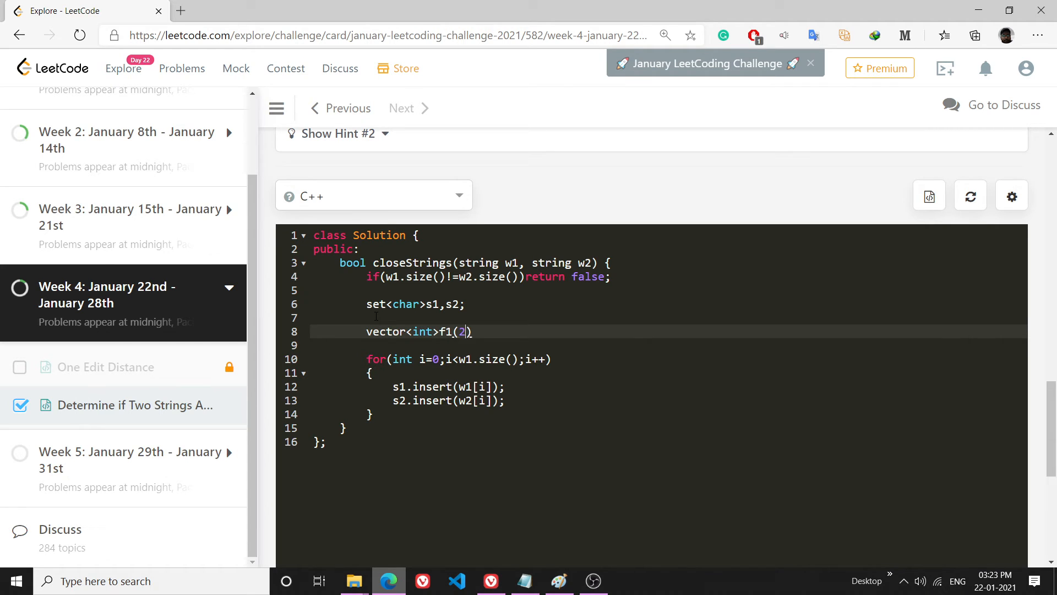
text(6,0)
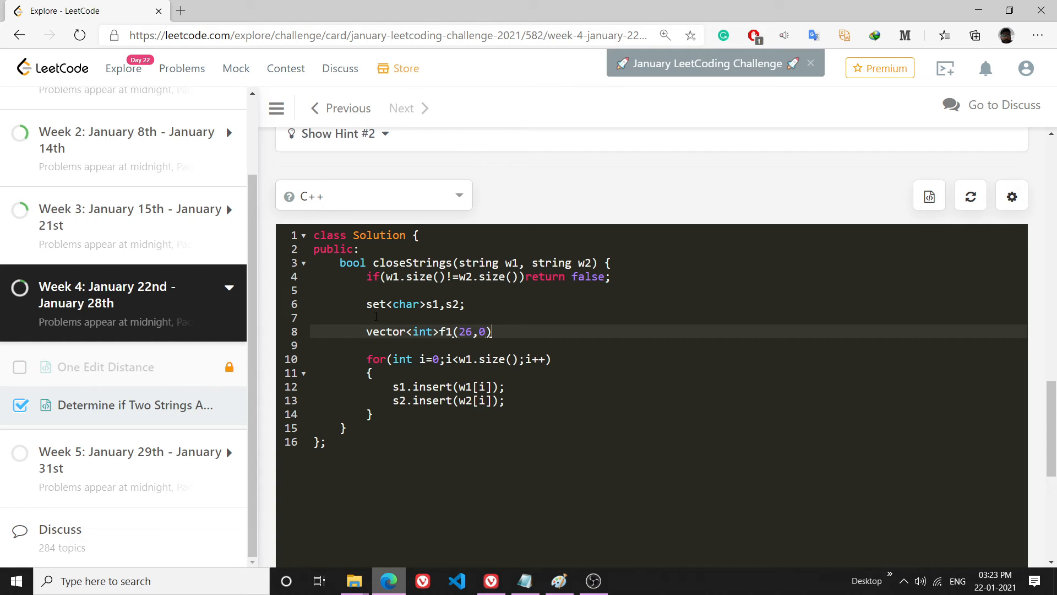
text(;)
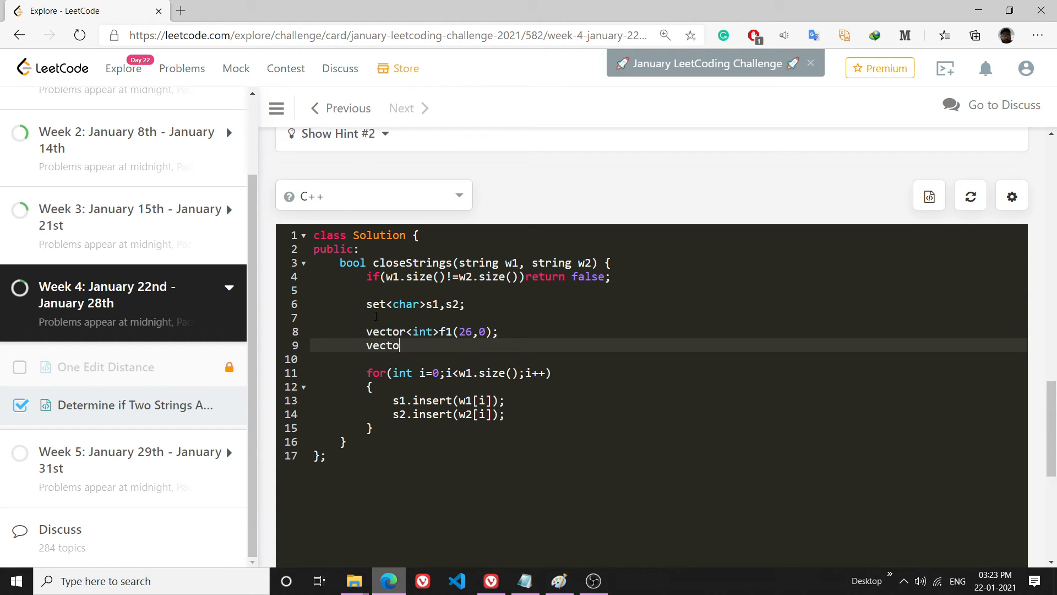
text(r<int>f2)
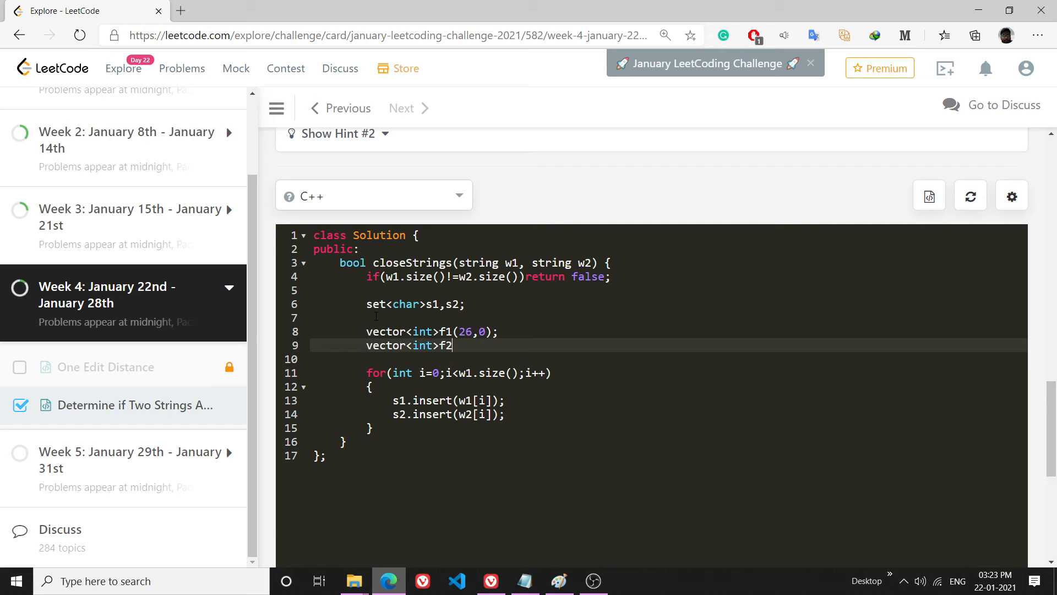
text((26,0);)
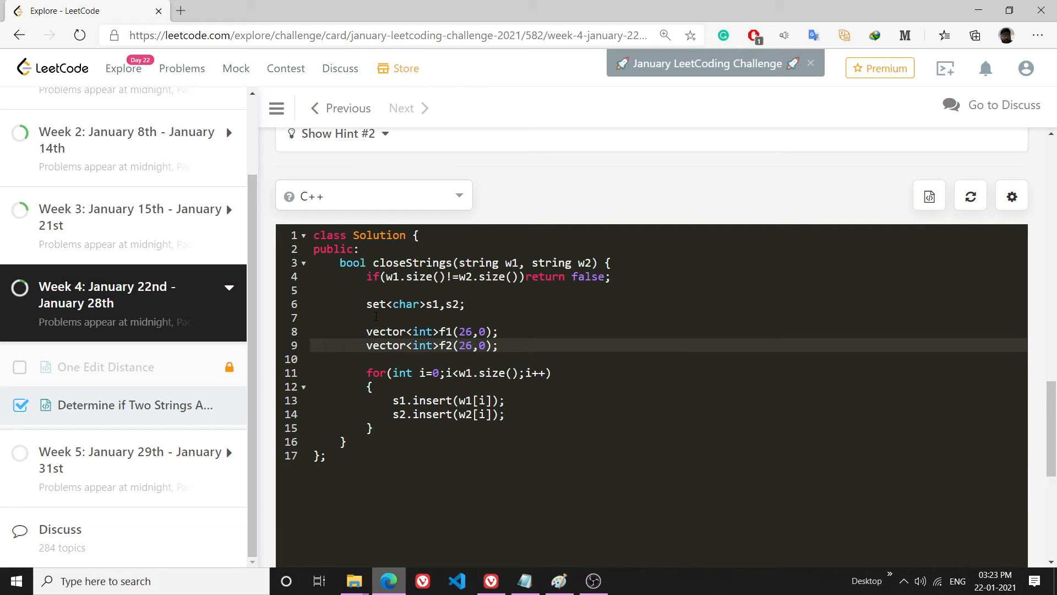
Tally letters inside the loop with f1[w1[i]-'a']++; and f2[w2[i]-'a']++;.
click(506, 415)
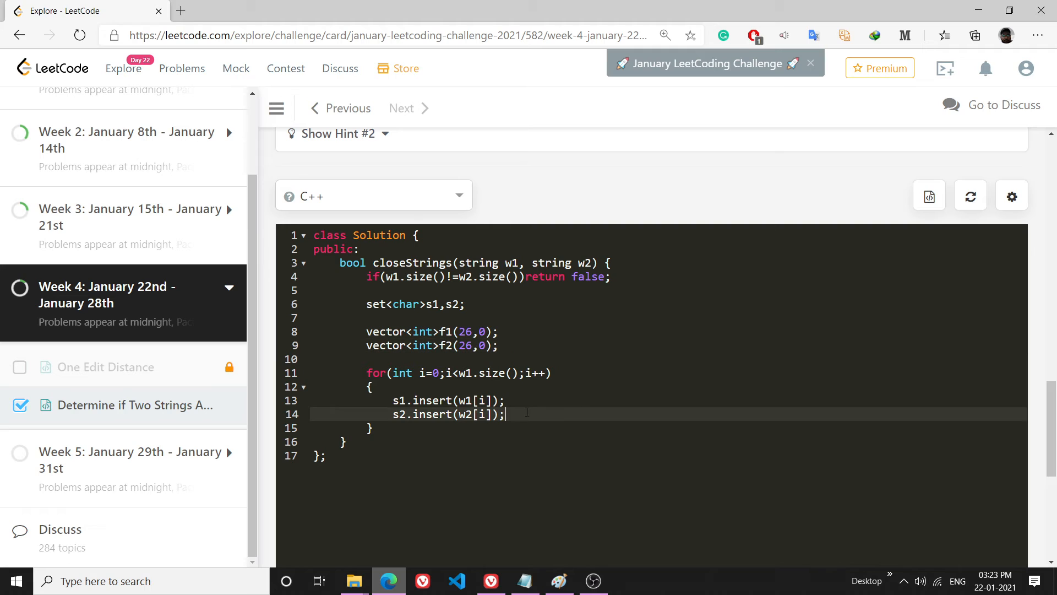
text(f)
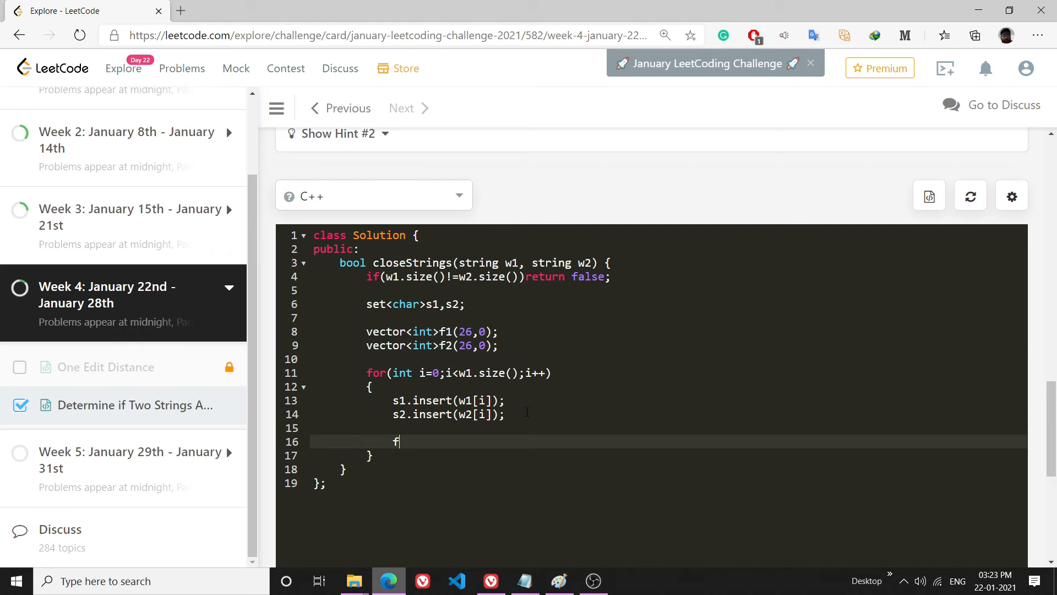
text(1[])
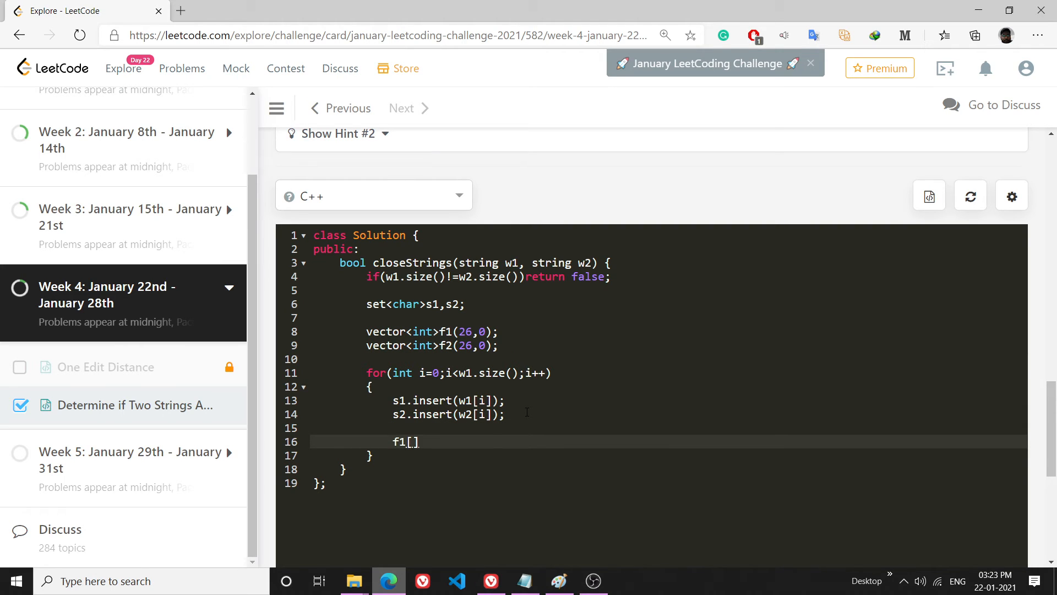
text(w1[i])
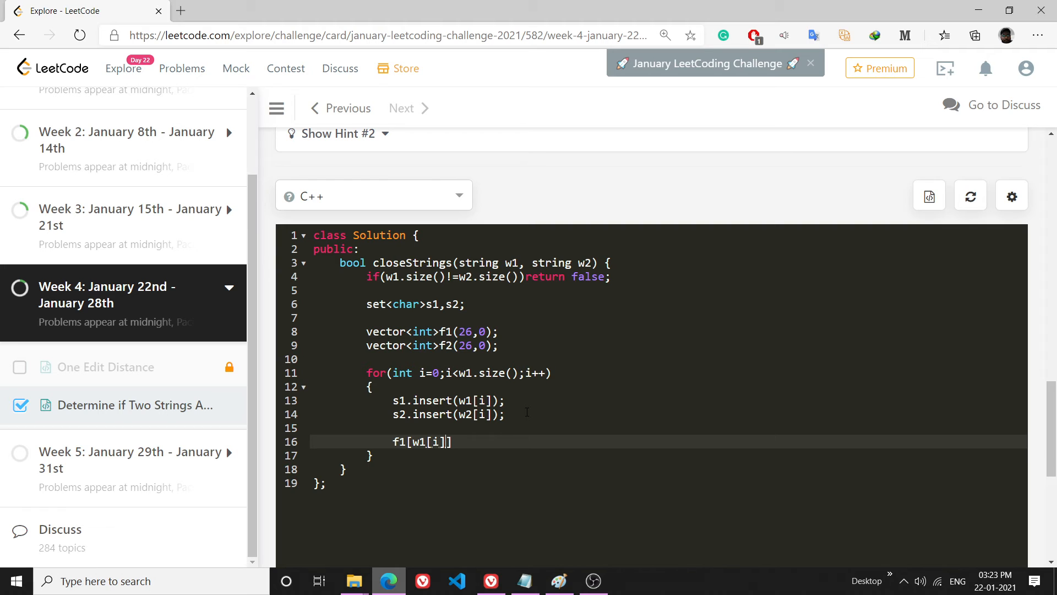
text(-'a']++;)
text(f2)
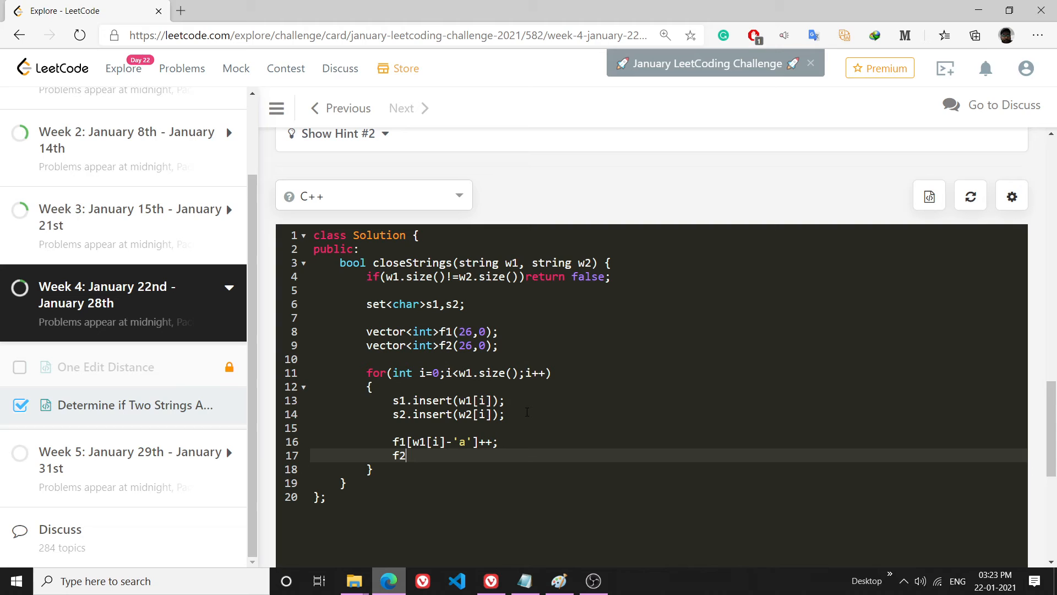
text([w2[i]])
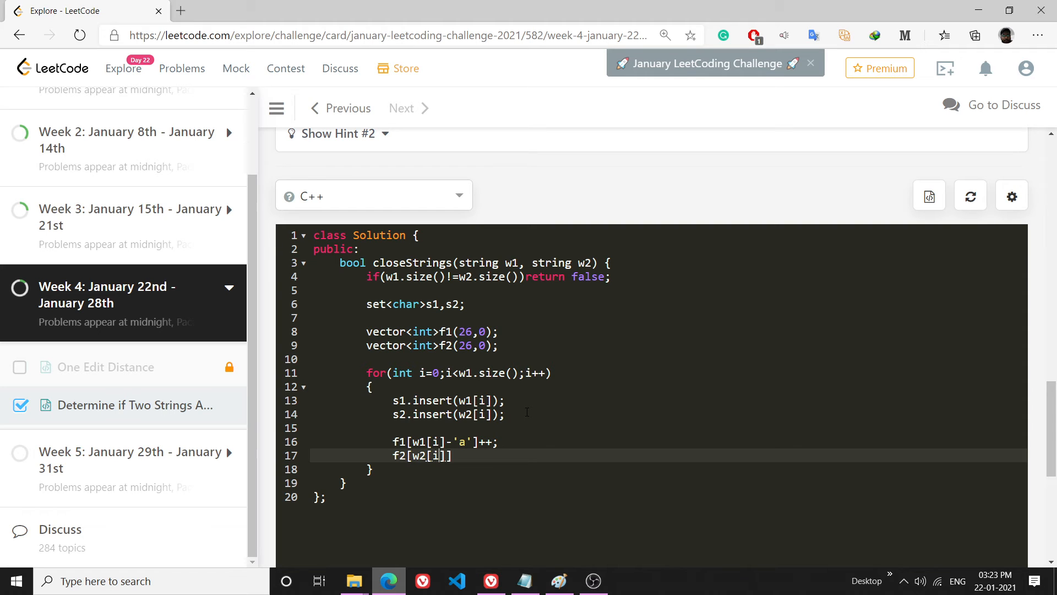
text(-)
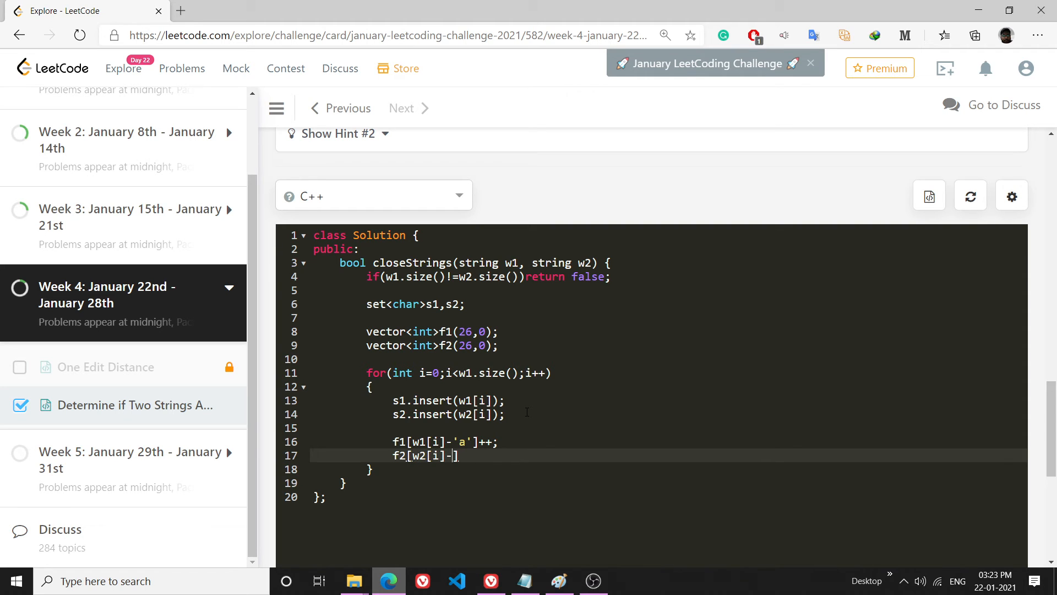
text('a'])
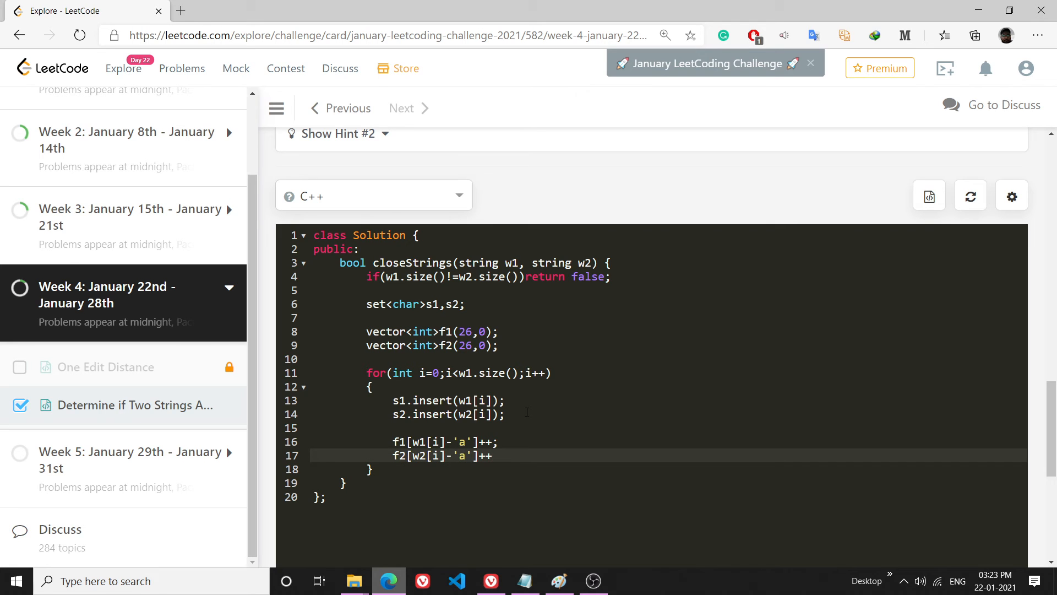
text(;)
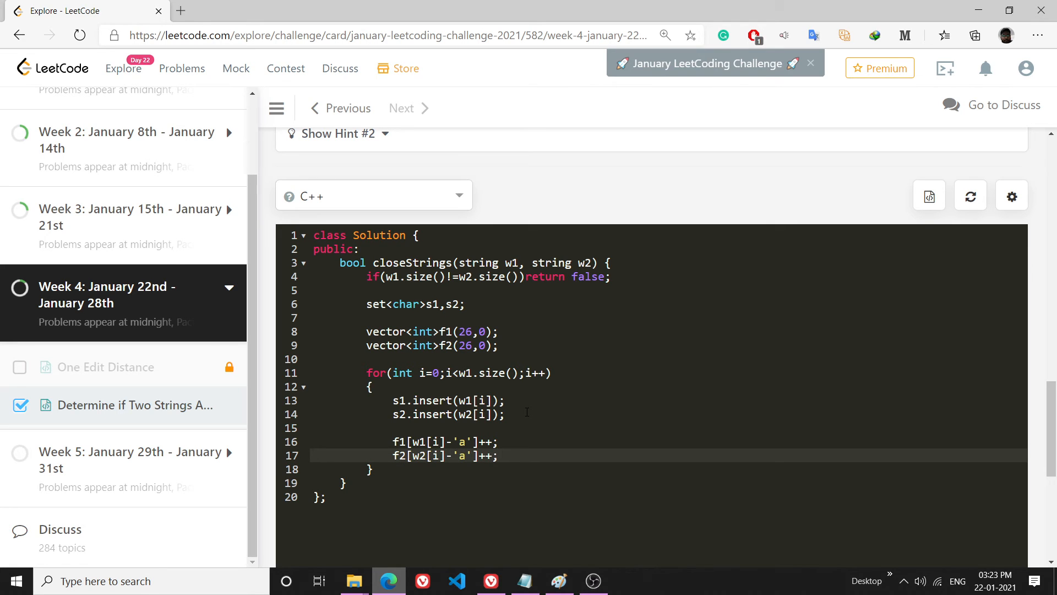
mouse_move(510, 439)
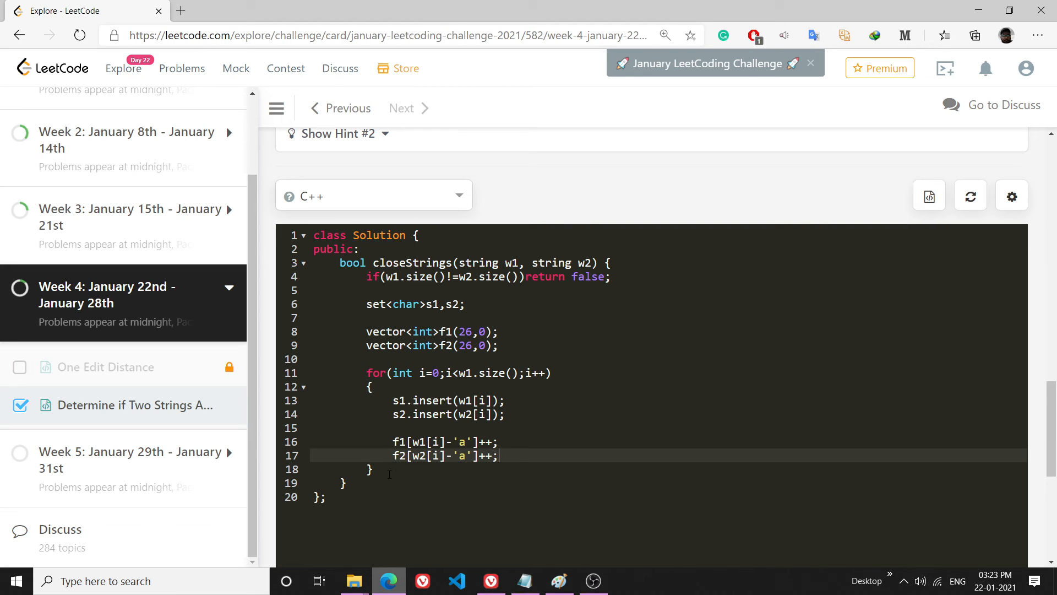
key(enter)
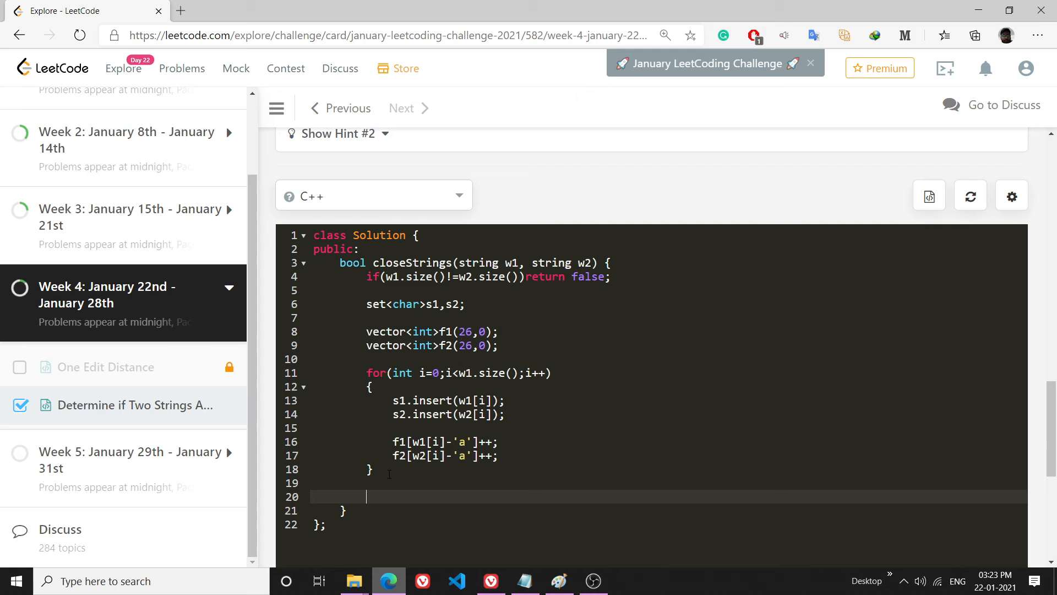
Write sort(f1.begin(),f1.end()); after the loop.
text(f1.)
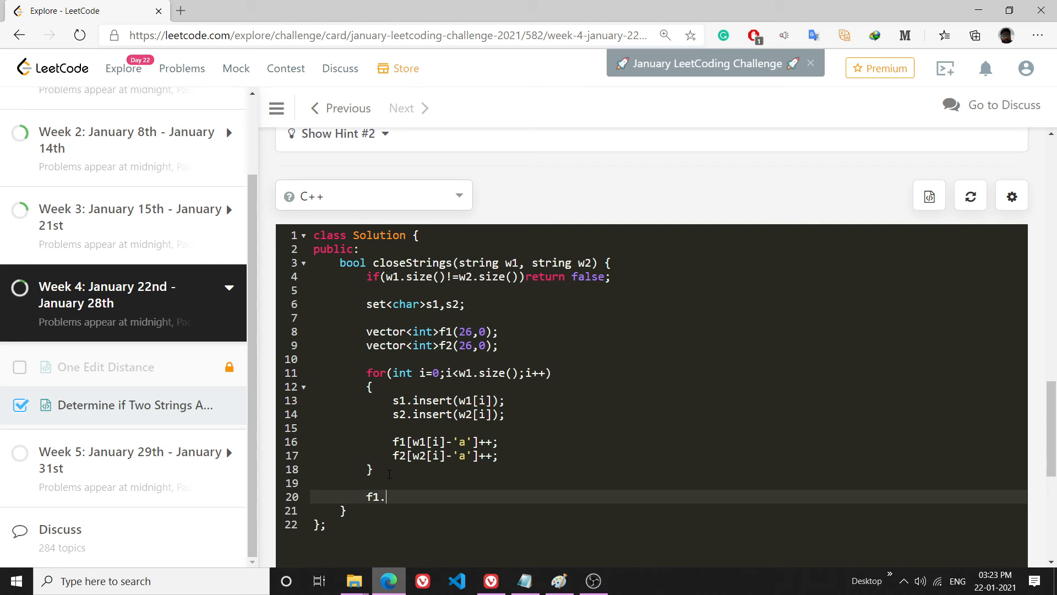
text(sort)
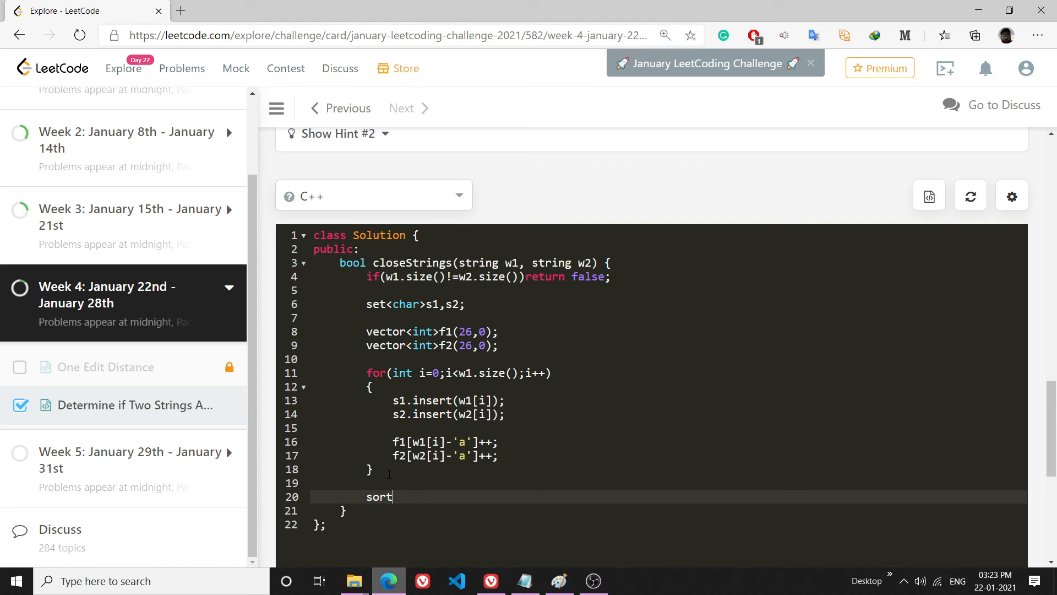
text((f))
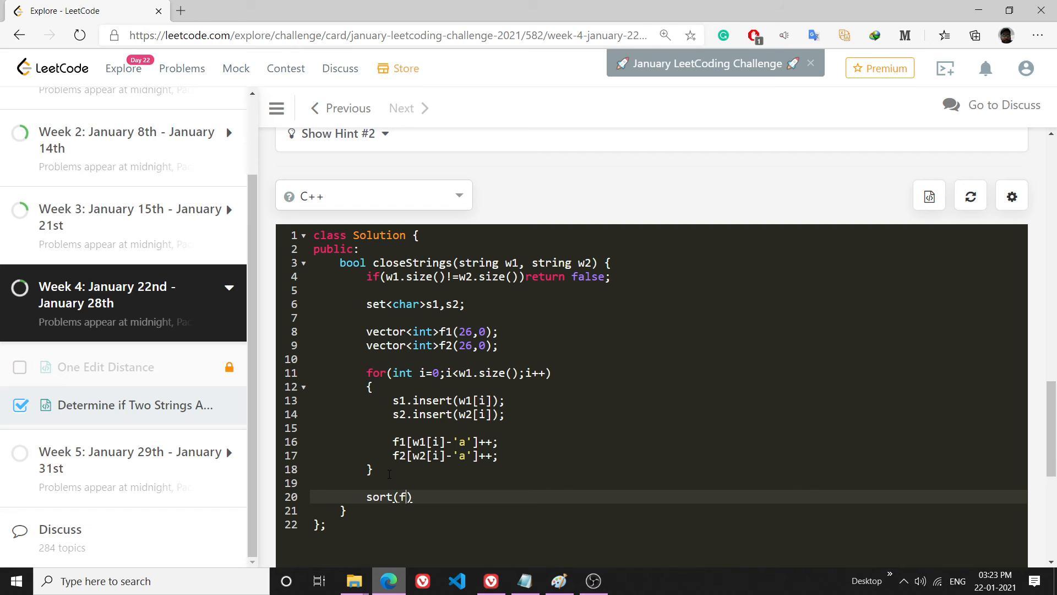
text(.begi)
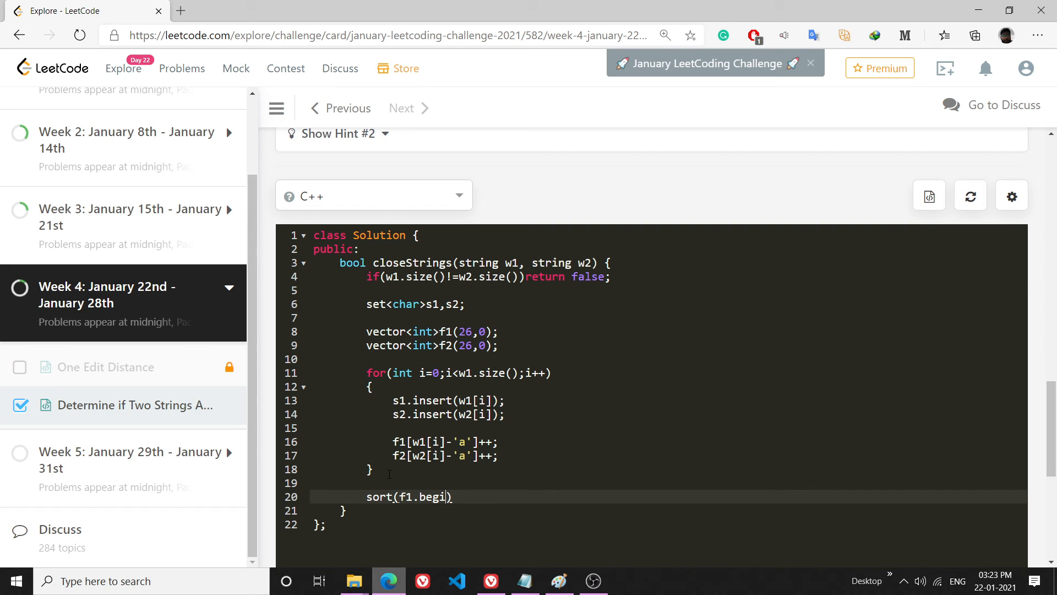
text(n(),)
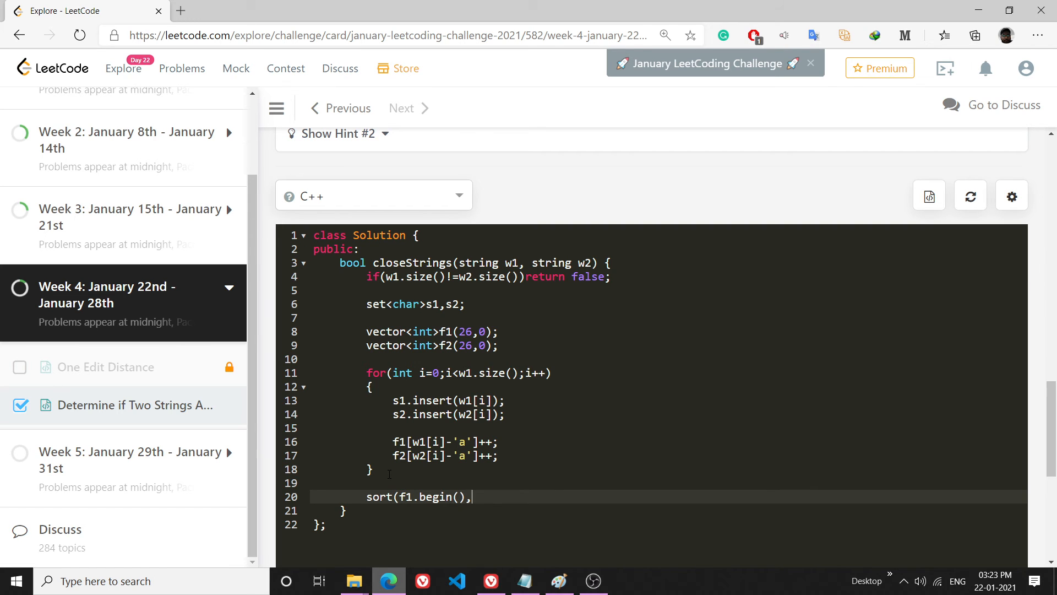
text(f1.)
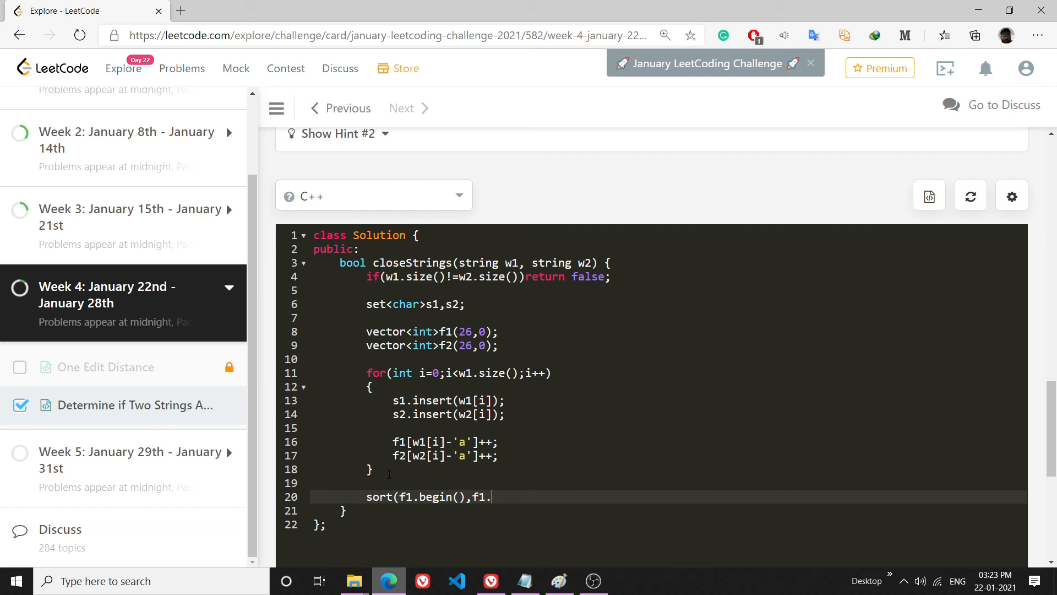
text(end()))
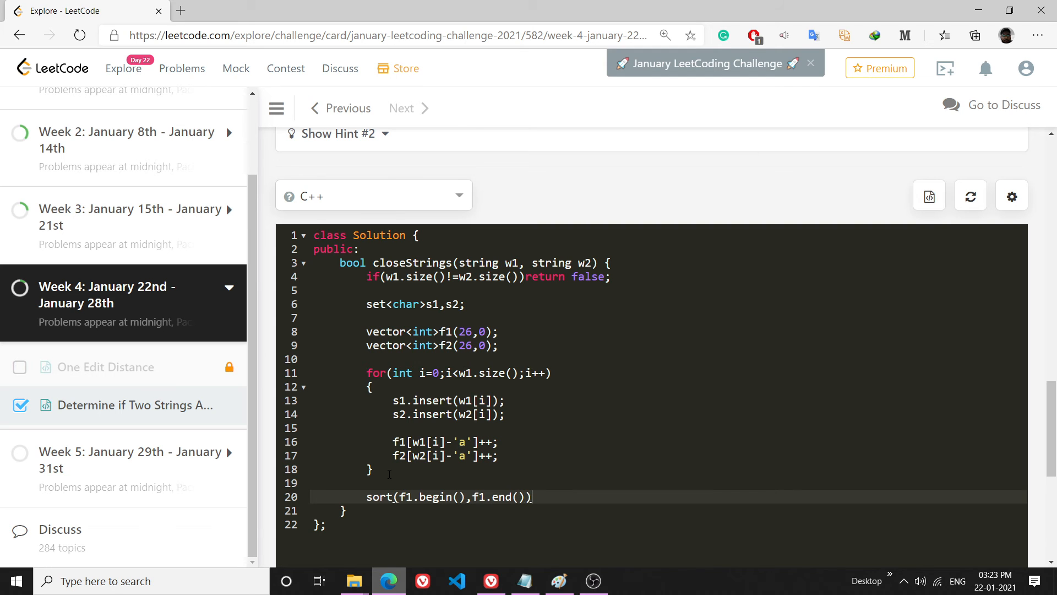
text(;)
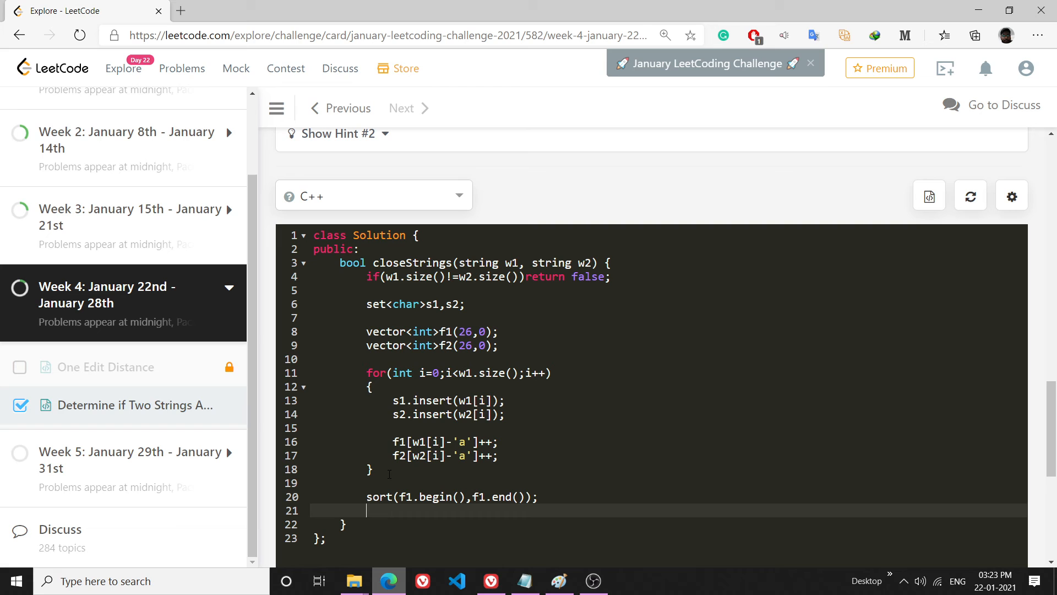
Write sort(f2.begin(),f2.end()); on the following line.
text(sort(f2.))
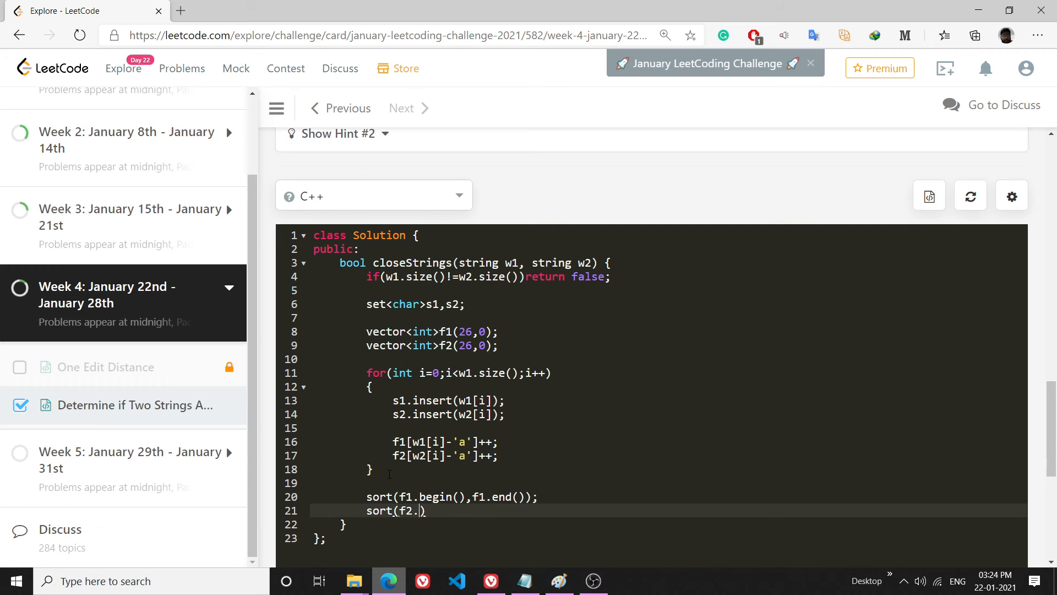
text(begin(),f))
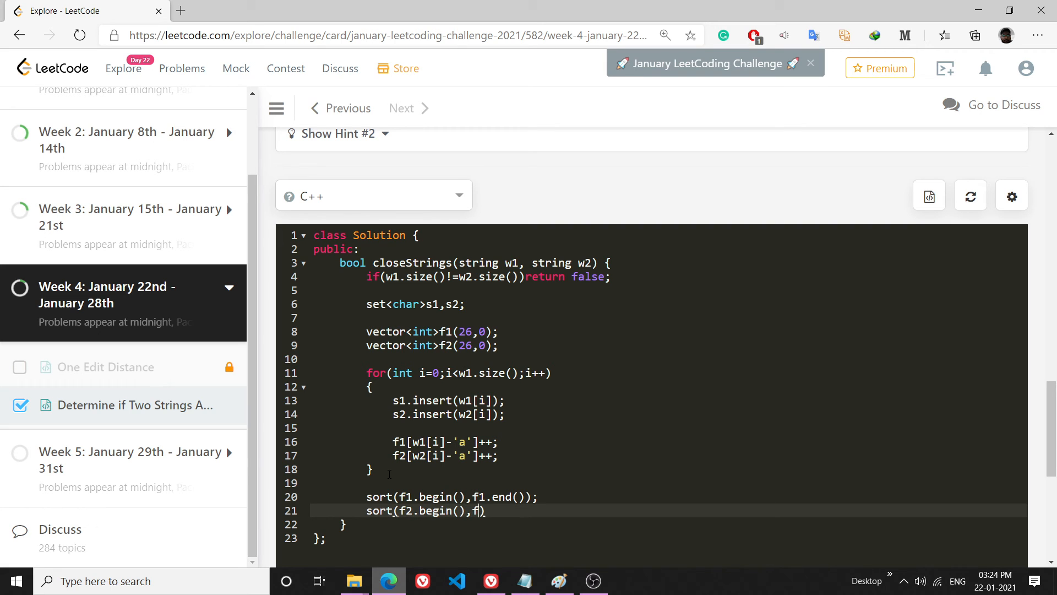
text(2.end()))
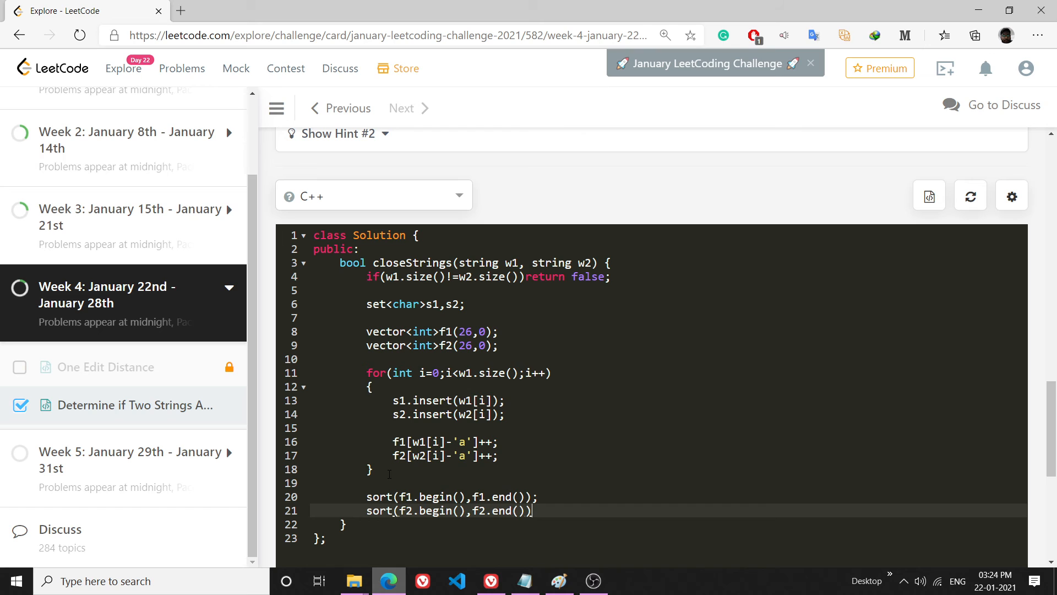
text(;)
text(if(f)
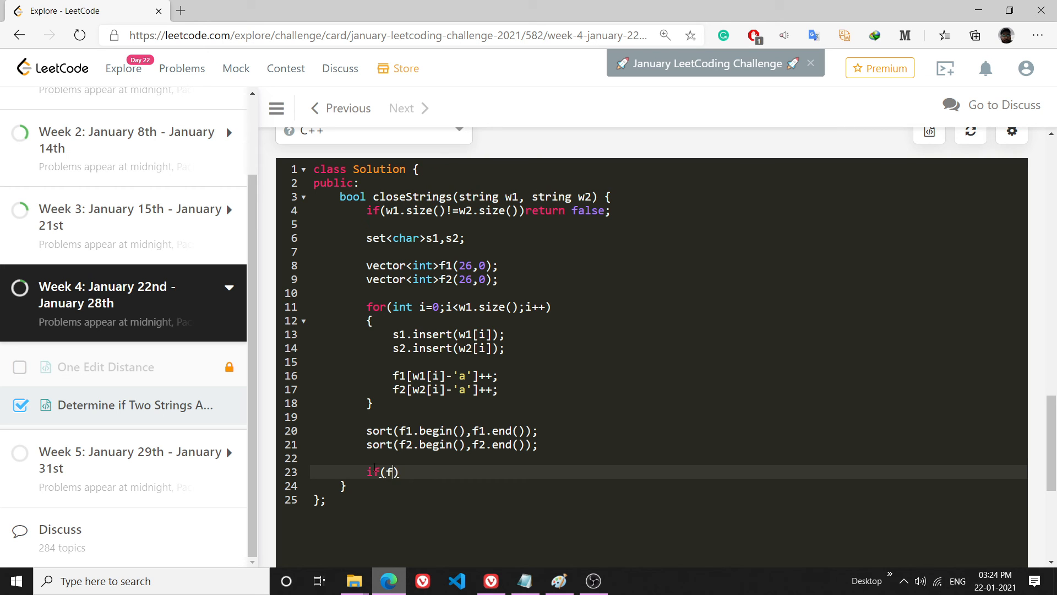
Return true when f1==f2 && s1==s2, otherwise return false.
text(1==)
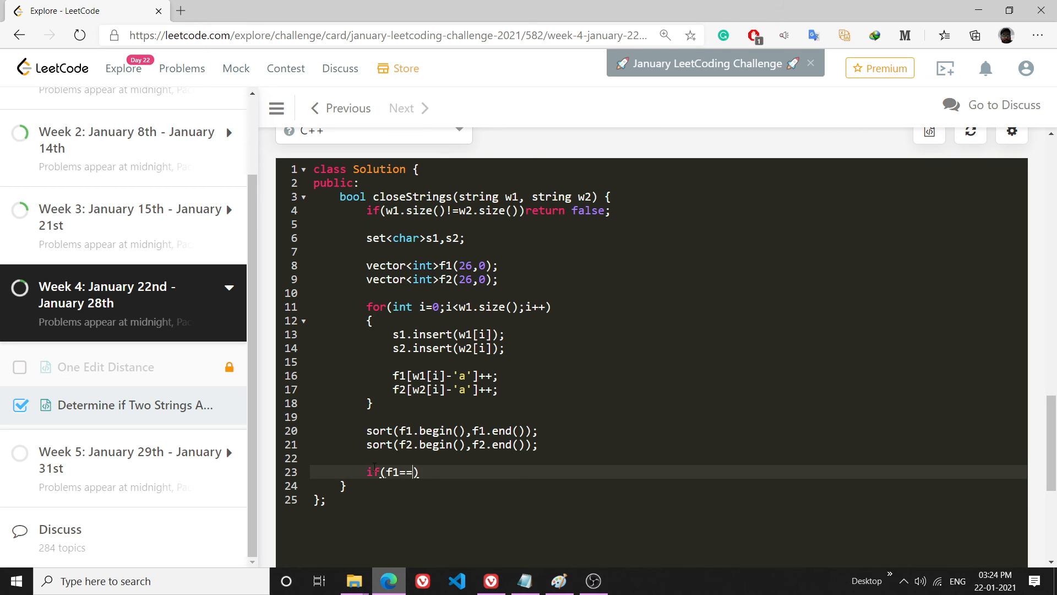
text(f2)
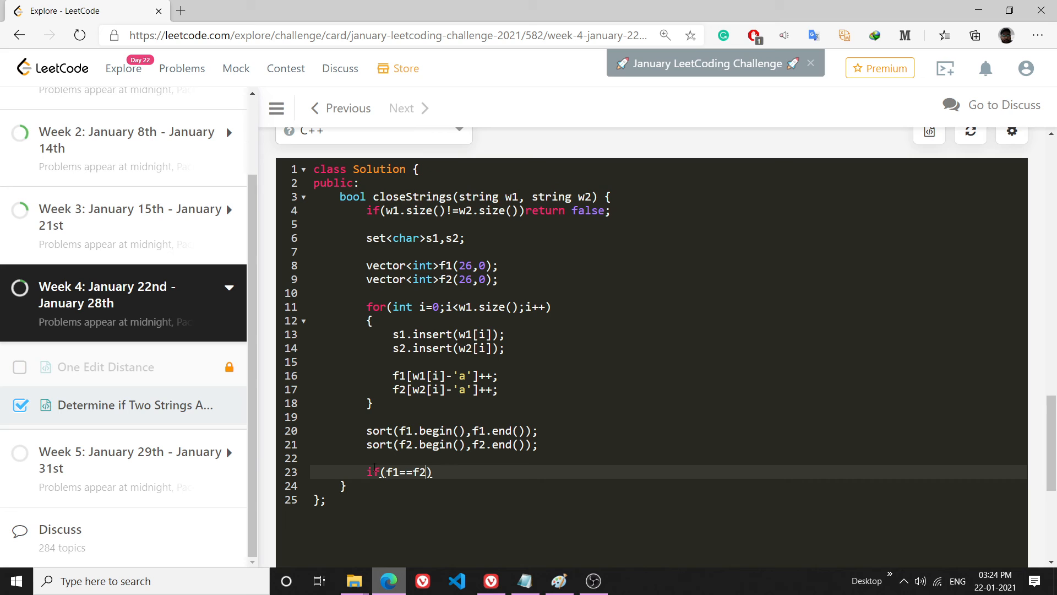
text(" ")
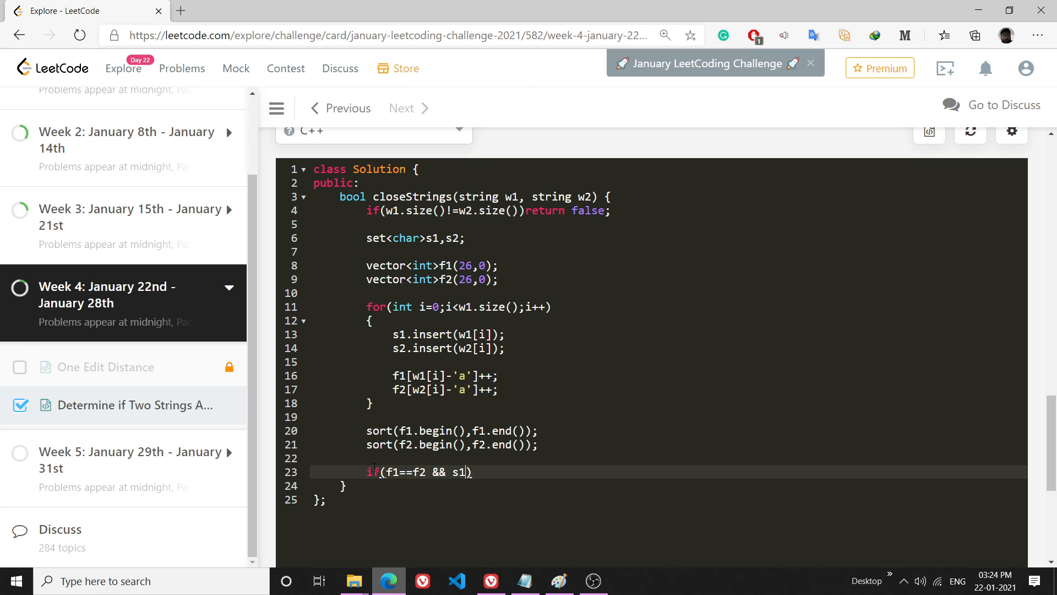
text(==s2)
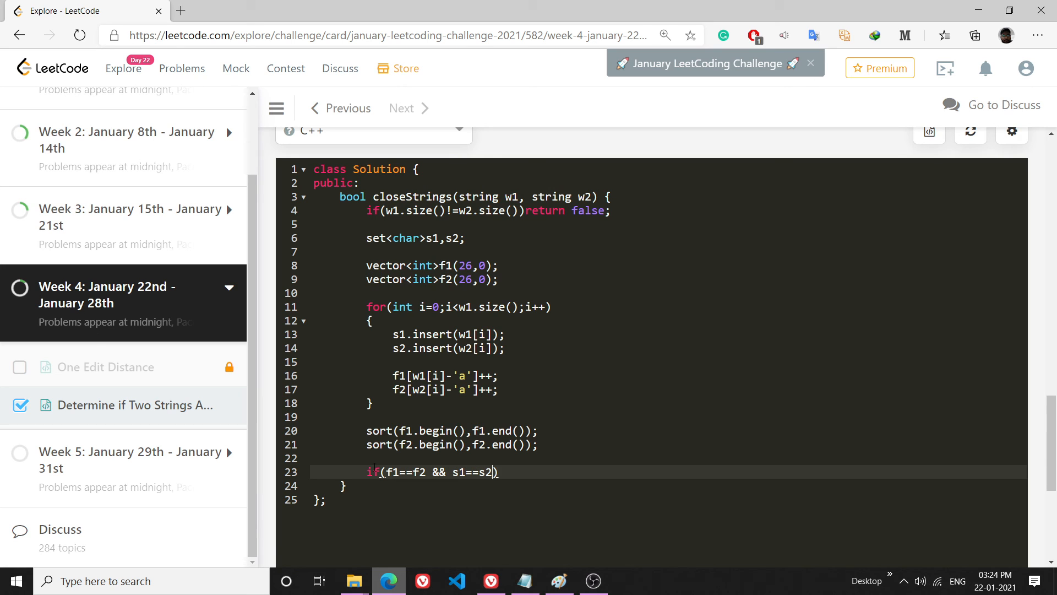
text({)
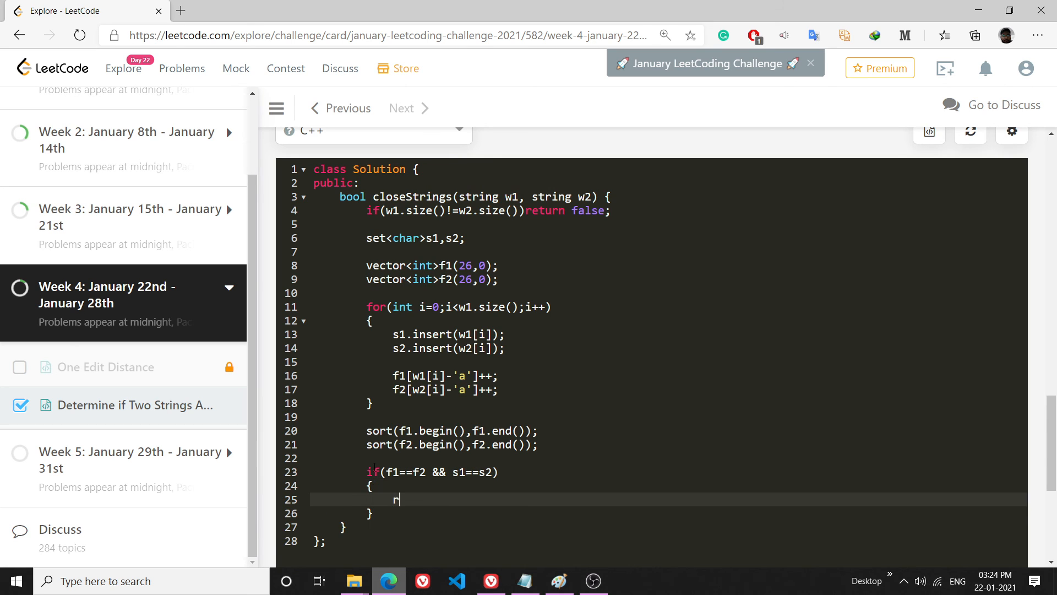
text(eturn true;)
text(ret)
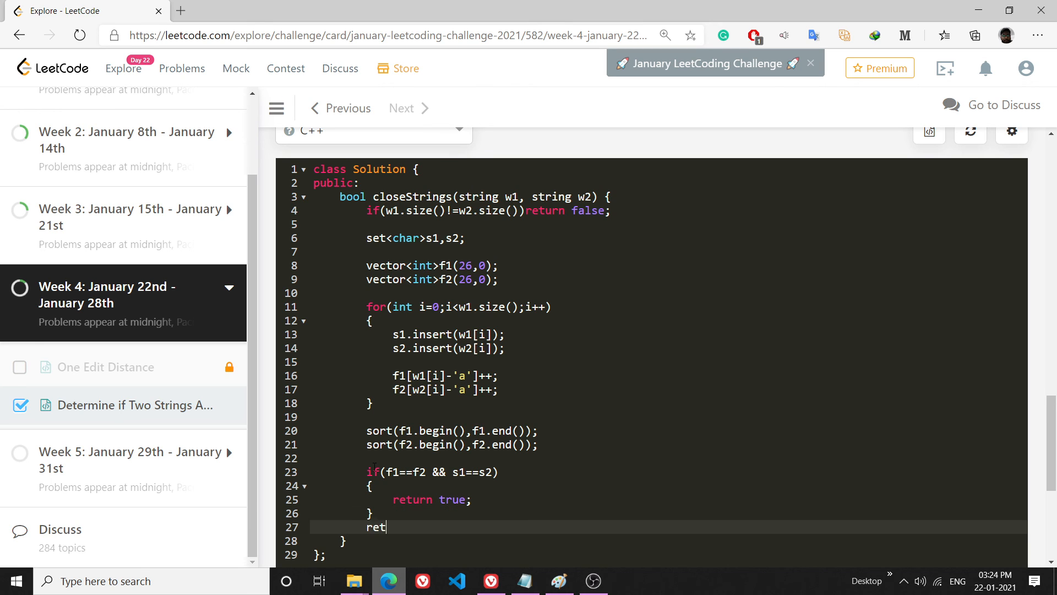
text(urn false;)
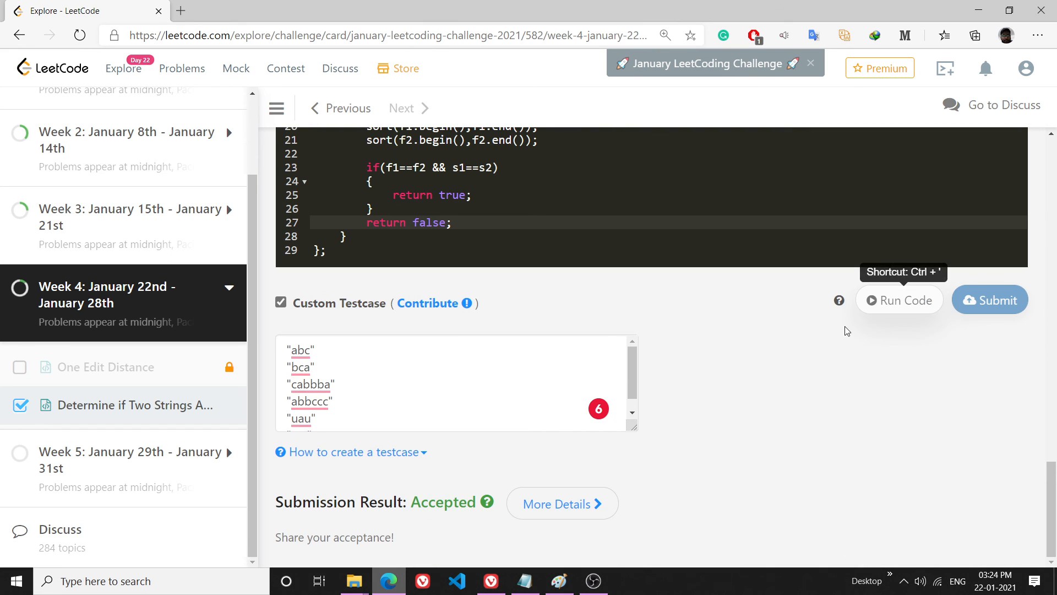
click(899, 299)
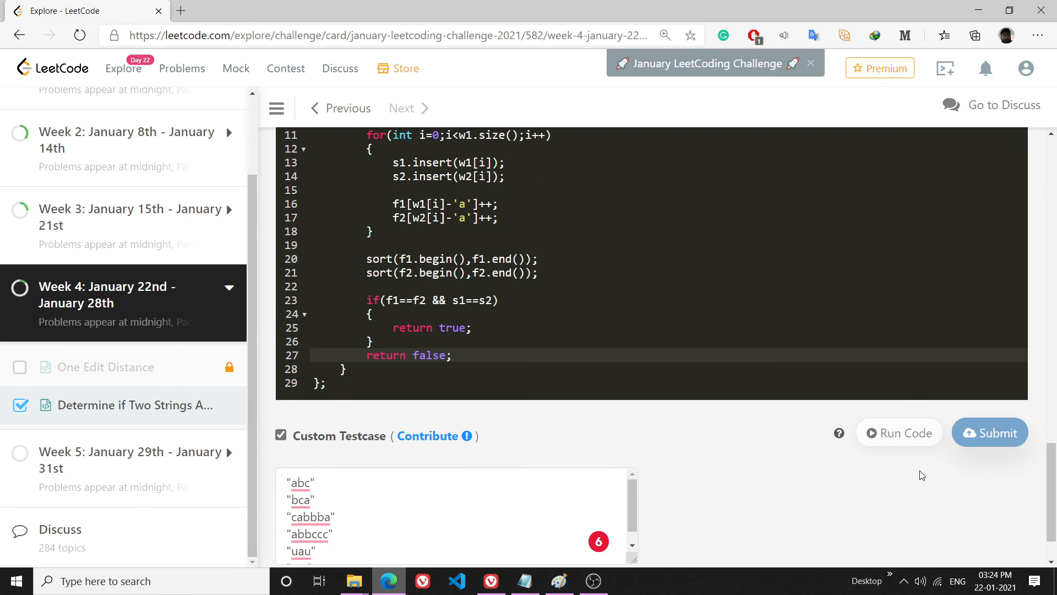
click(989, 433)
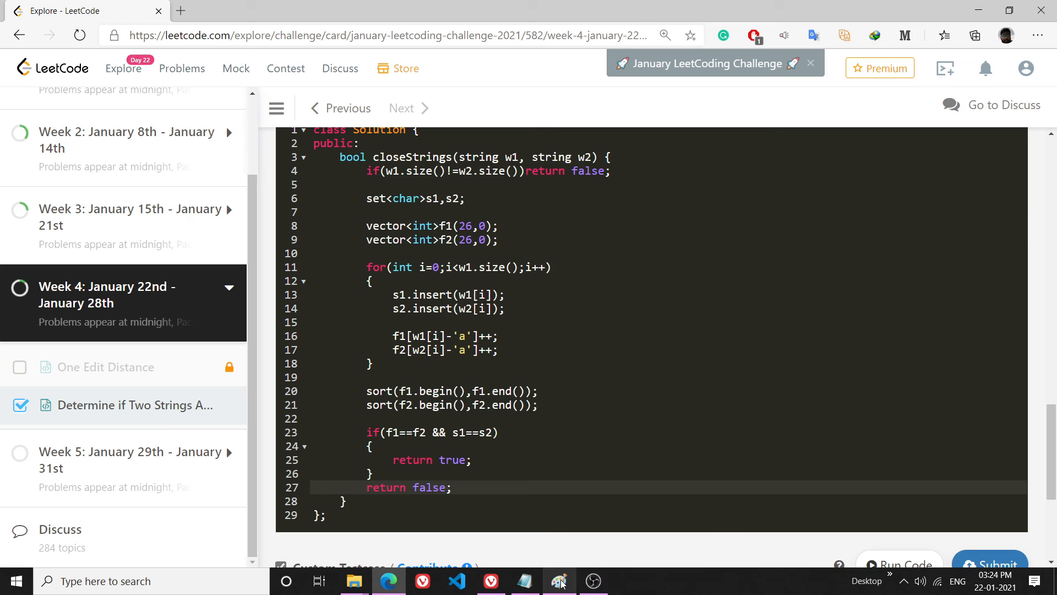
click(560, 580)
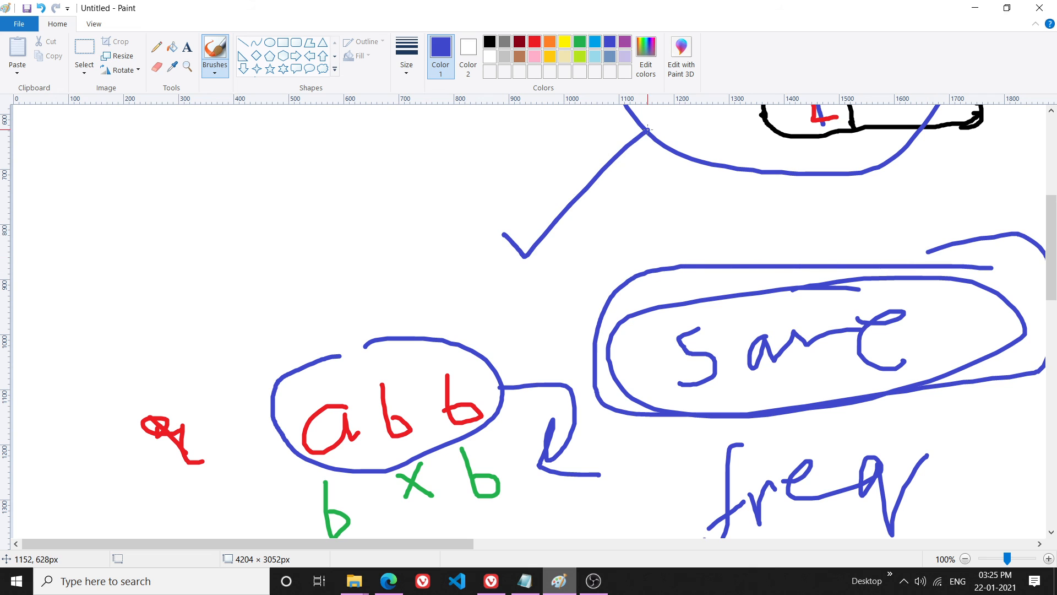
Box the word freq with a tick beside it, then go back to the solution code.
drag(701, 435, 965, 533)
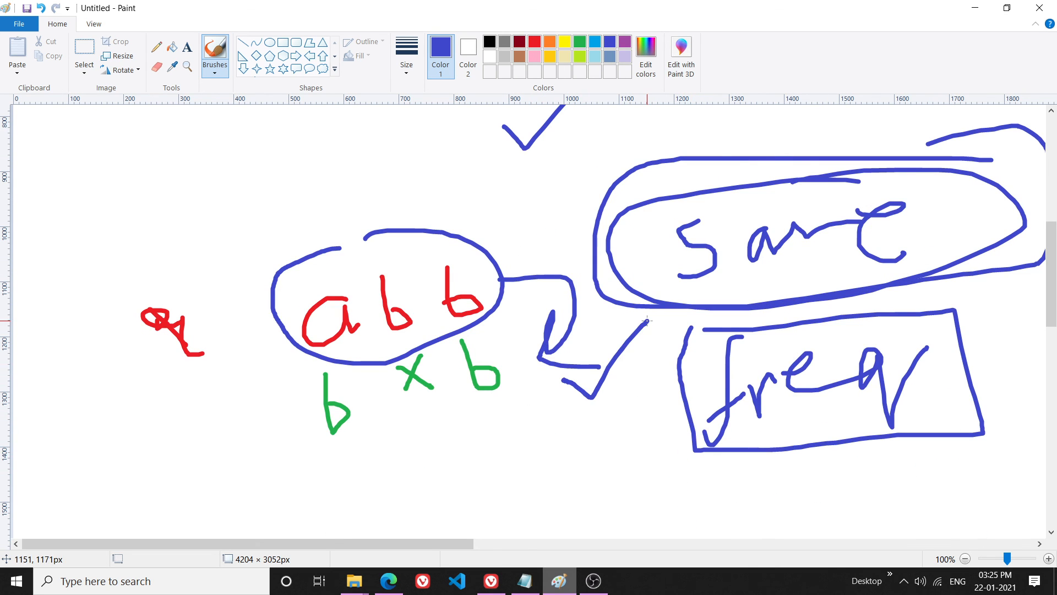
click(388, 580)
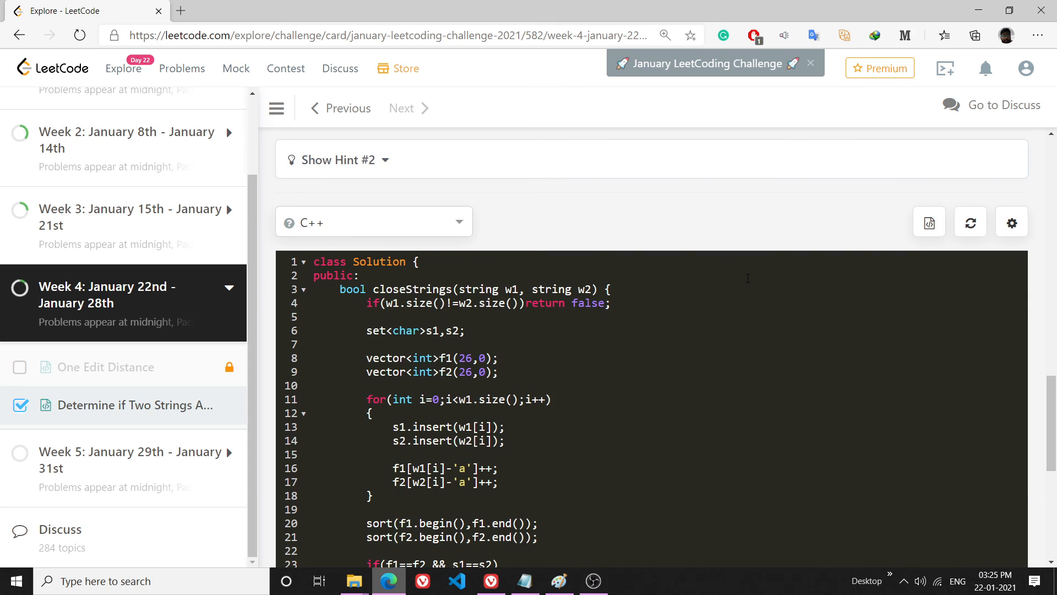
scroll(down, 3)
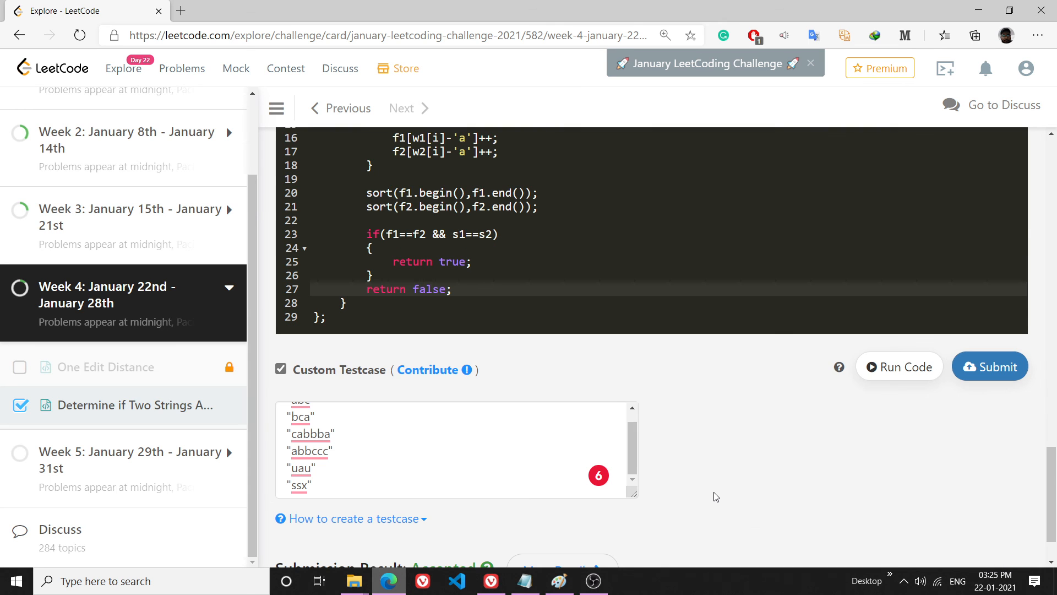
mouse_move(866, 395)
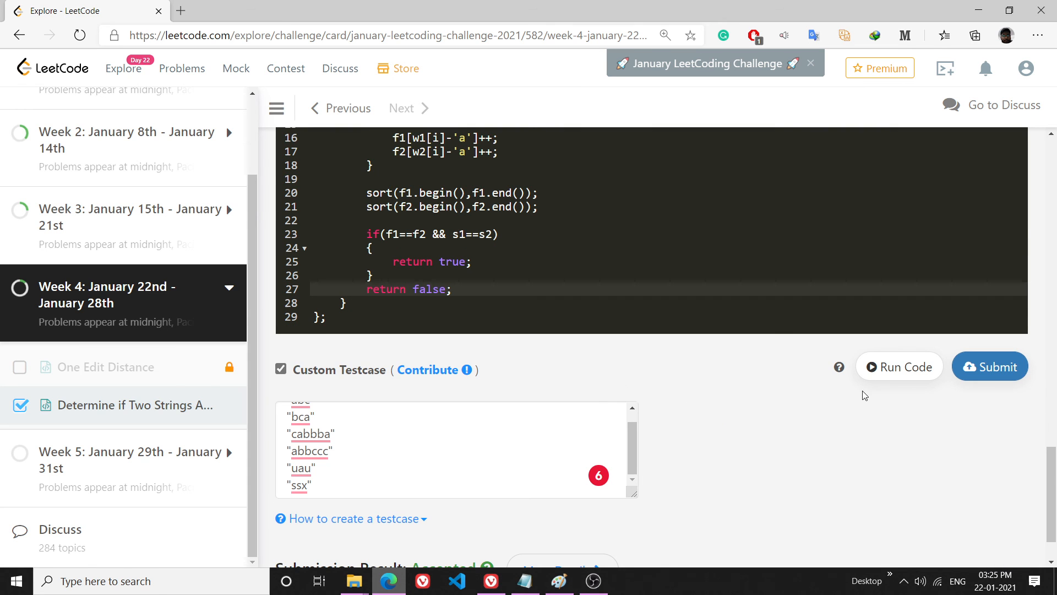
click(592, 581)
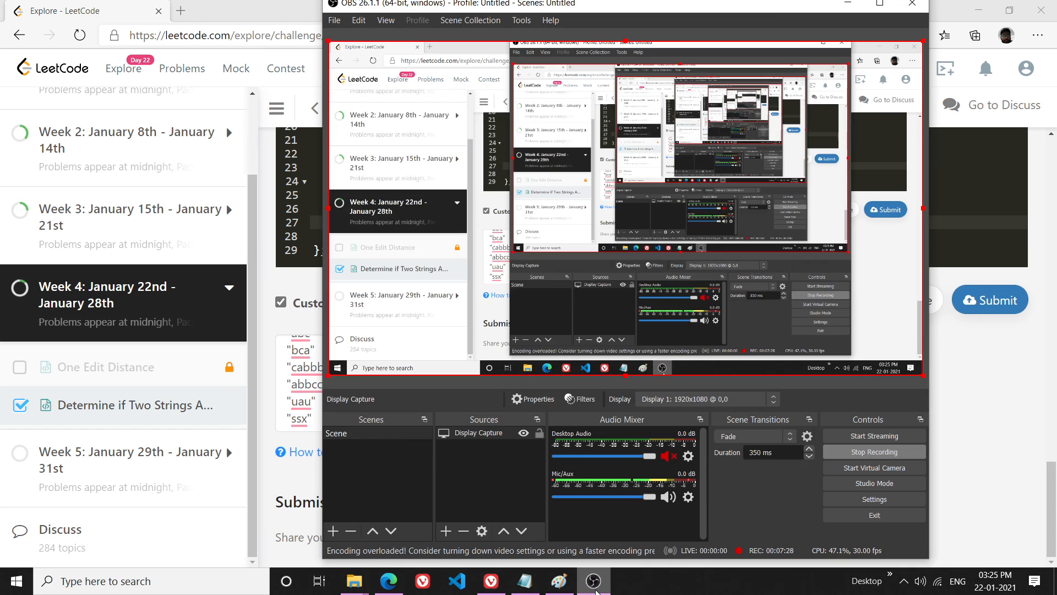